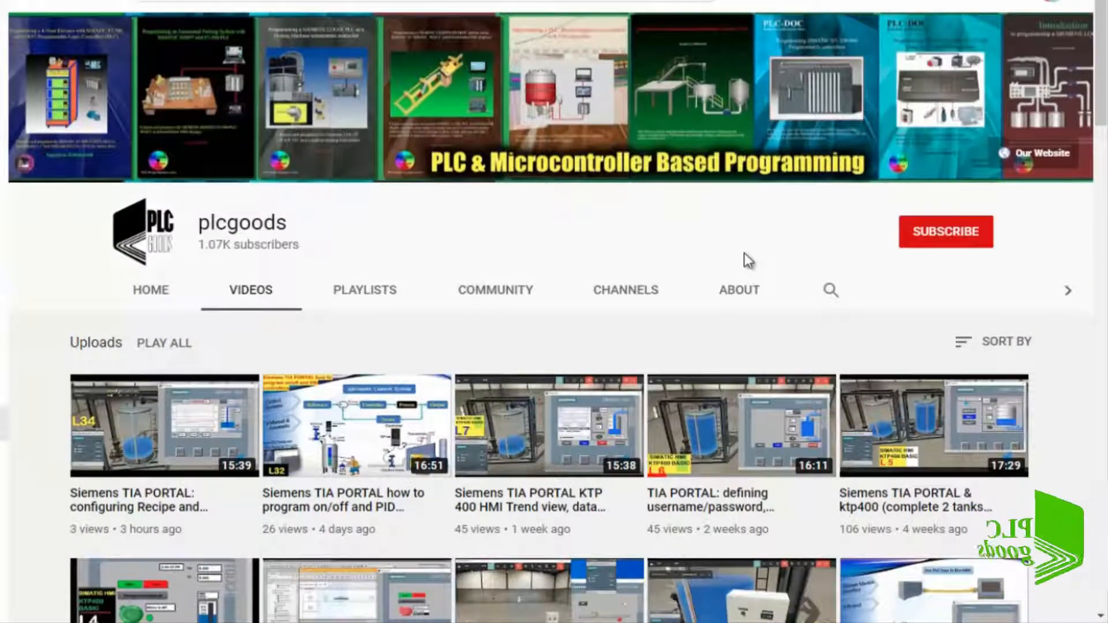
Step: Scroll through the plcgoods channel's uploaded videos and subscribe to the channel
scroll(down, 3)
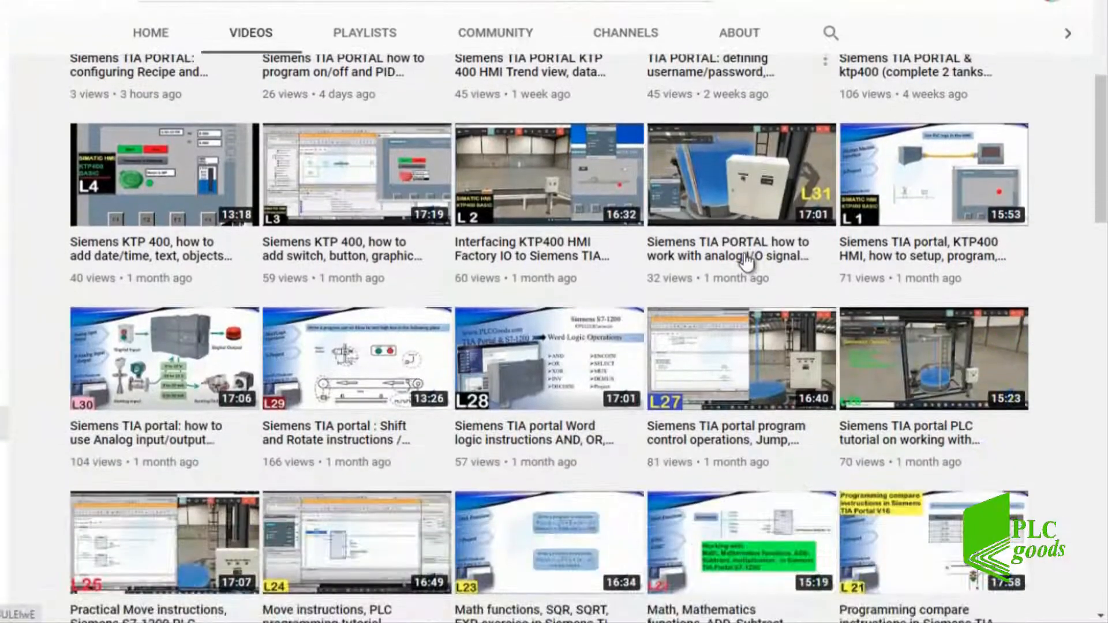
scroll(down, 3)
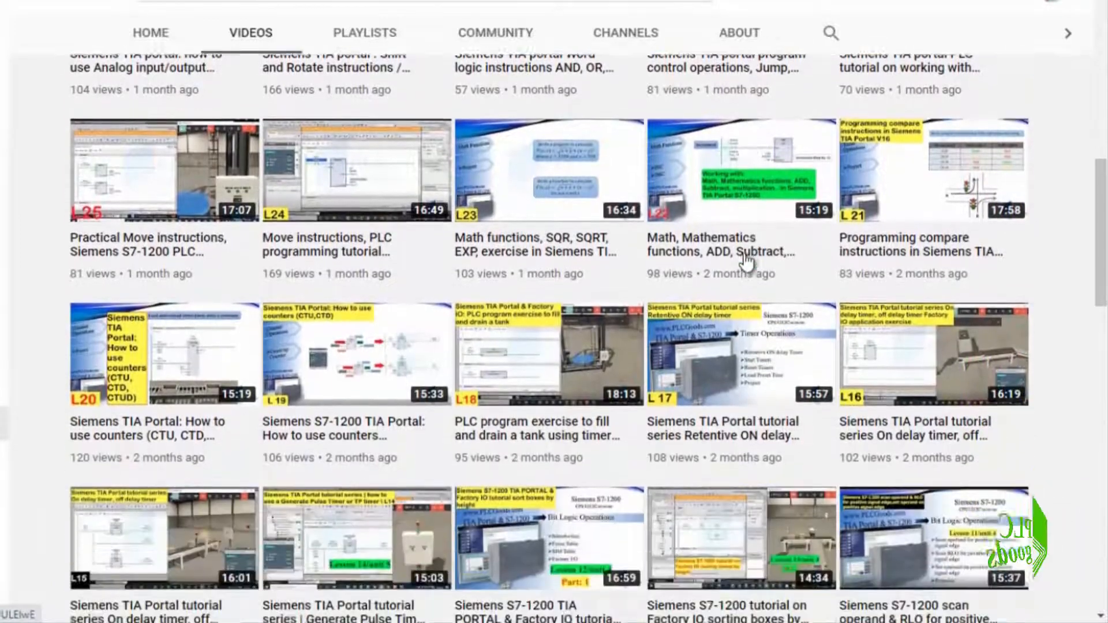
scroll(down, 3)
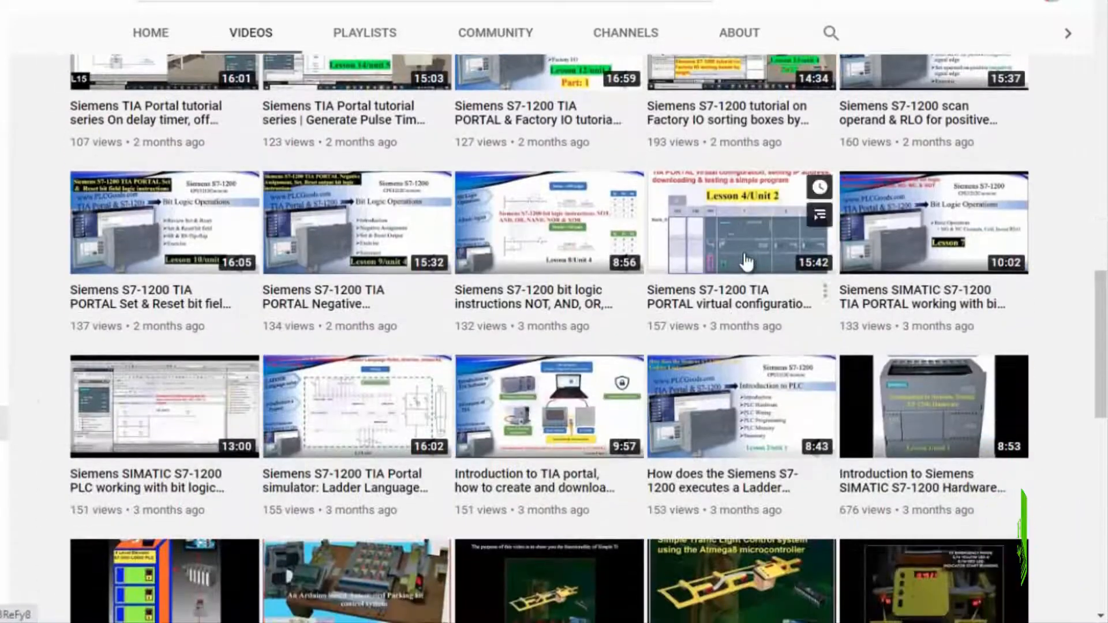
scroll(down, 3)
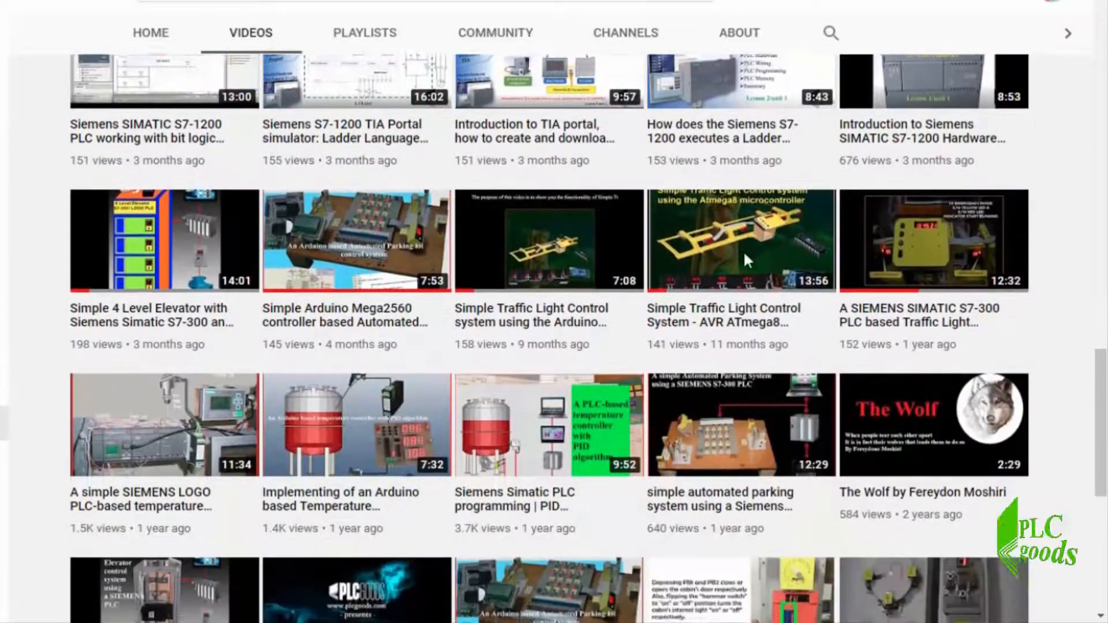
scroll(down, 3)
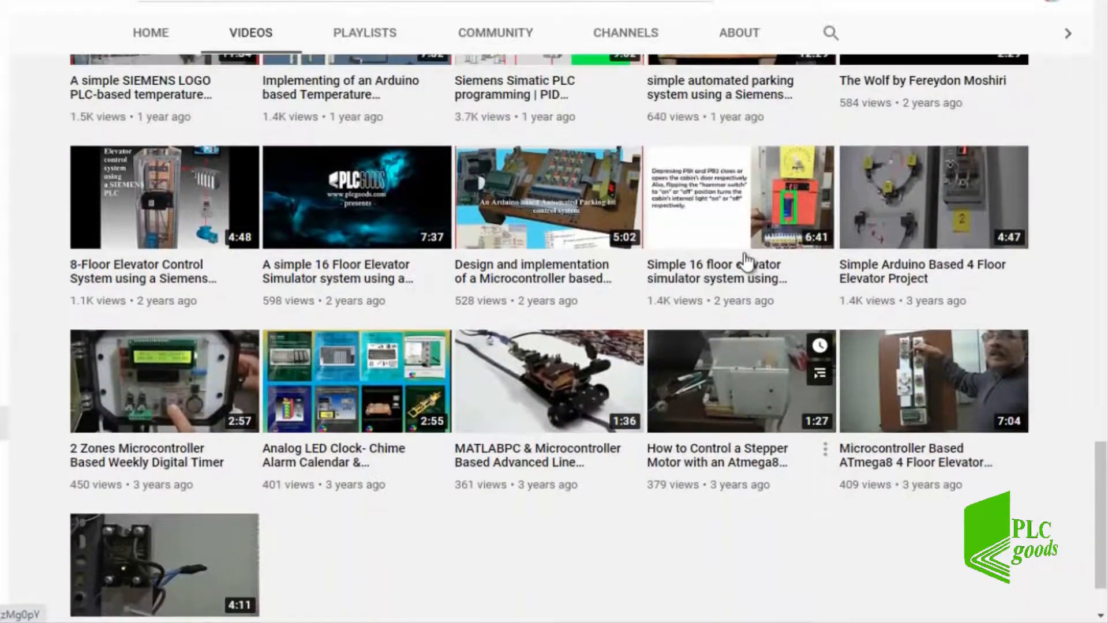
scroll(down, 3)
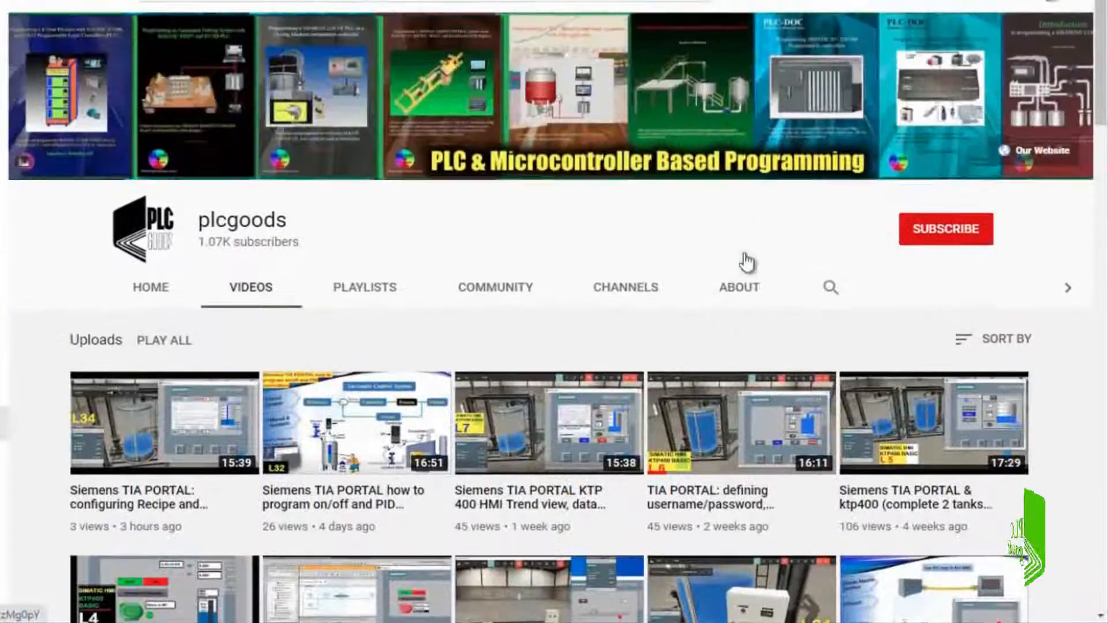
click(946, 229)
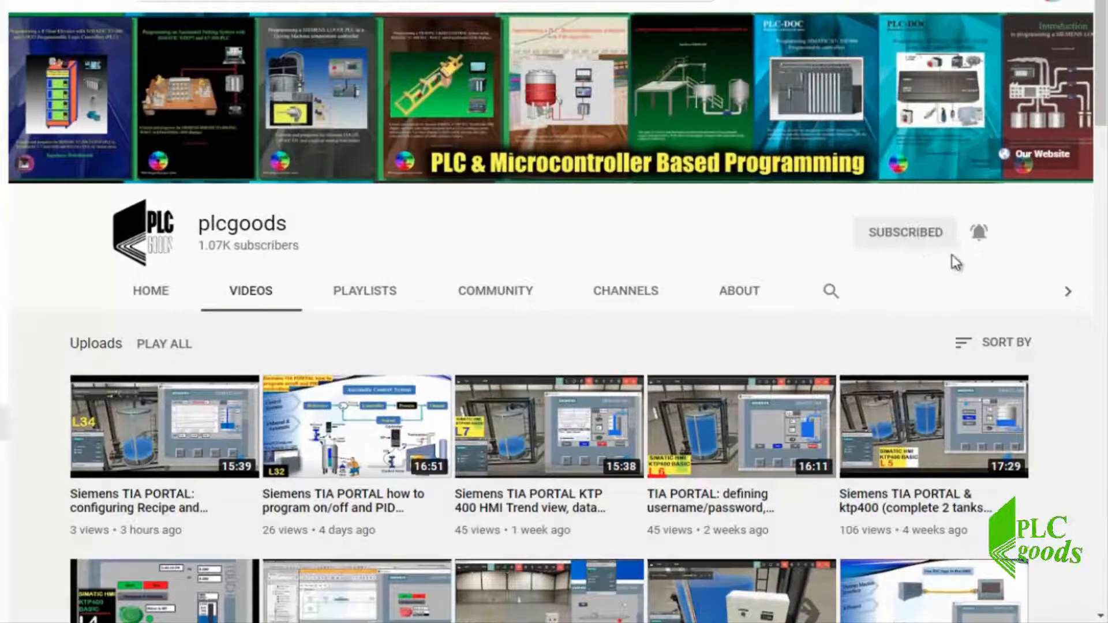
click(978, 232)
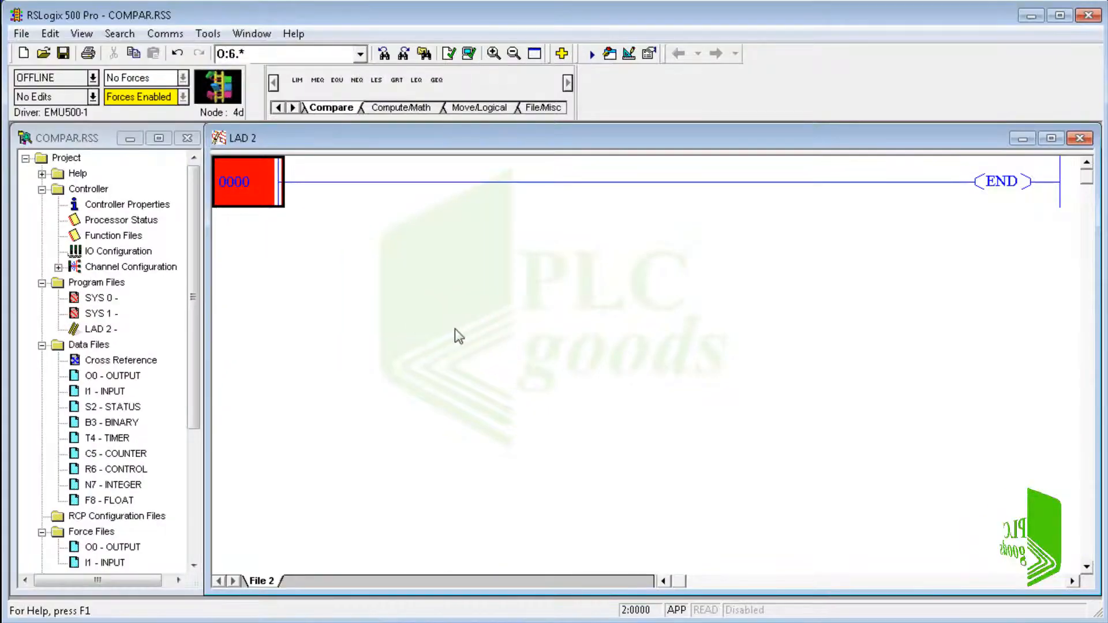
Step: Inspect the B3 binary data table bits B3:0/2 and B3:0/3, then close it
click(80, 344)
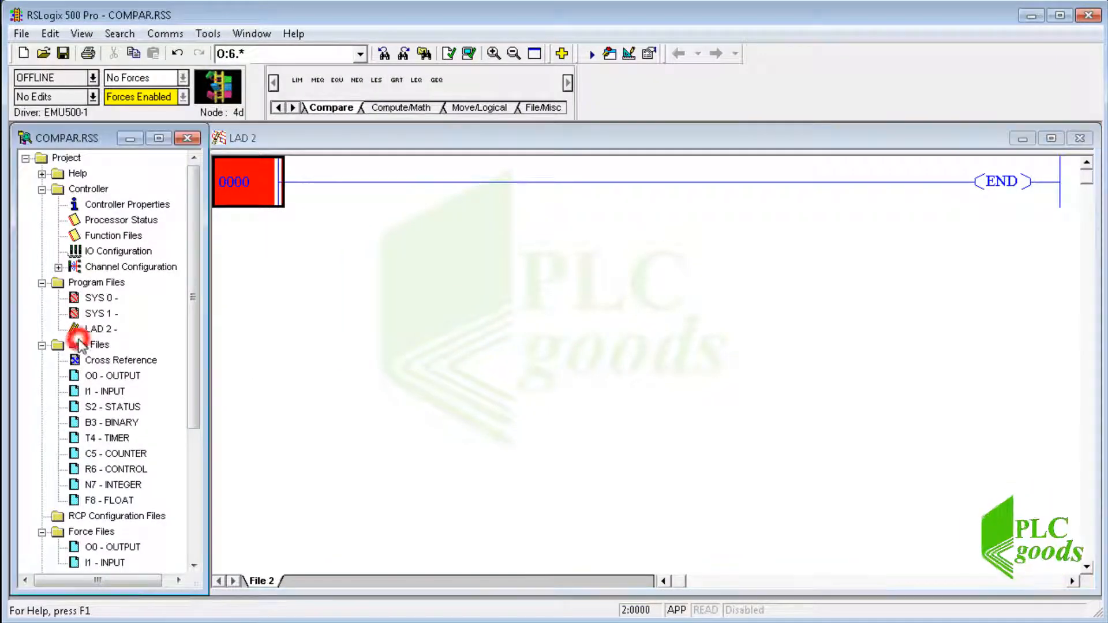
click(113, 375)
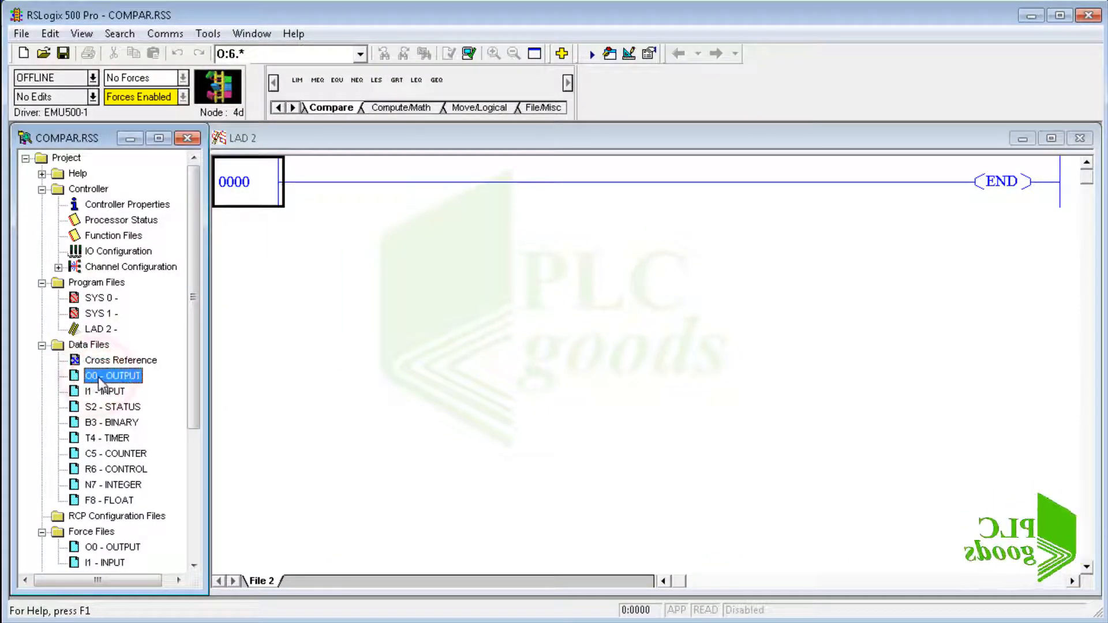
double_click(109, 423)
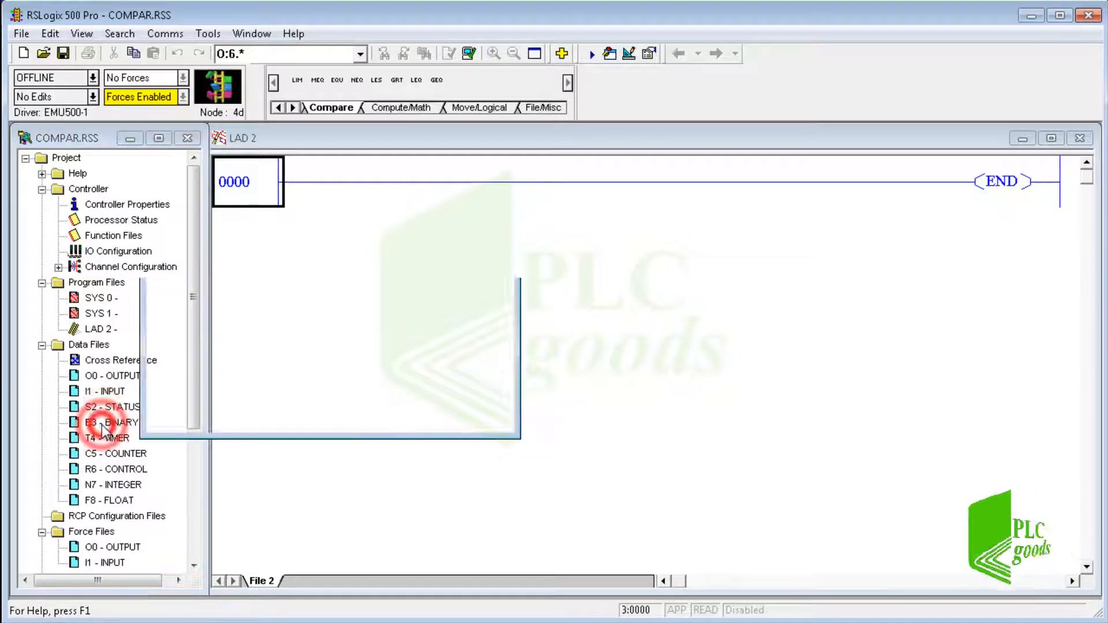
double_click(112, 423)
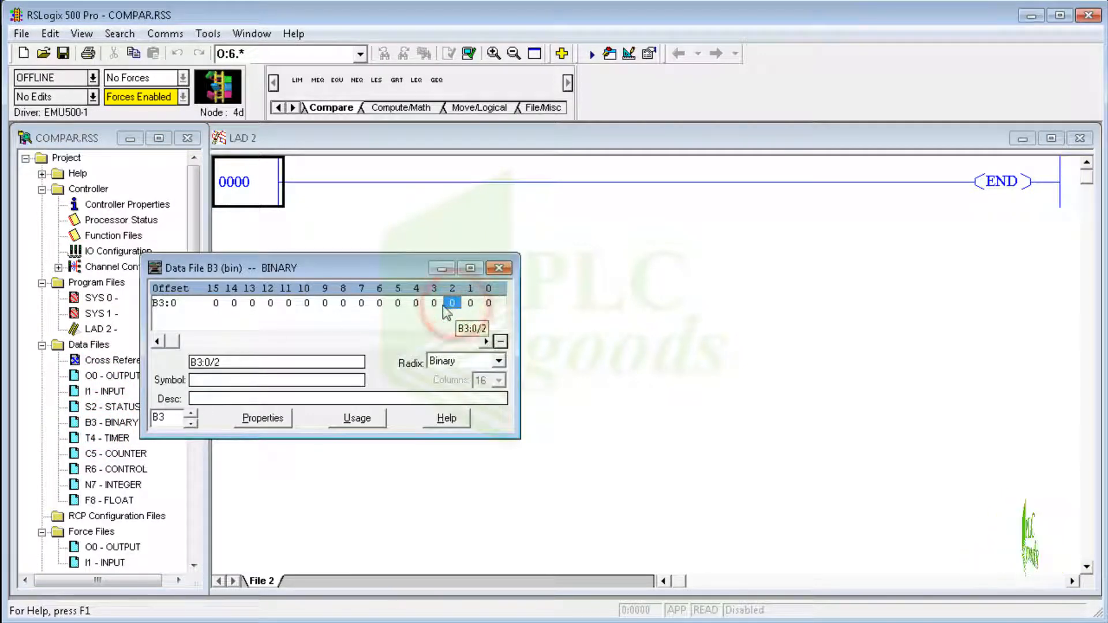
click(434, 302)
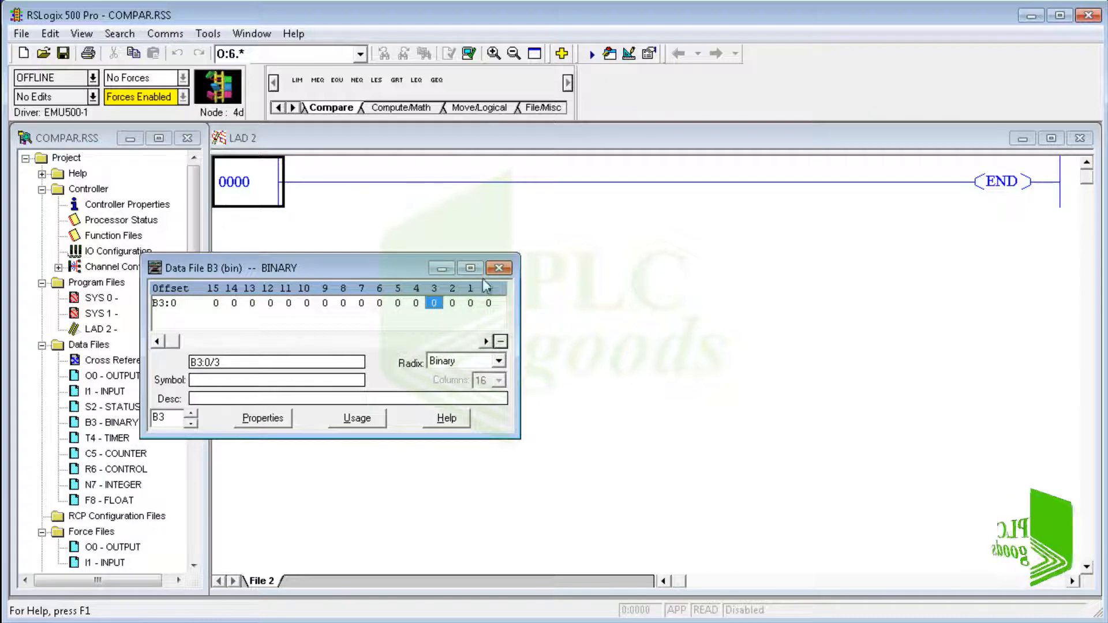
click(106, 437)
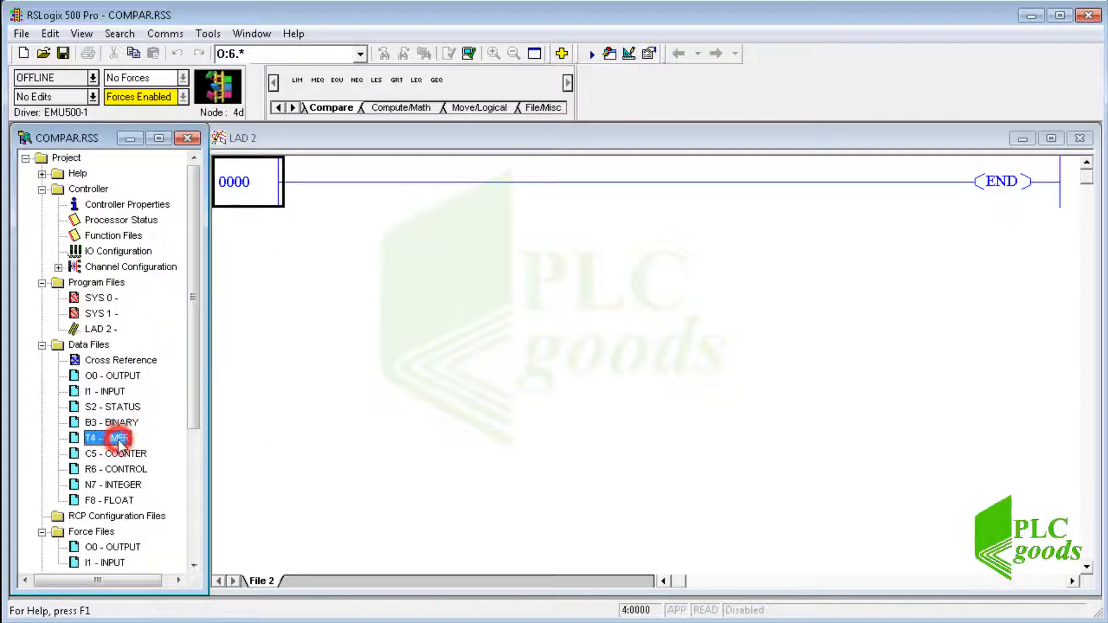
Step: Inspect T4:0 preset/accumulated and C5:0 count-down bit and accumulated values in the T4 and C5 tables
double_click(109, 437)
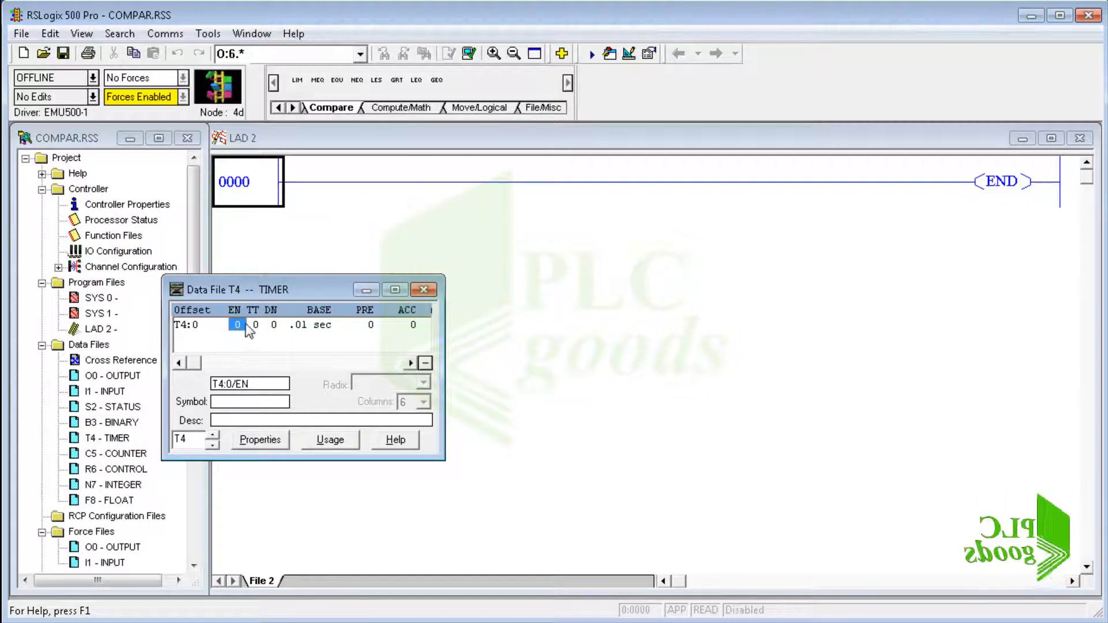
click(365, 325)
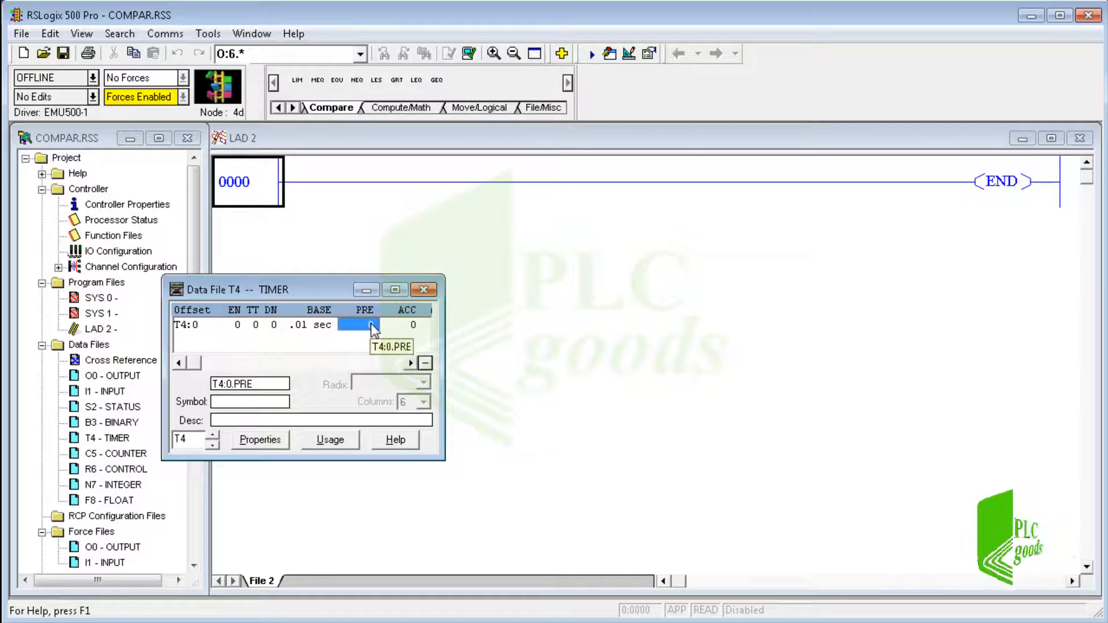
click(402, 324)
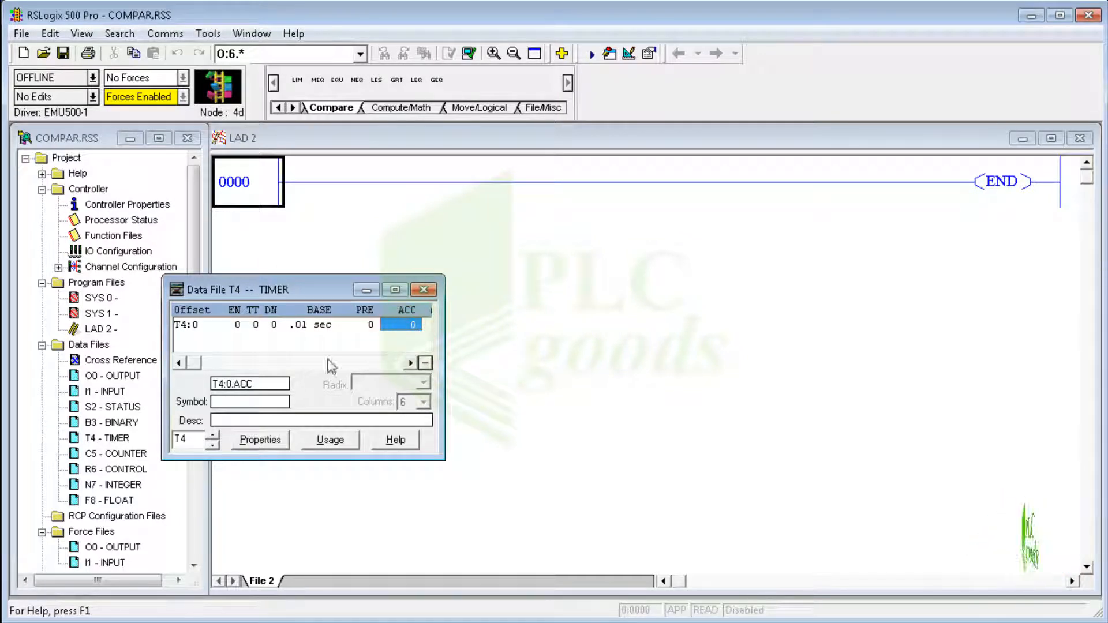
double_click(116, 437)
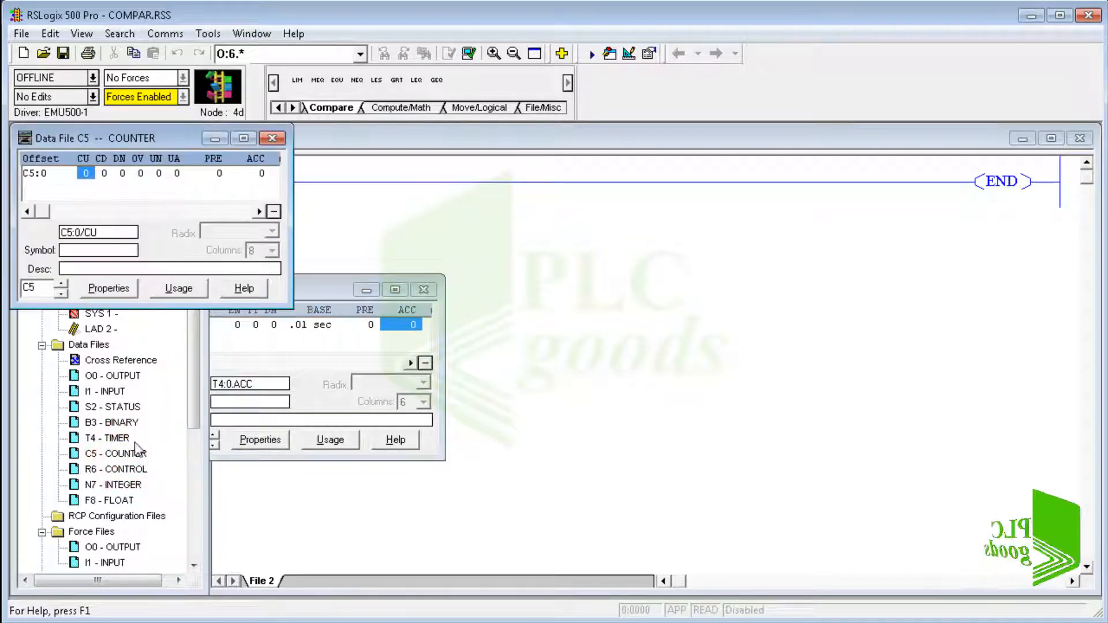
click(103, 173)
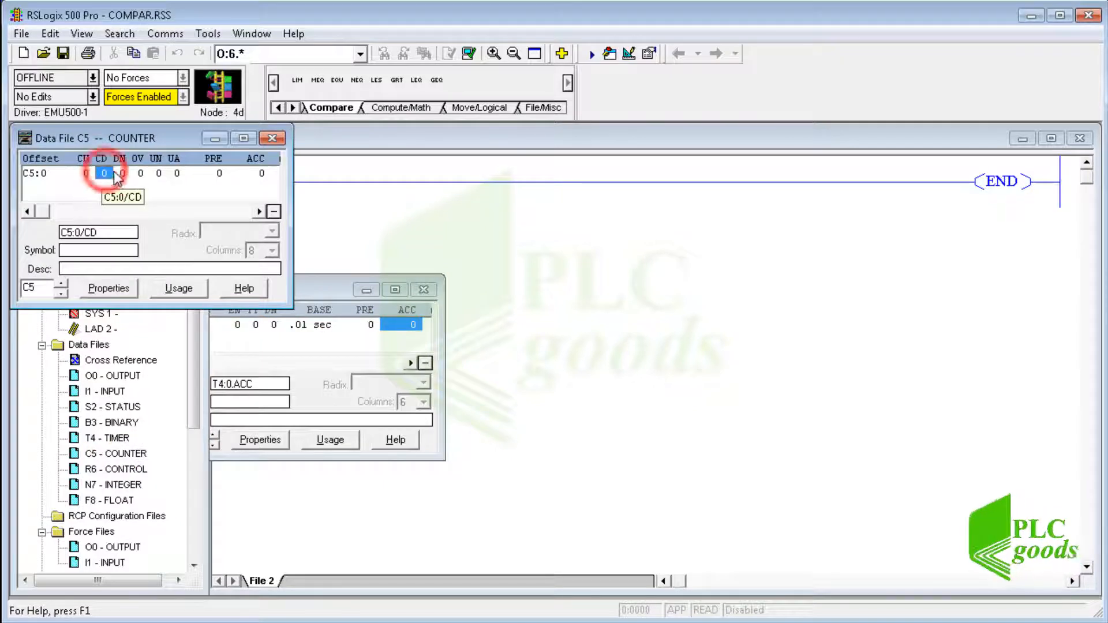
click(220, 173)
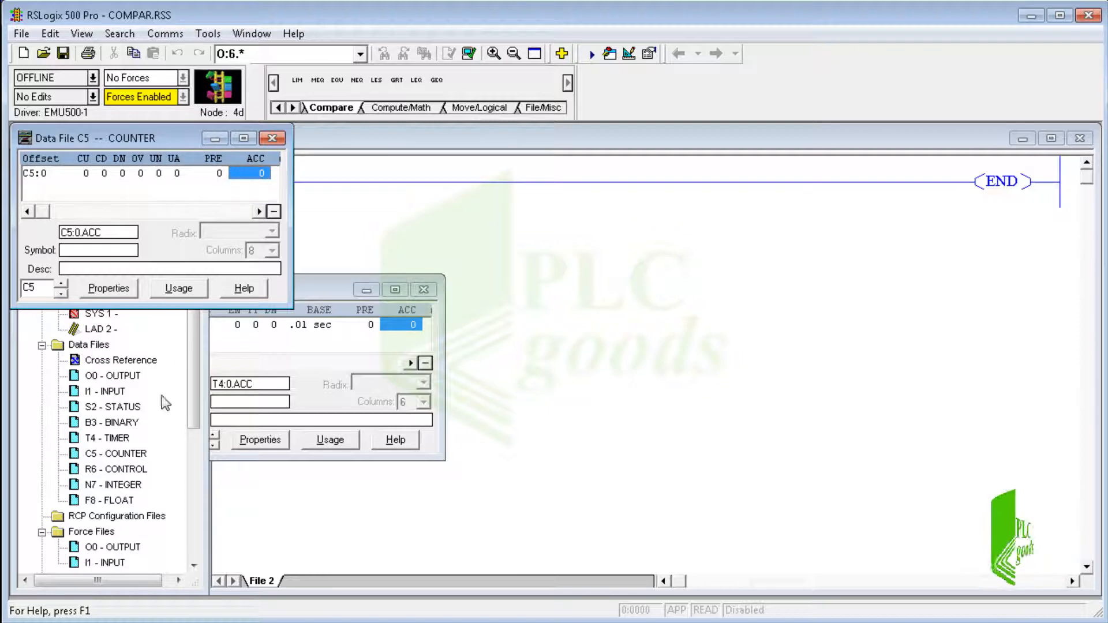
Step: Enlarge integer file N7 to 7 elements via its Properties
double_click(113, 485)
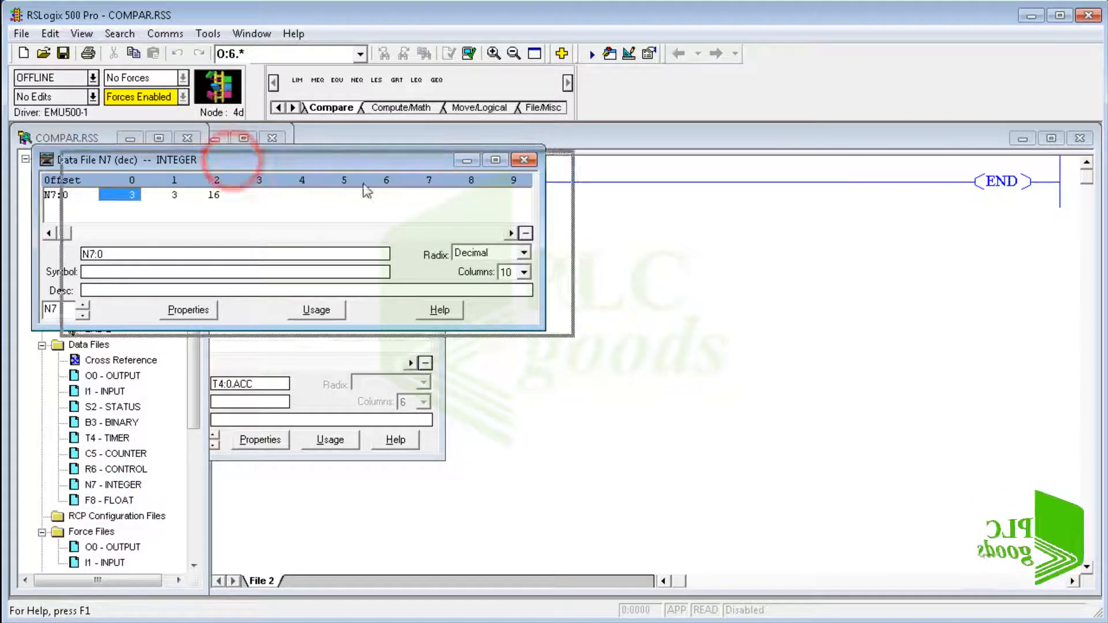
drag(149, 159, 672, 216)
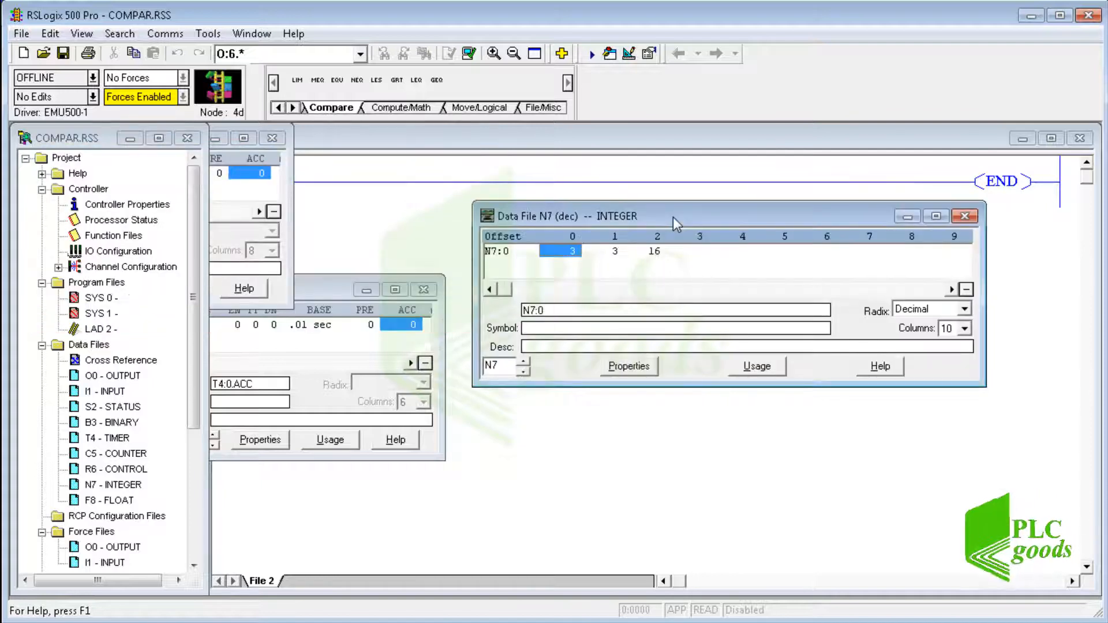
click(614, 250)
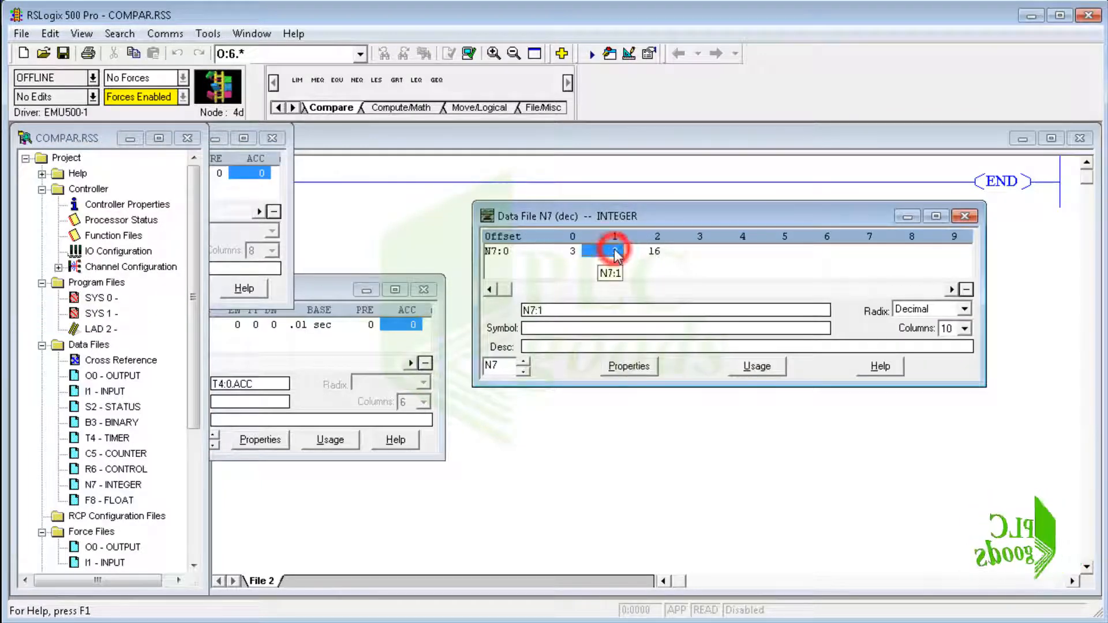
click(654, 251)
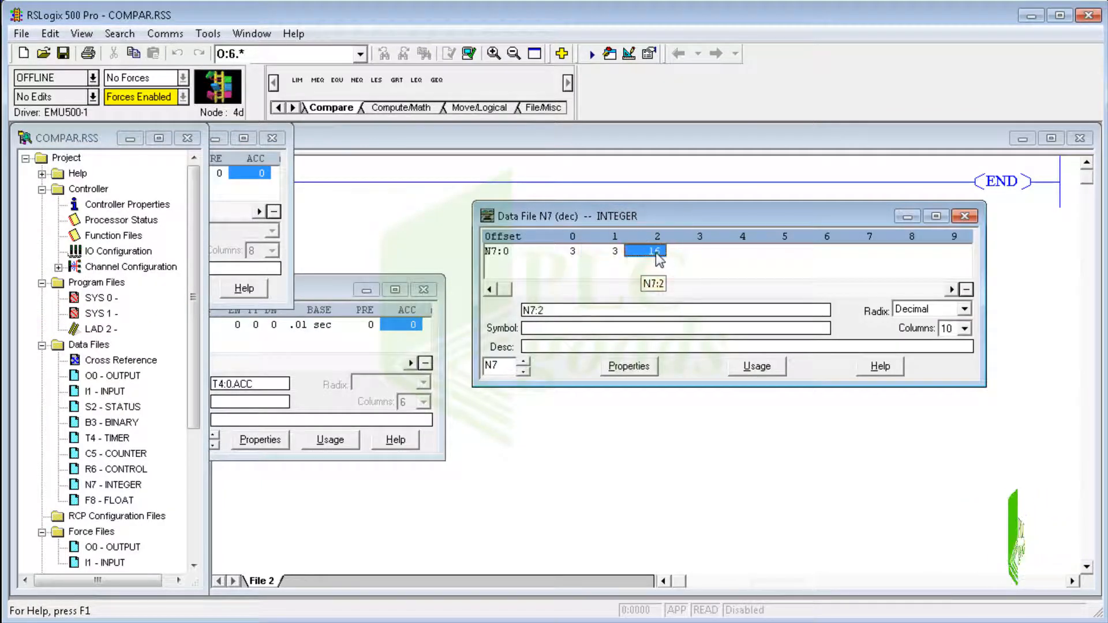
click(626, 366)
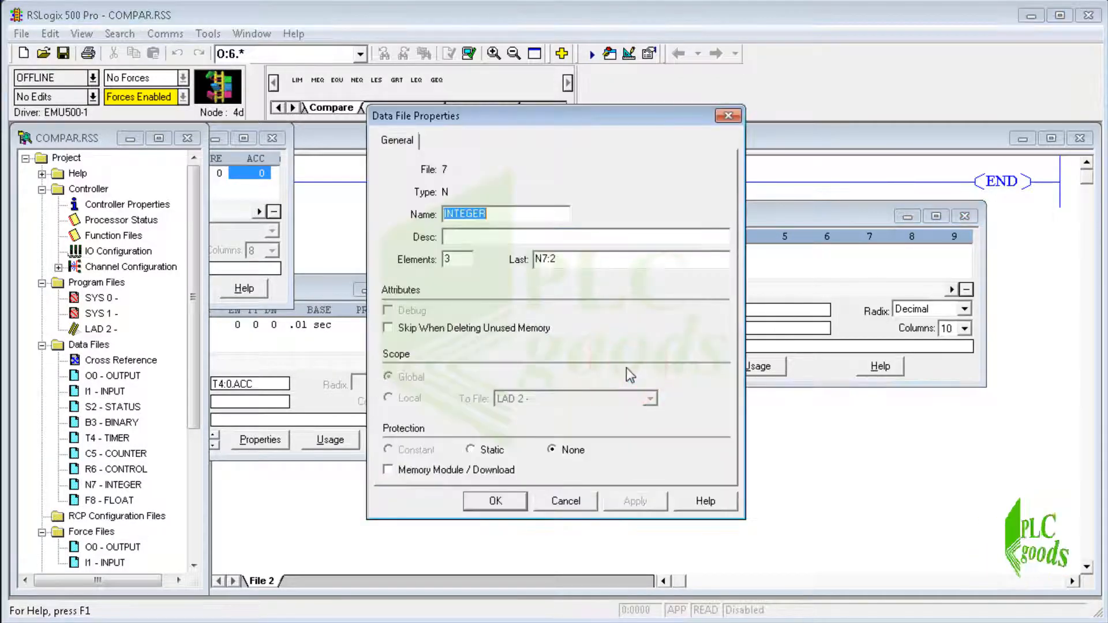
click(452, 259)
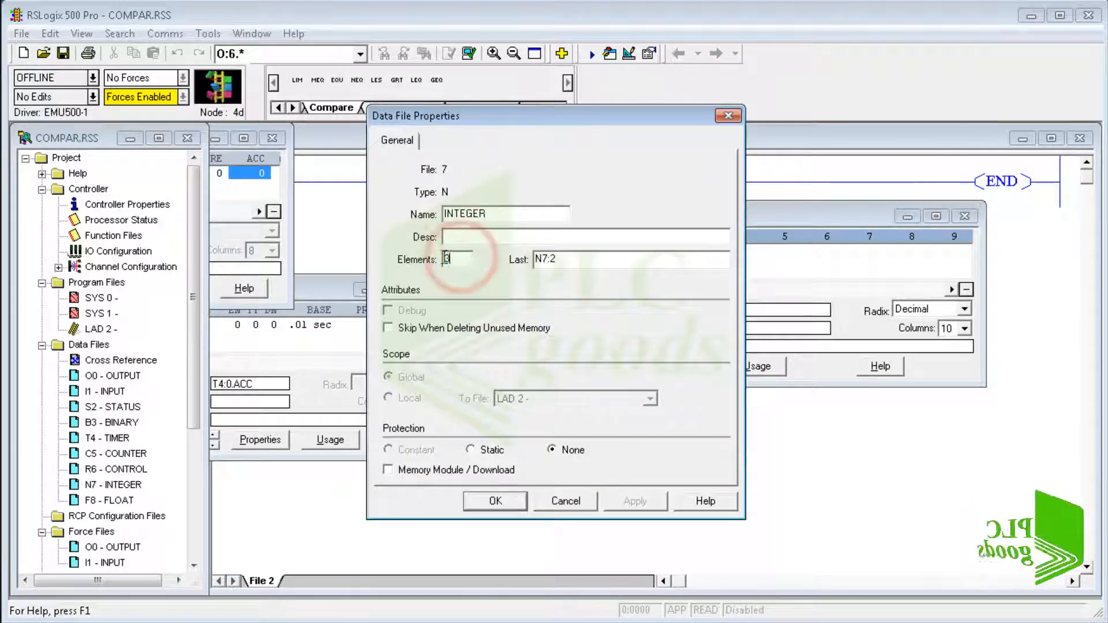
text(7)
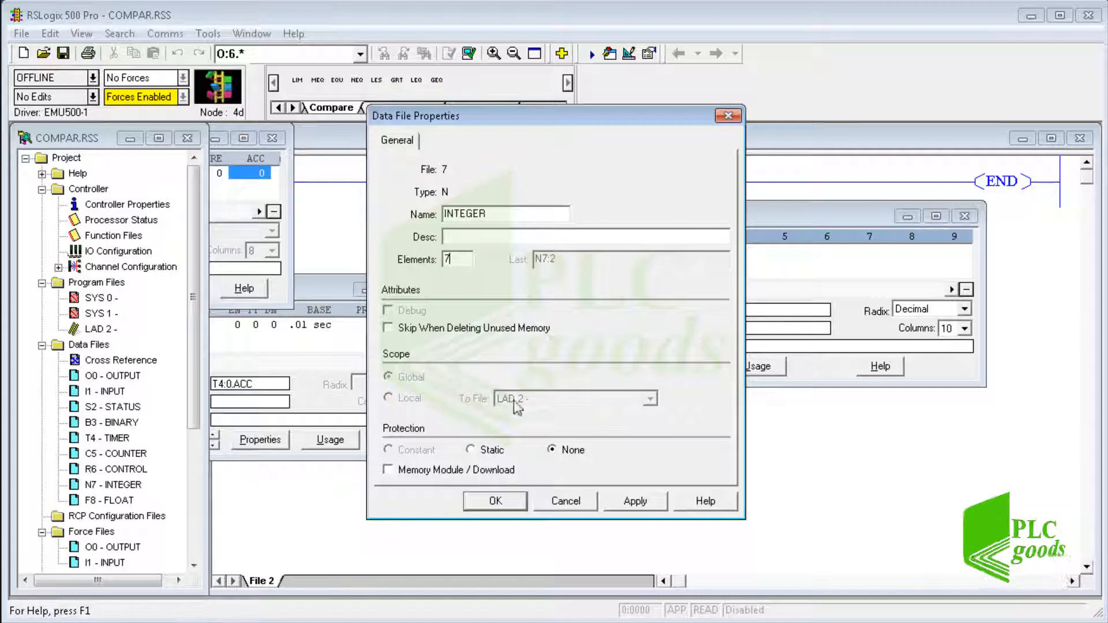
click(495, 500)
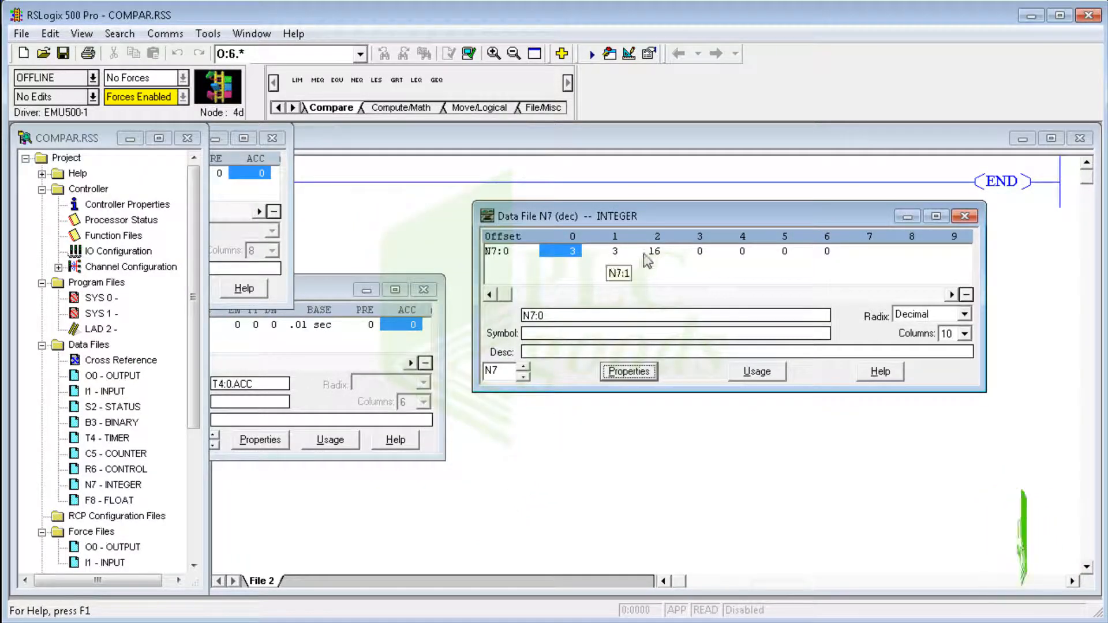
Step: Set N7:6 to -25
click(826, 250)
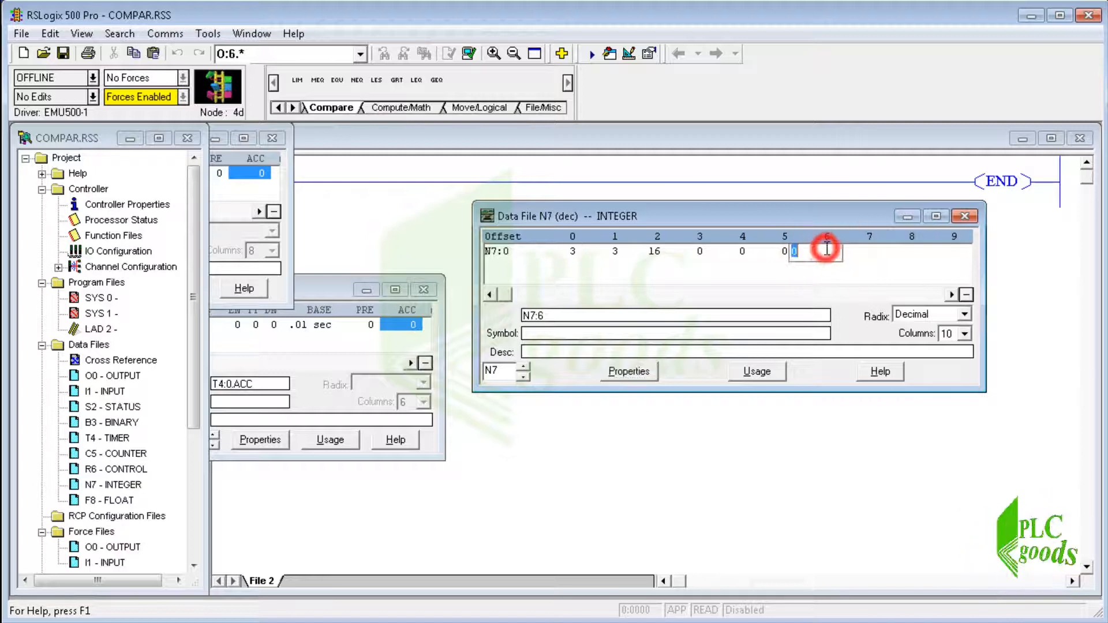
text(-25)
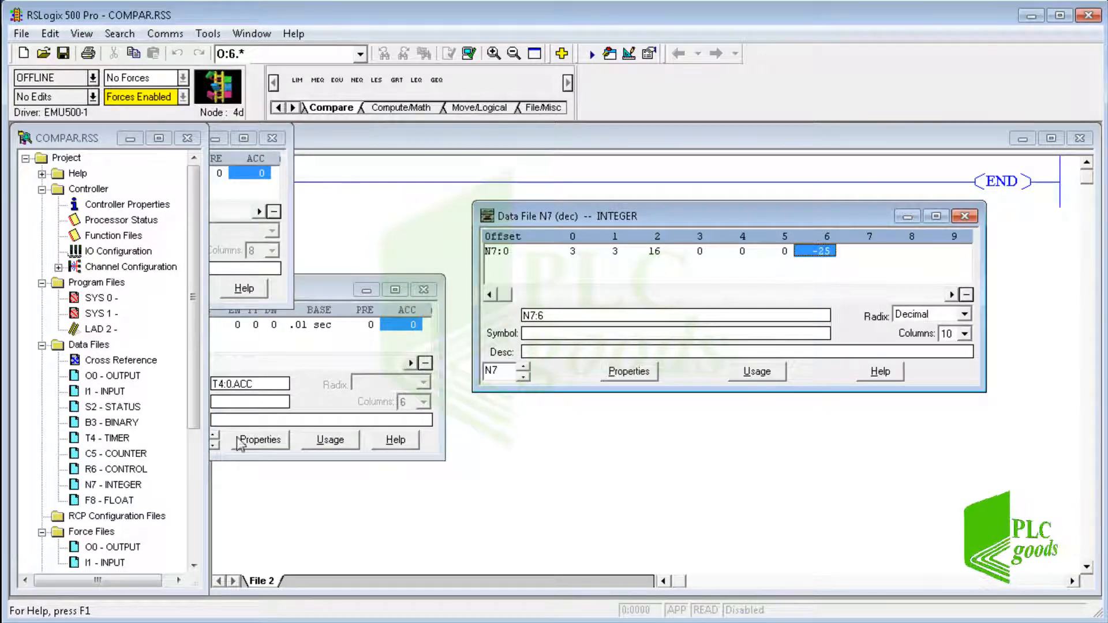
Step: Bring up the F8 float data table beside the integer file and add more elements
click(113, 500)
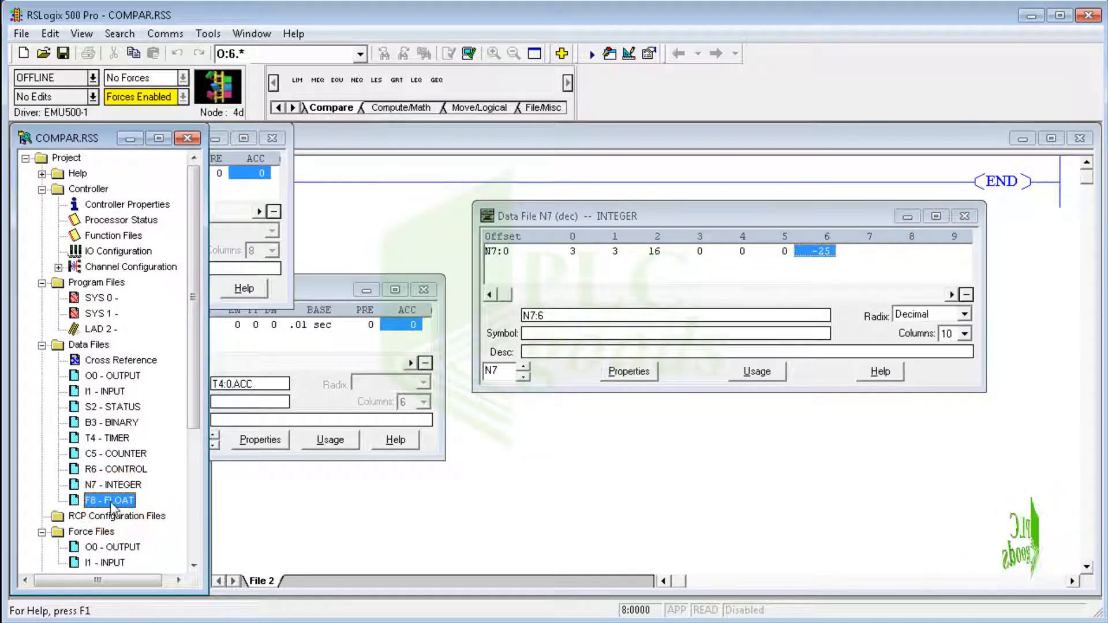
double_click(109, 500)
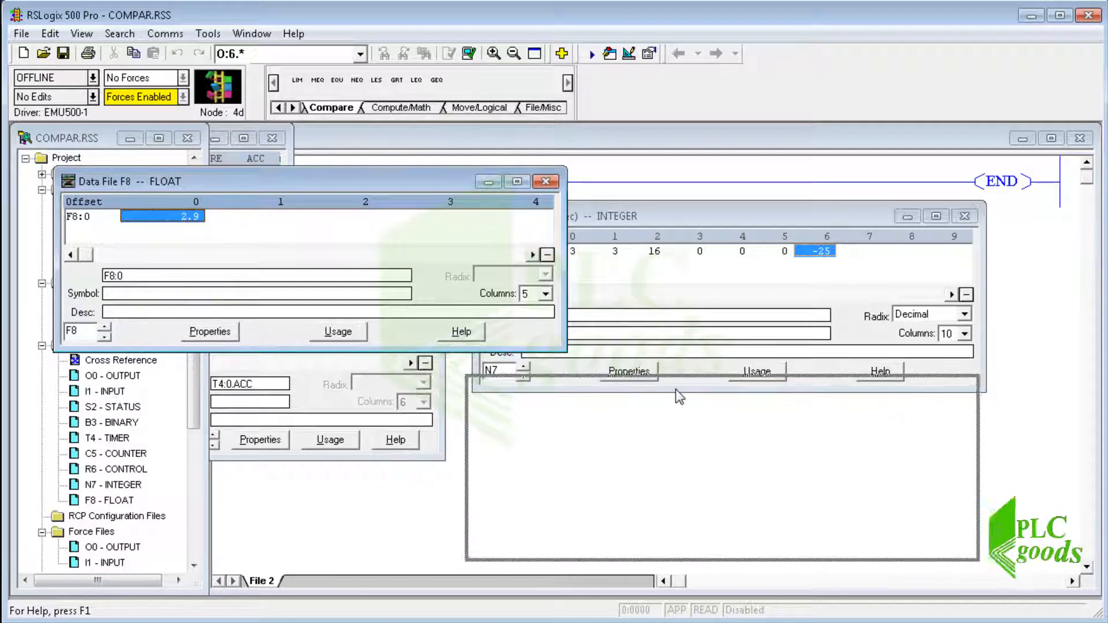
drag(149, 181, 656, 394)
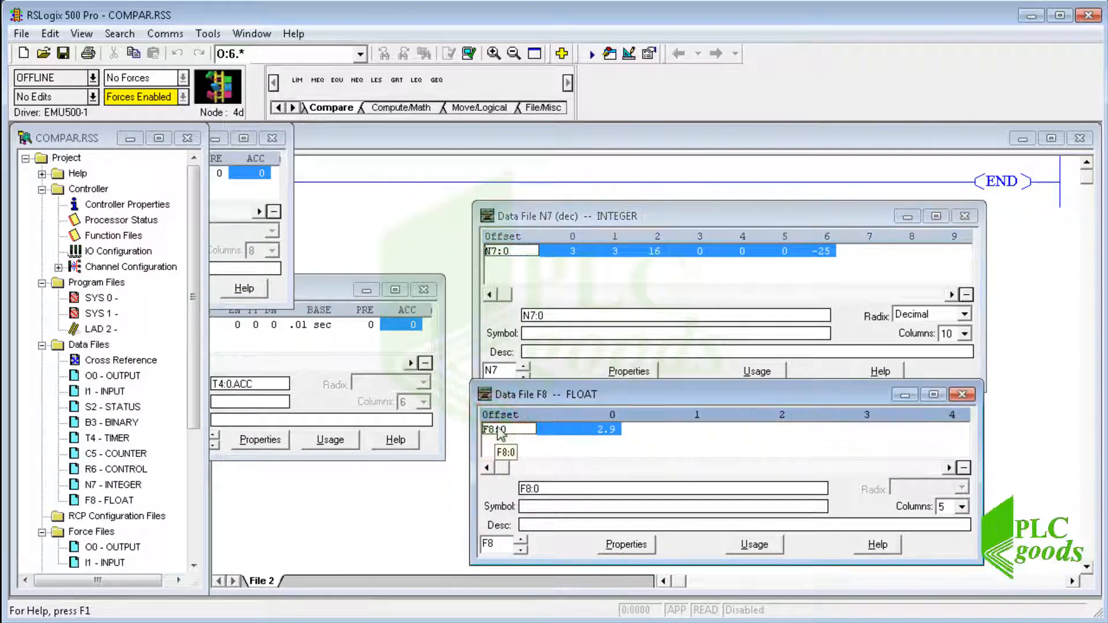
mouse_move(612, 435)
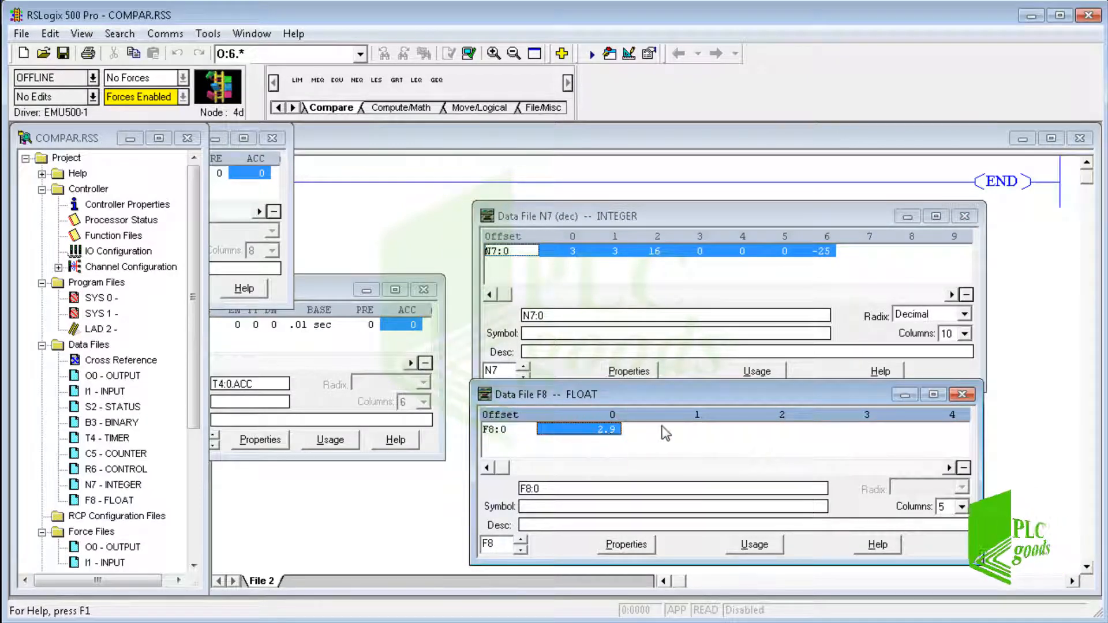
click(625, 545)
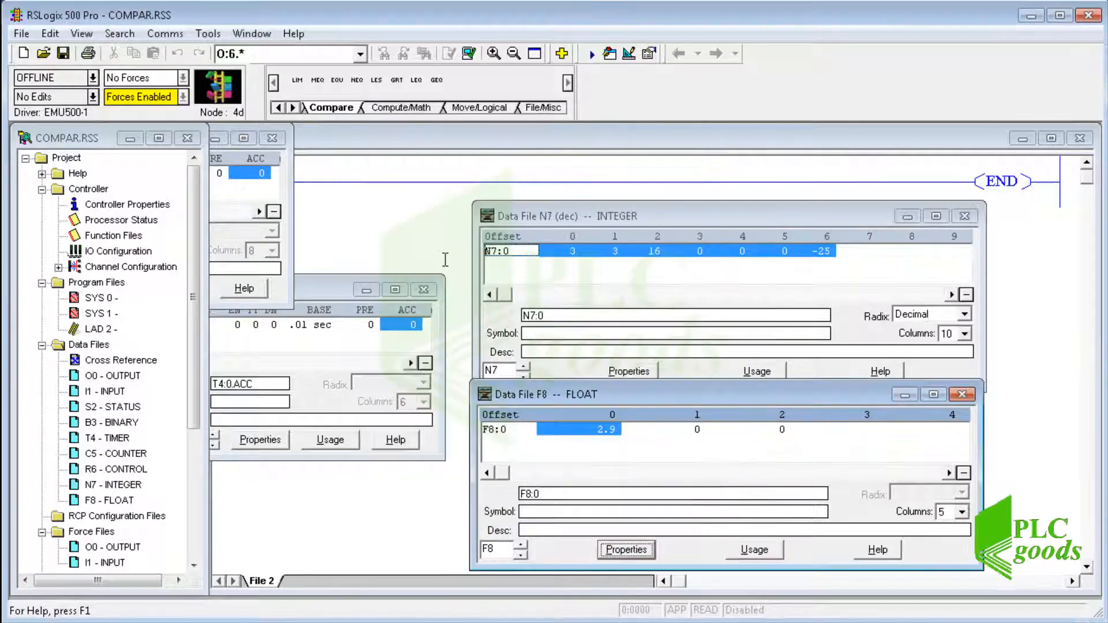
Step: Store -3.5 in F8:1 and 3 in F8:2, then close the float file
click(696, 429)
text(-)
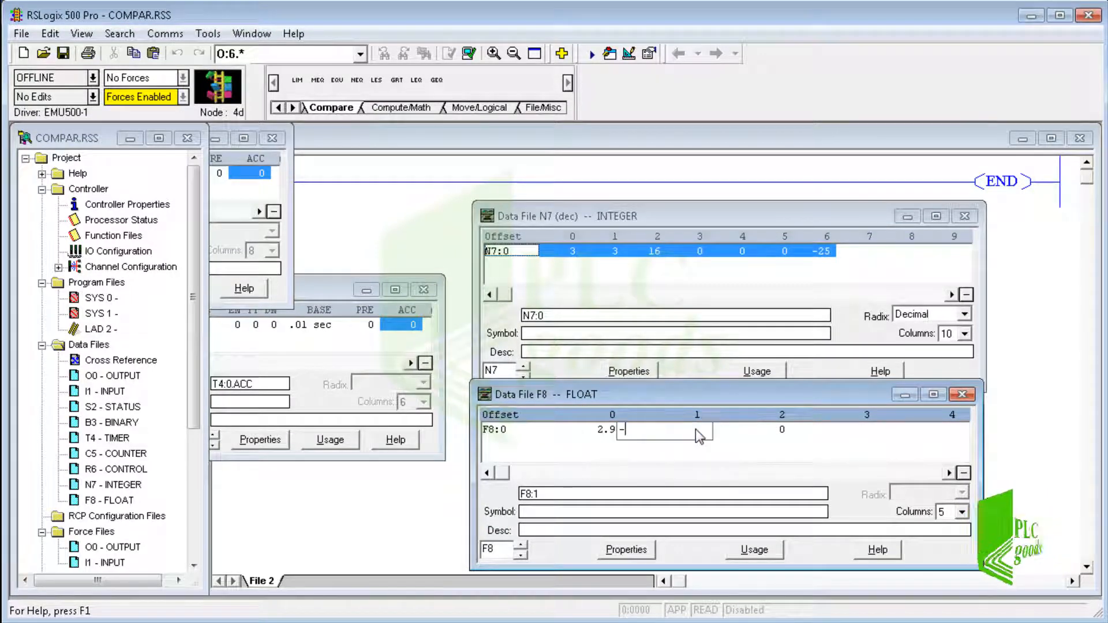
text(3.5)
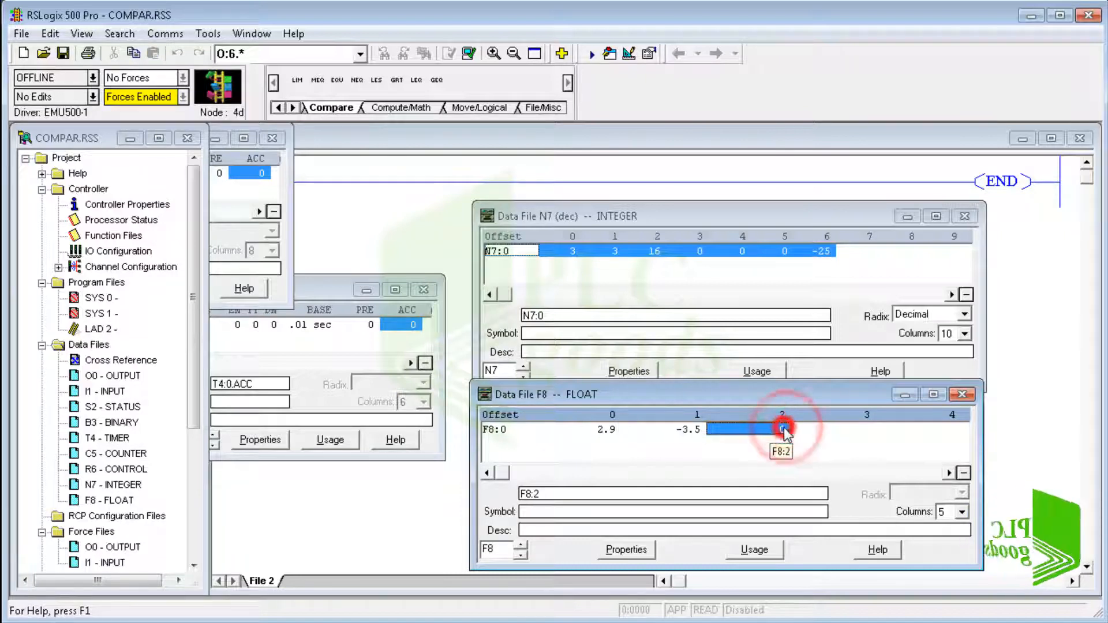
click(782, 429)
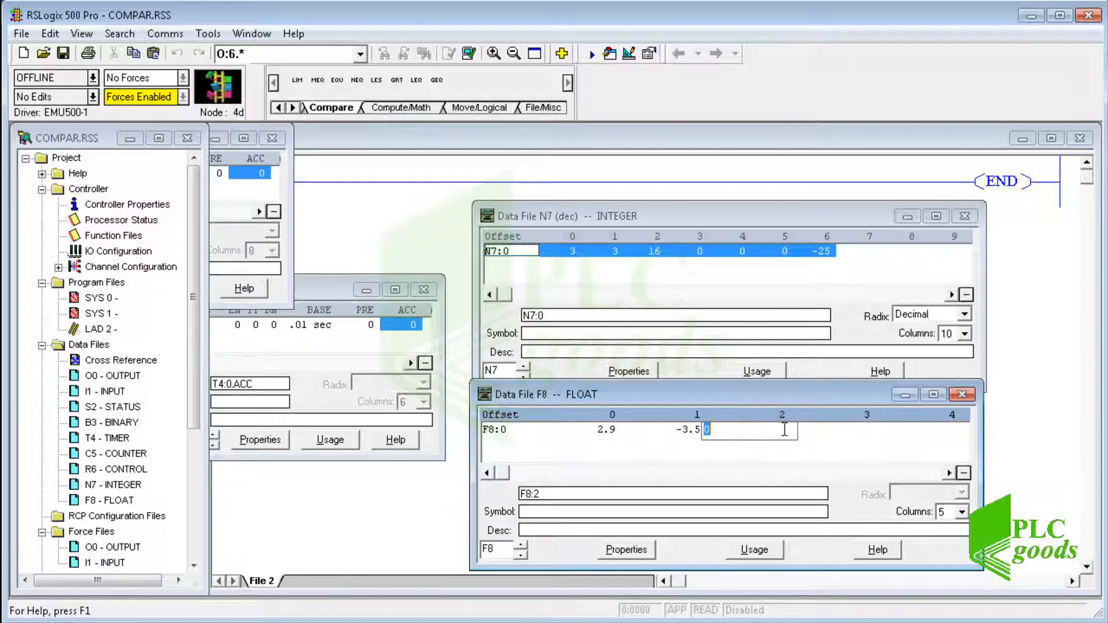
text(3.)
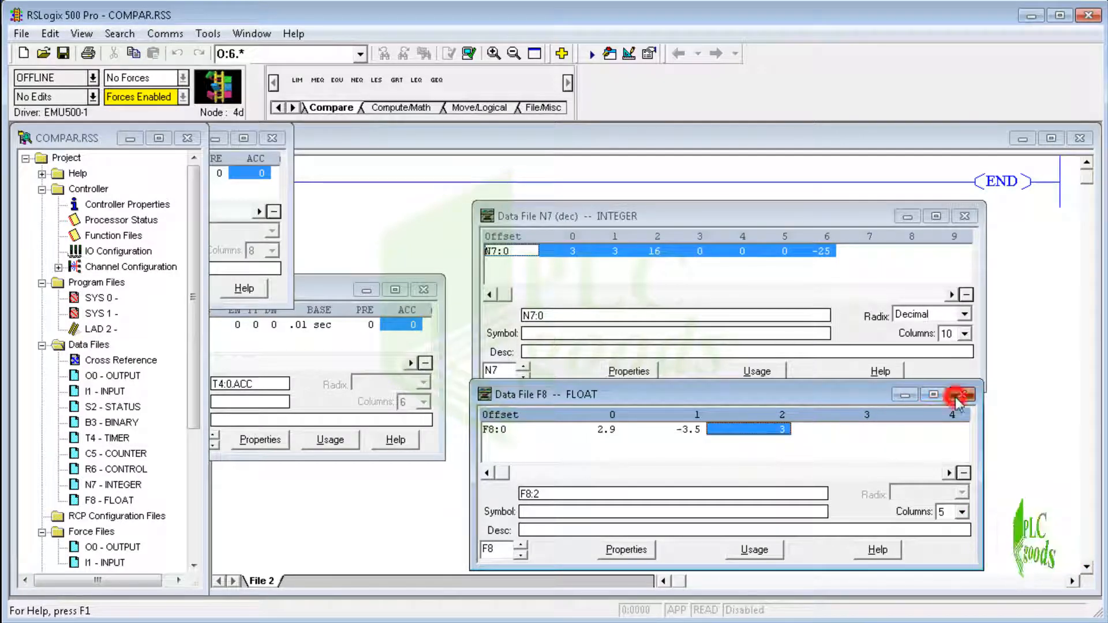
click(963, 395)
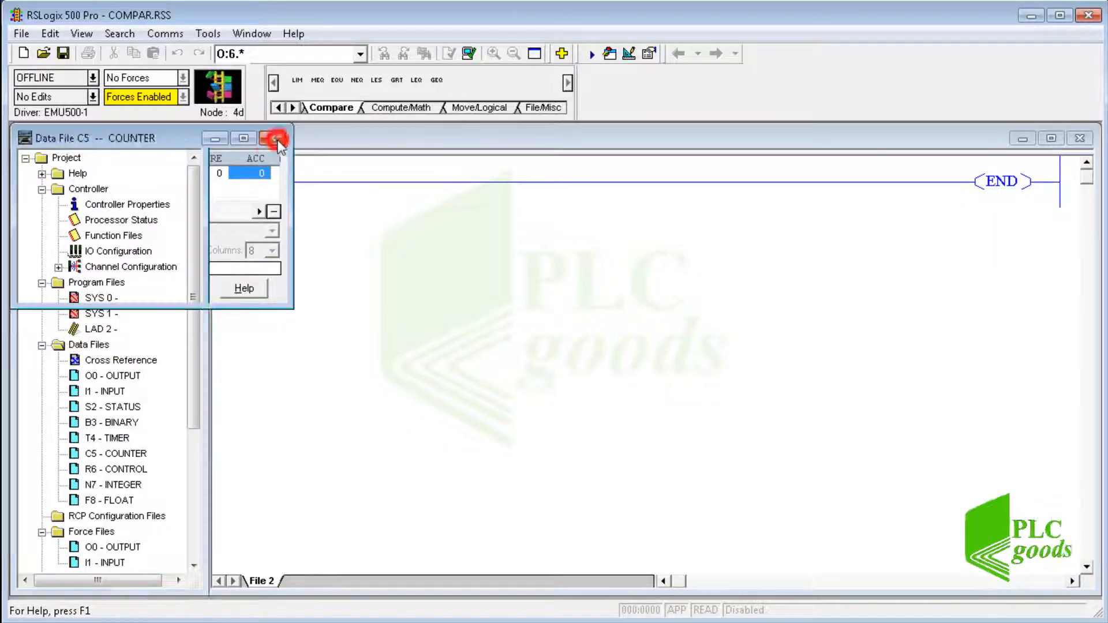
Step: Close the C5 counter data window and pick the greater-than comparison instruction
click(275, 137)
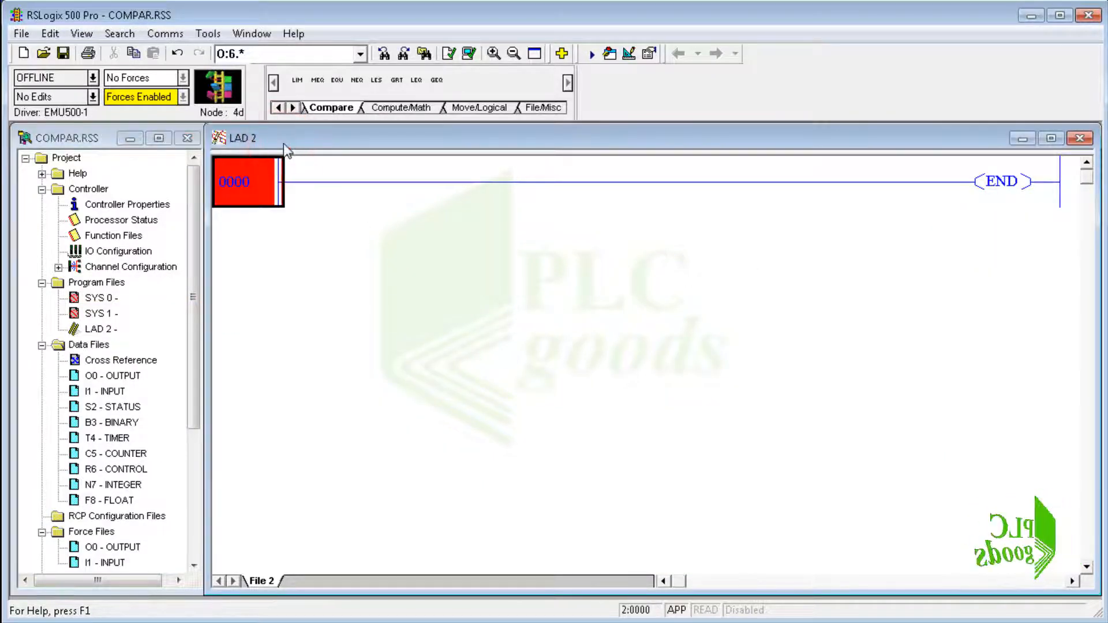
mouse_move(326, 100)
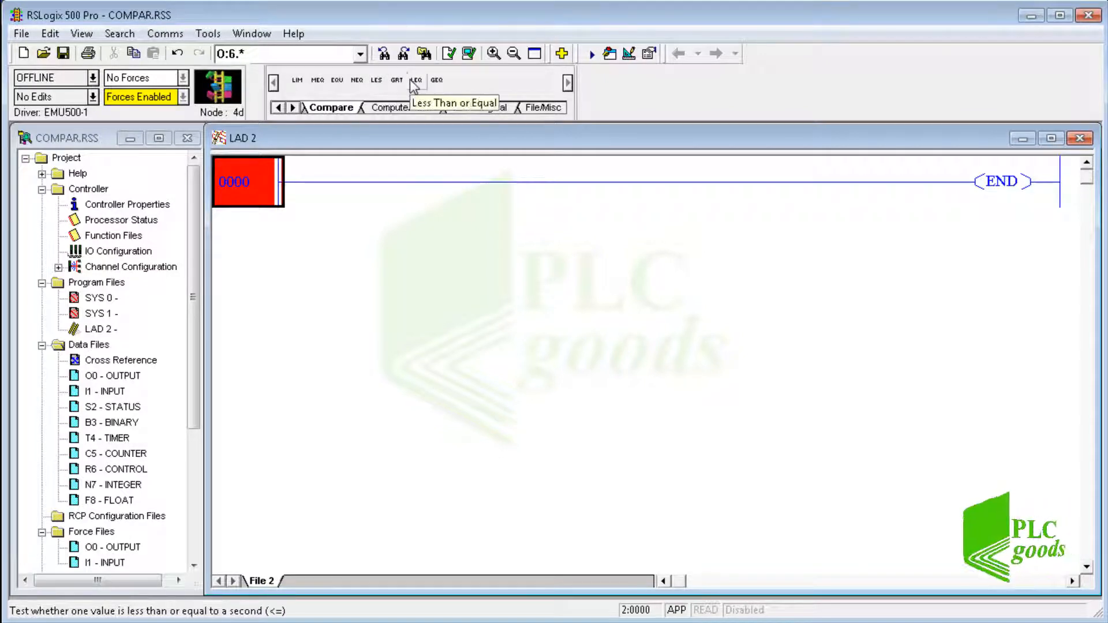
mouse_move(436, 79)
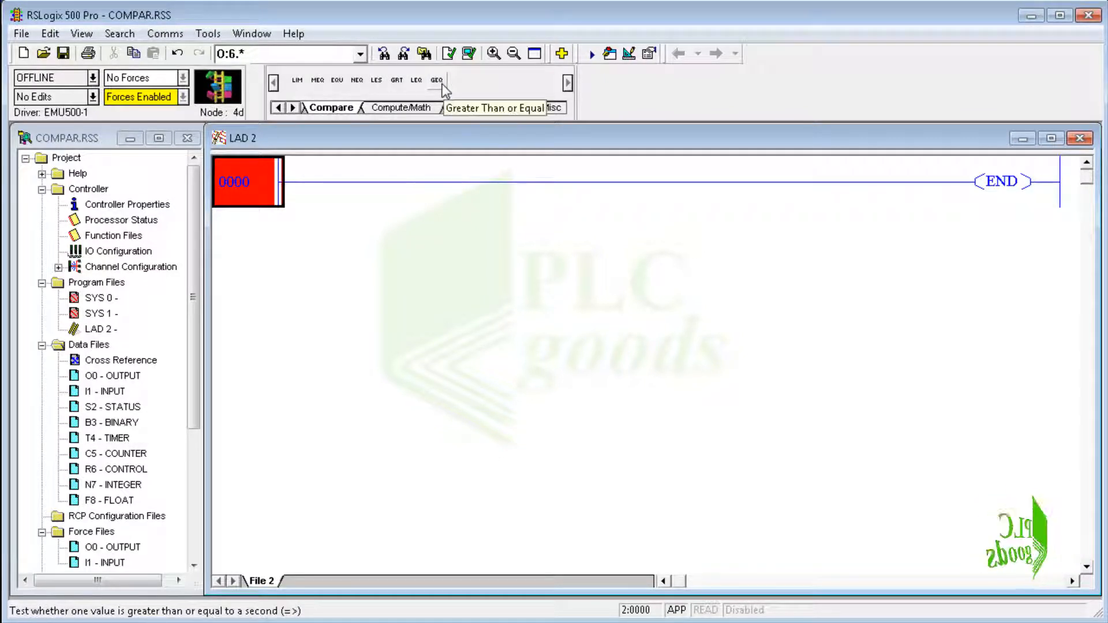
click(396, 80)
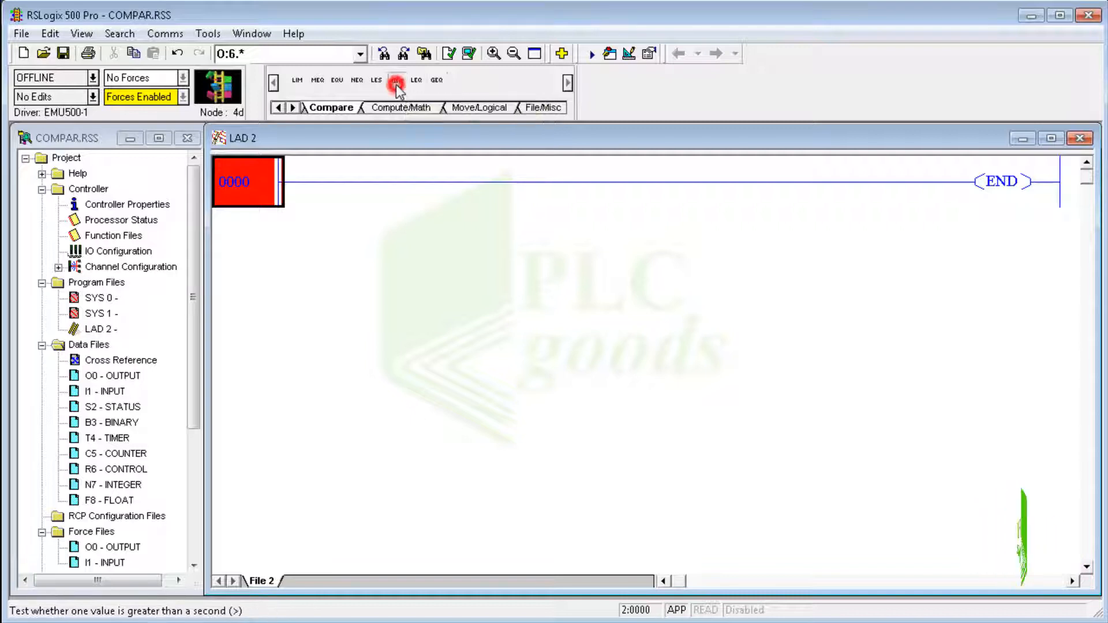
Step: Place a GRT greater-than comparison on rung 0000 and switch to the Bit instructions
click(397, 88)
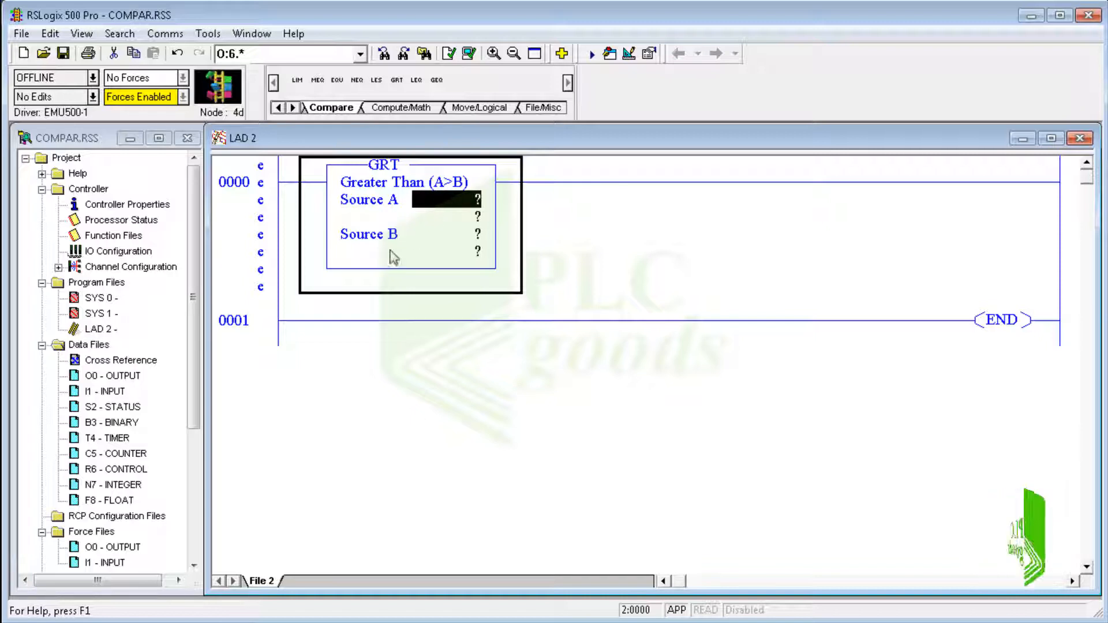
mouse_move(442, 233)
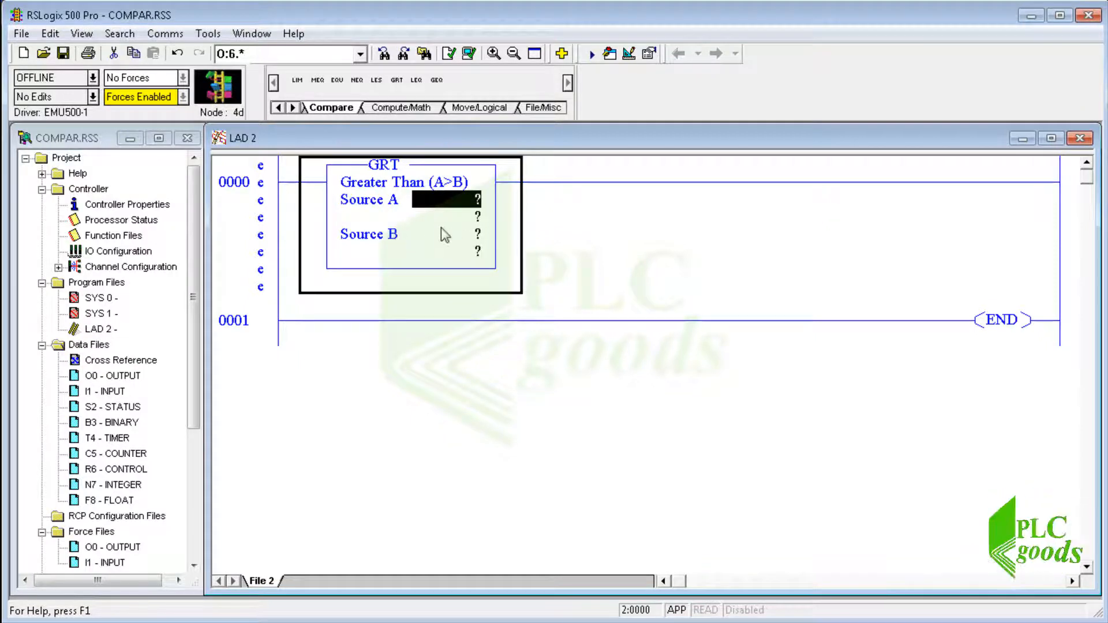
click(279, 108)
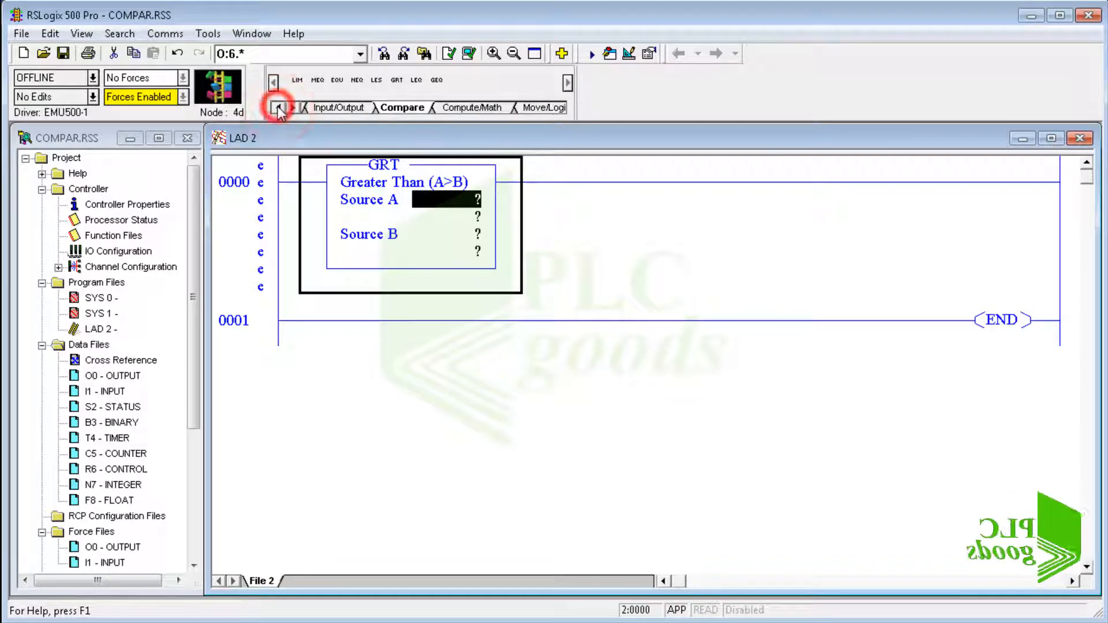
click(278, 106)
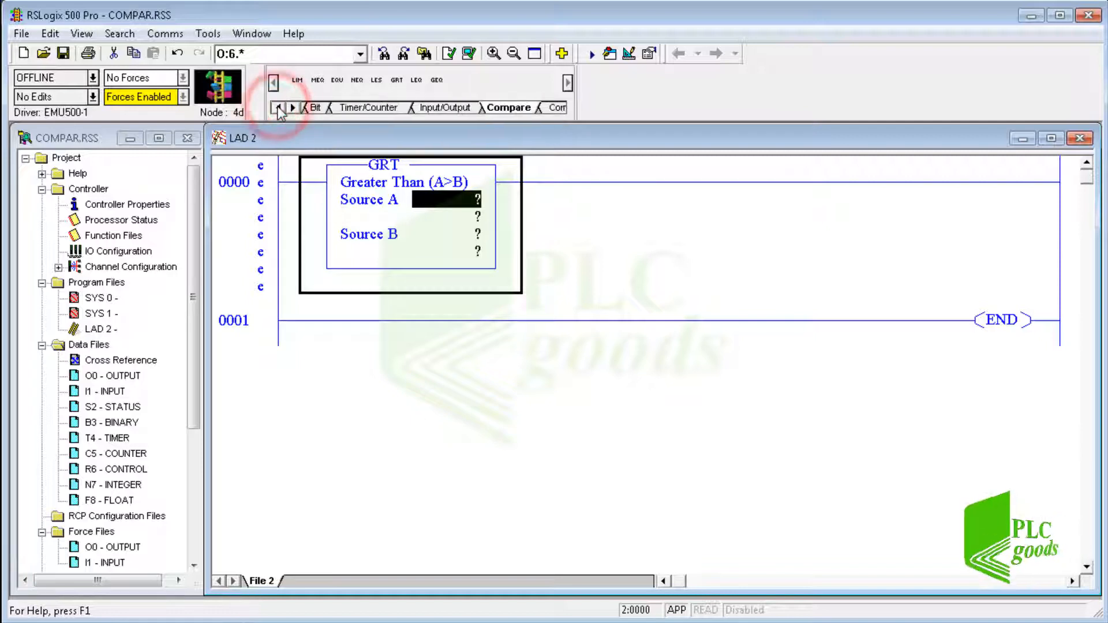
click(340, 80)
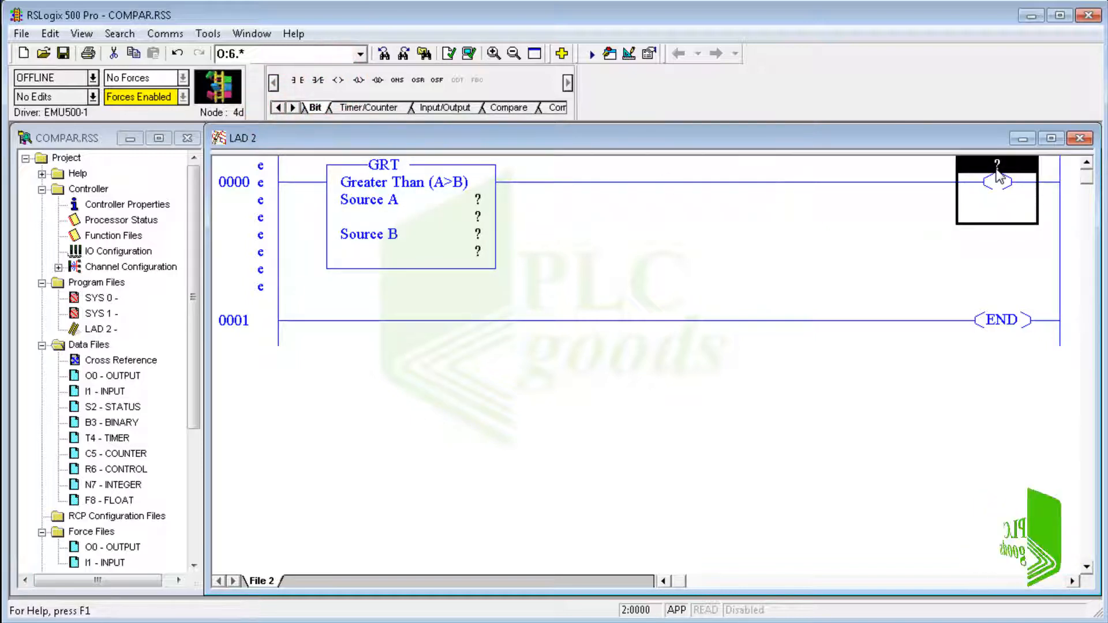
Step: Add an OTE output coil addressed O:0/0 after the comparison
text(O:0/0)
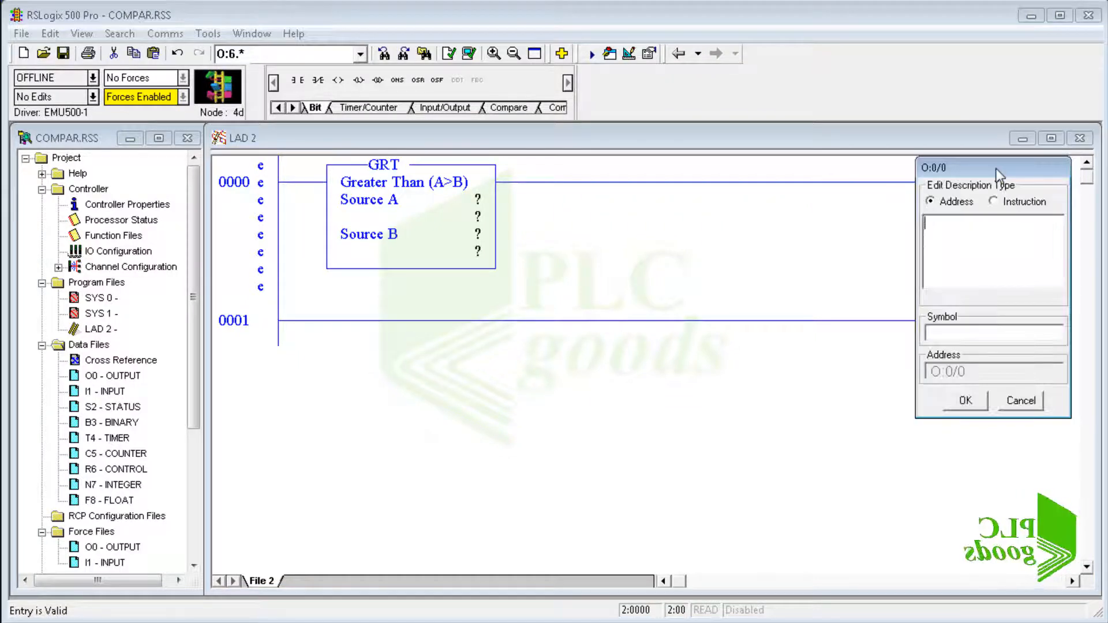
click(963, 400)
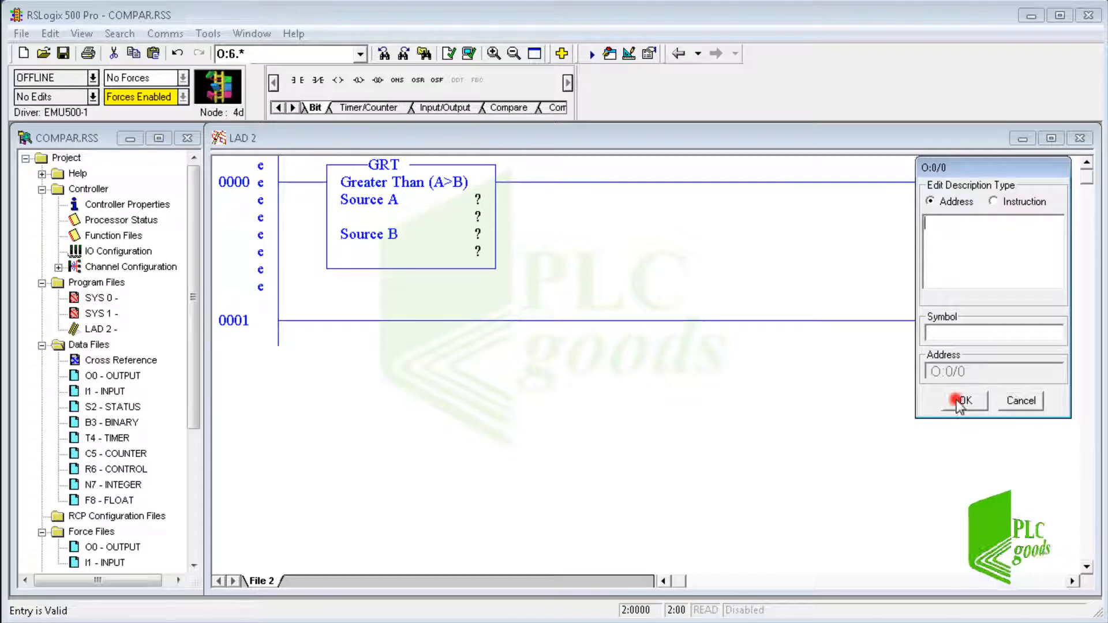
click(963, 401)
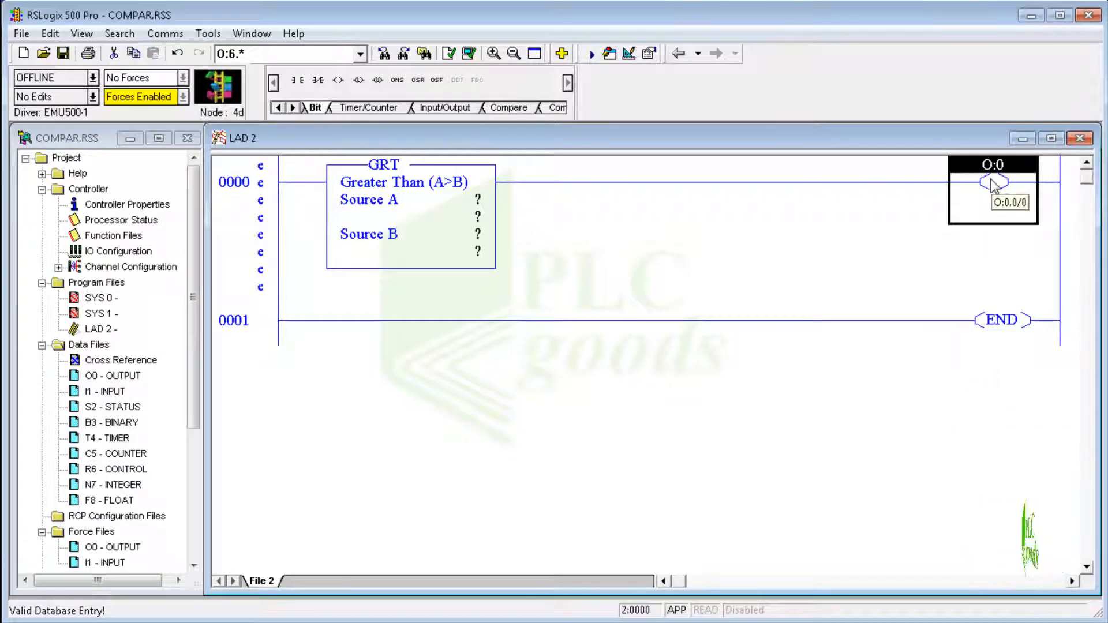
click(477, 200)
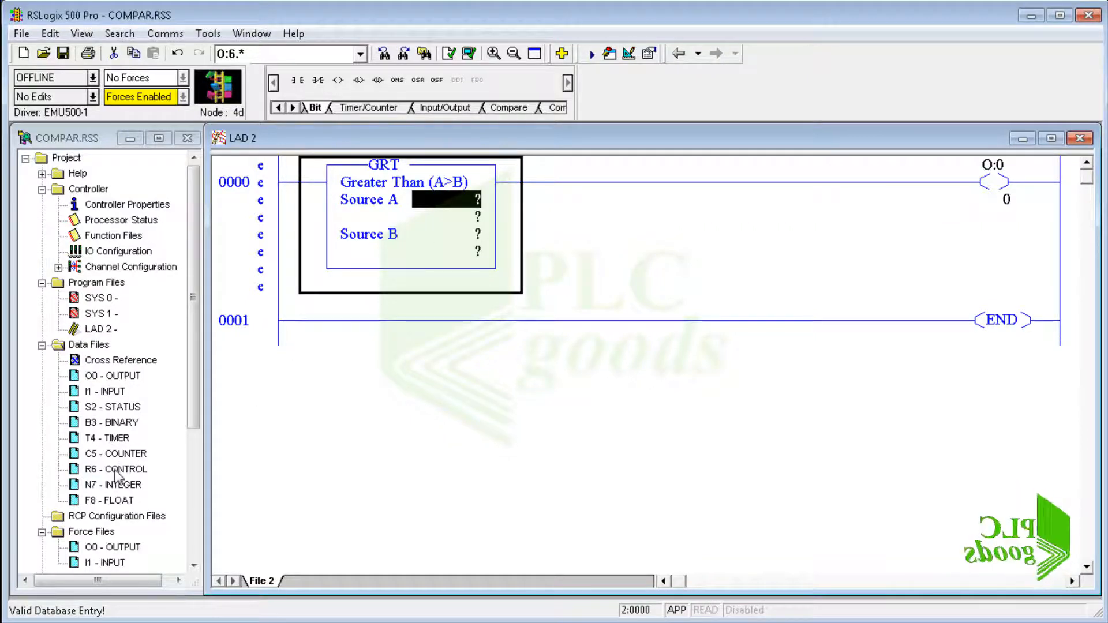
Step: Set the GRT Source A to C5:0.ACC from the counter data file
click(116, 452)
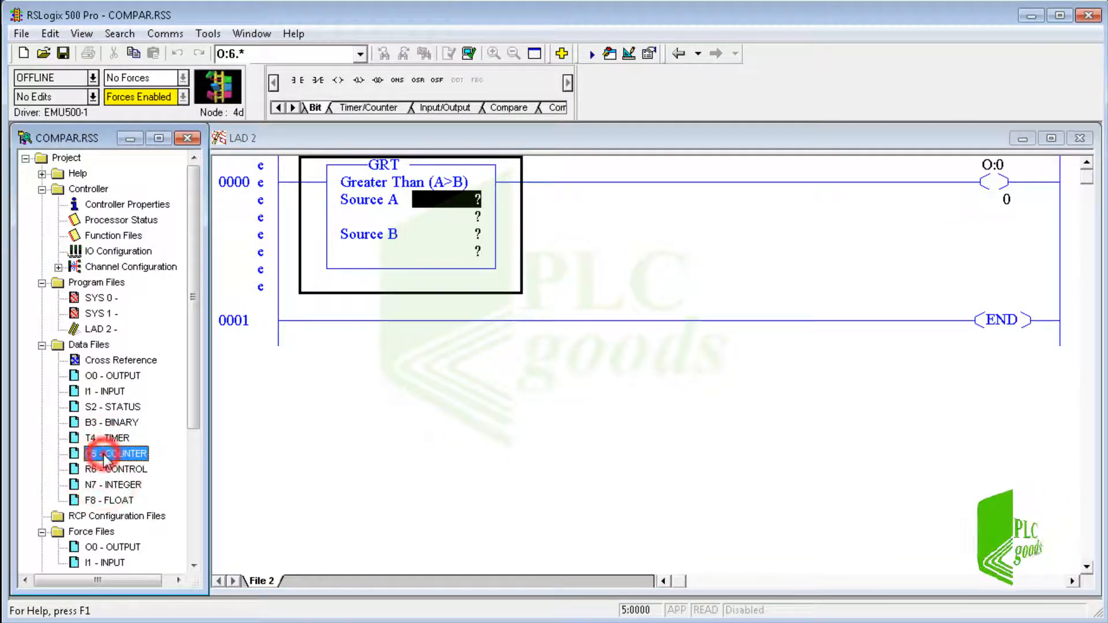
double_click(115, 452)
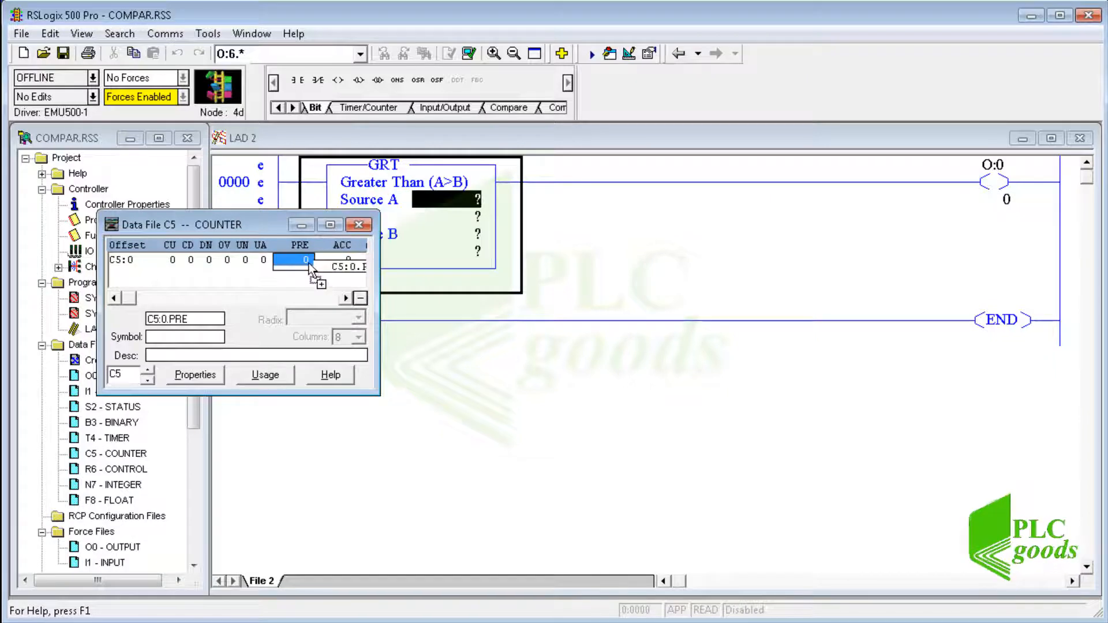
click(341, 260)
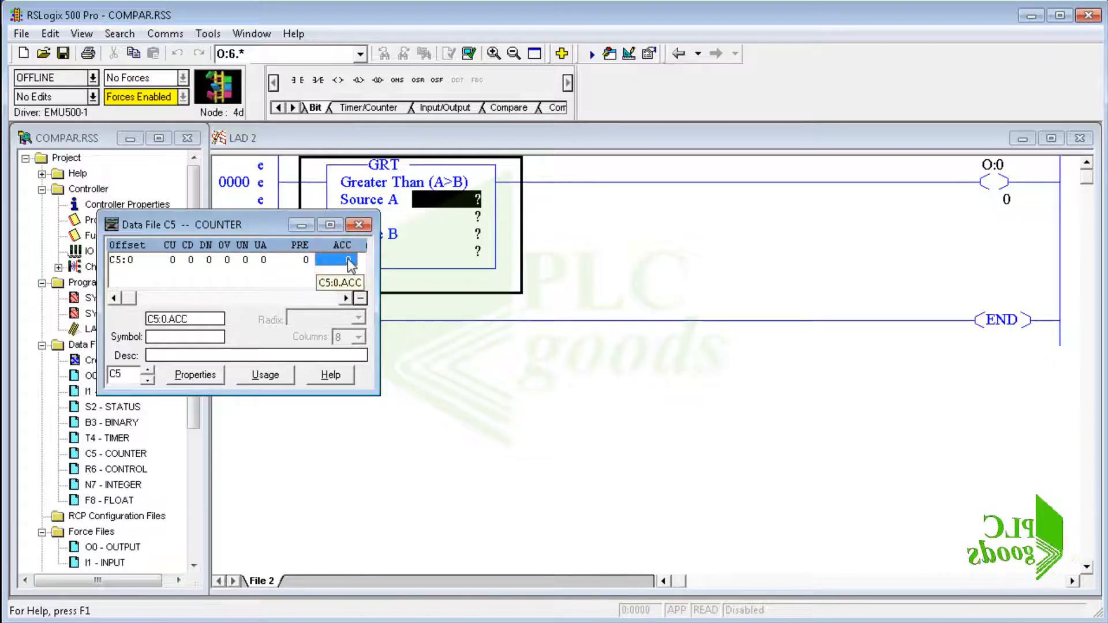
drag(346, 259, 438, 197)
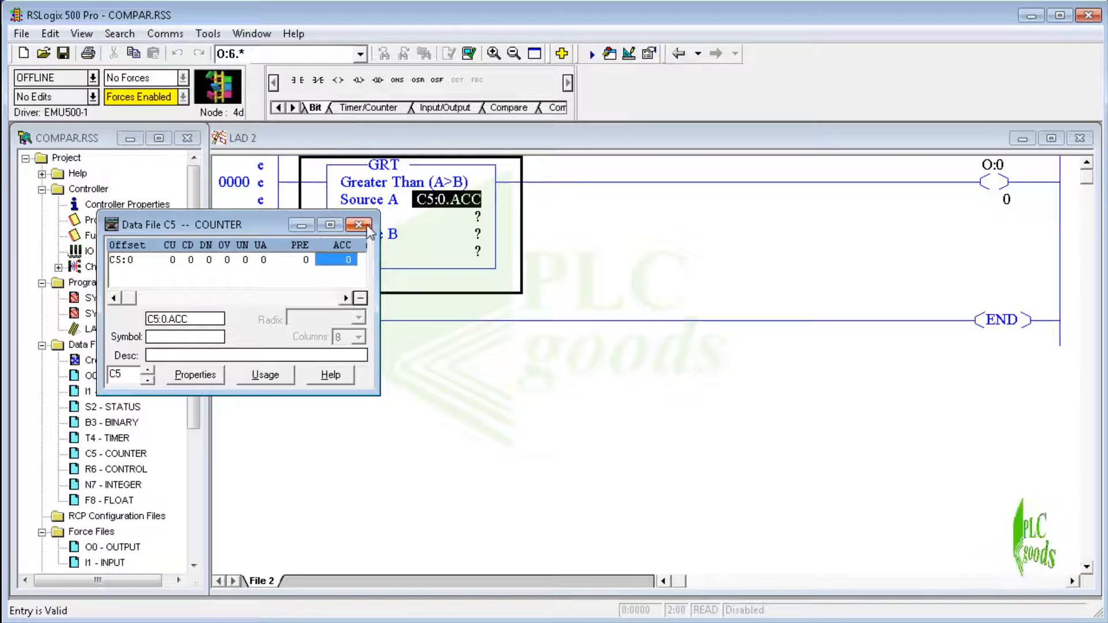
click(359, 224)
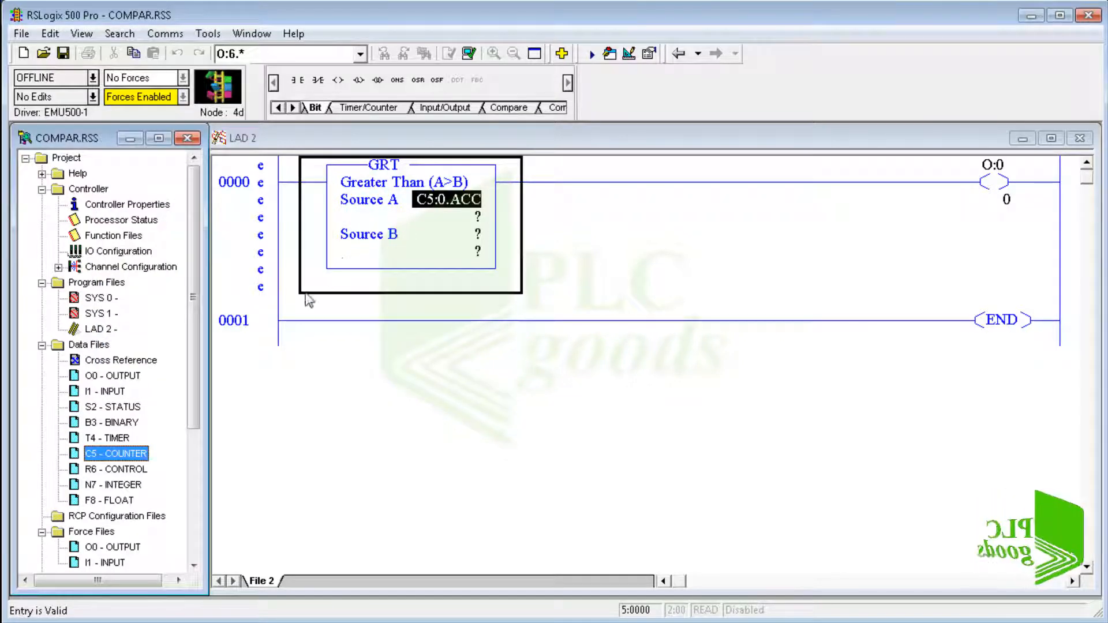
Step: Set the GRT Source B to integer element N7:2
click(113, 484)
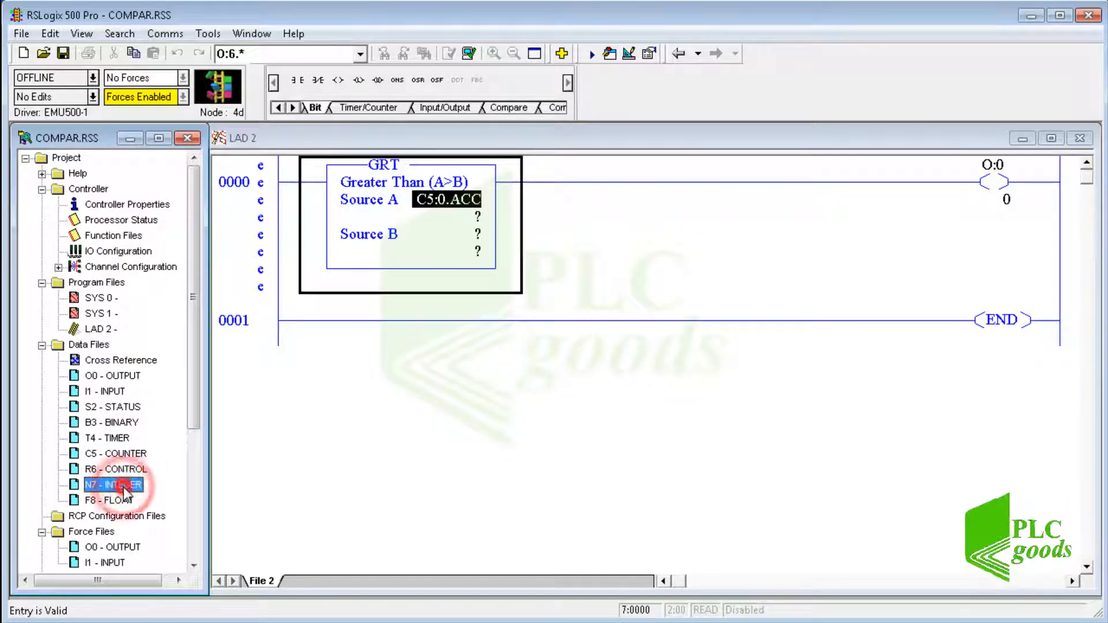
double_click(113, 484)
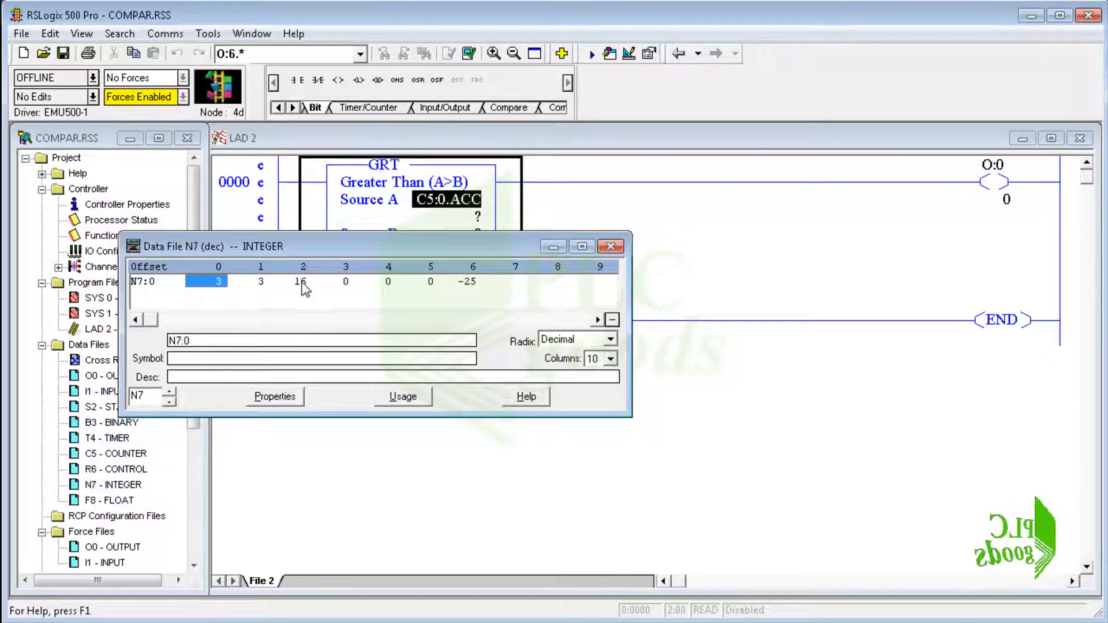
click(302, 282)
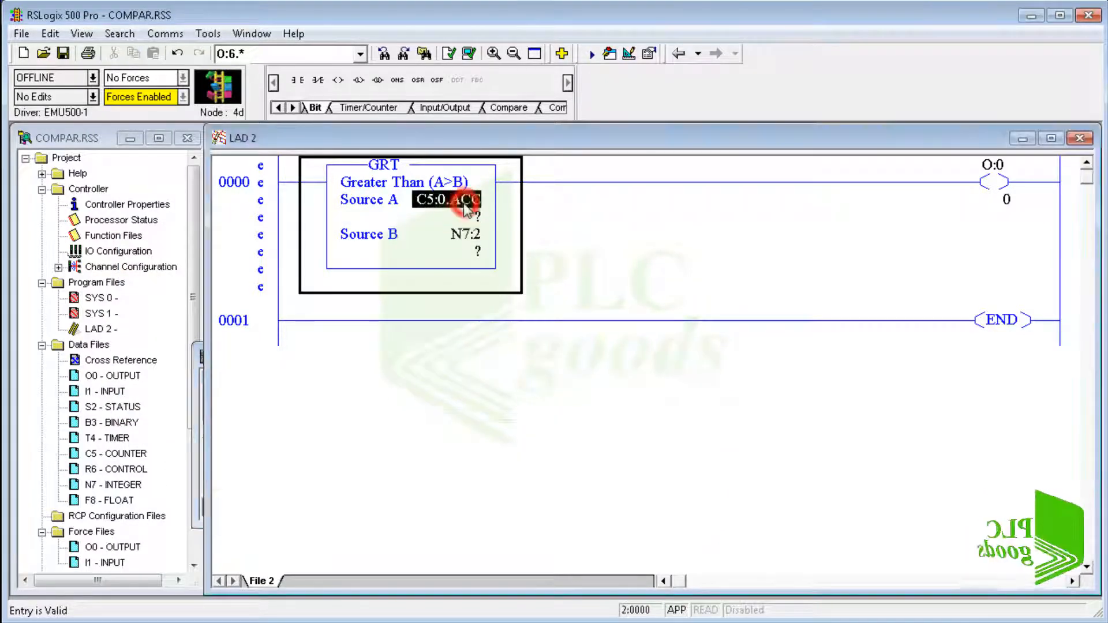
mouse_move(141, 504)
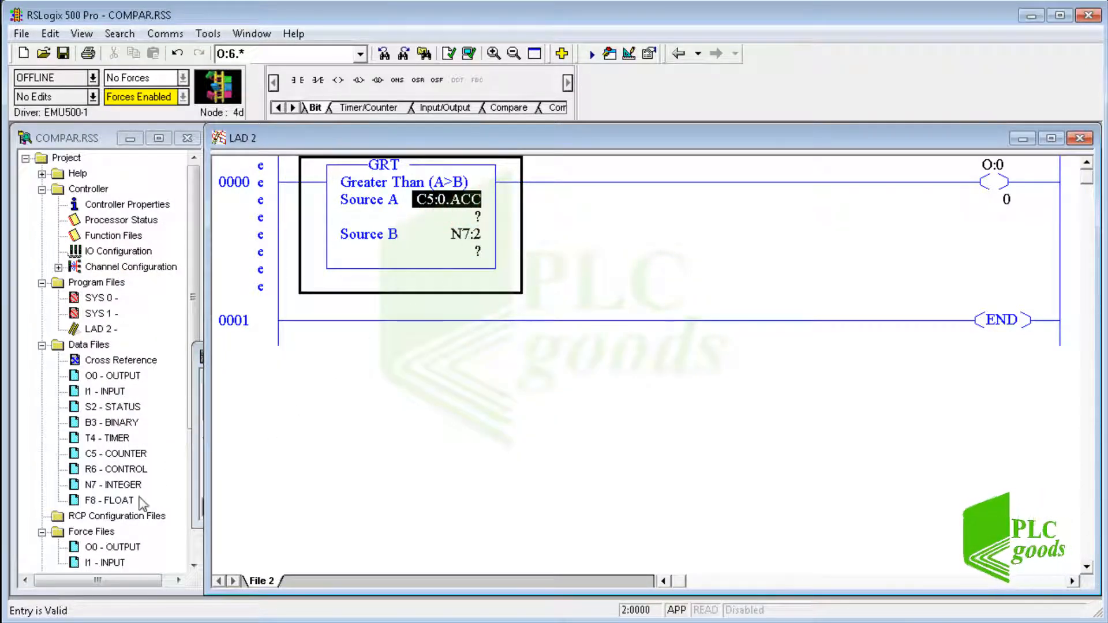
Step: Make the GRT compare F8:0 against the constant 10 and accept the rung edits
double_click(107, 500)
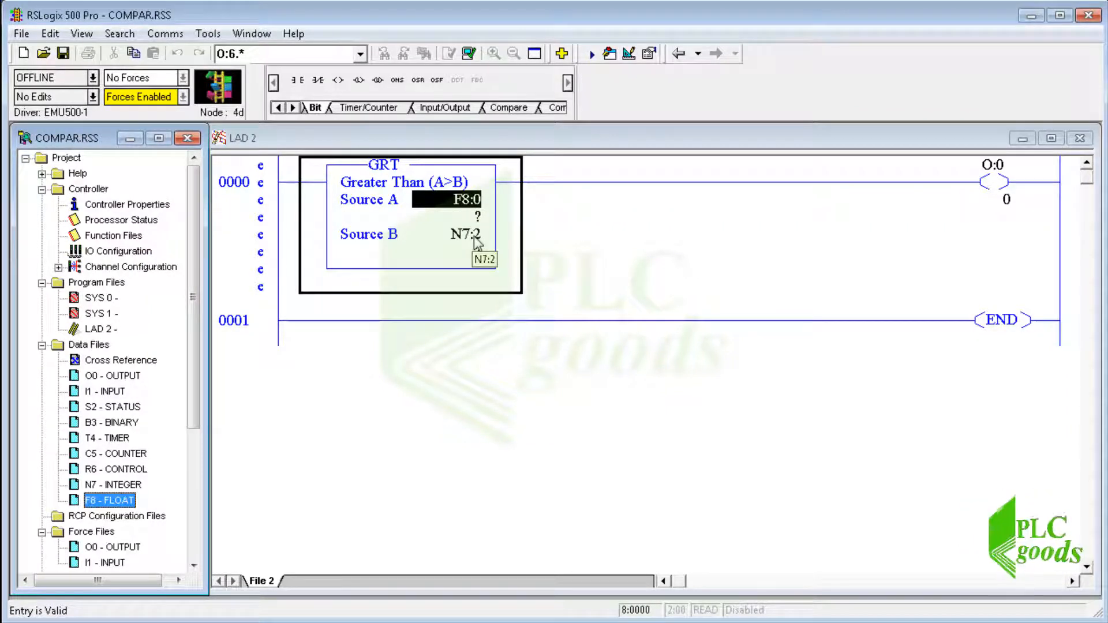
text(10)
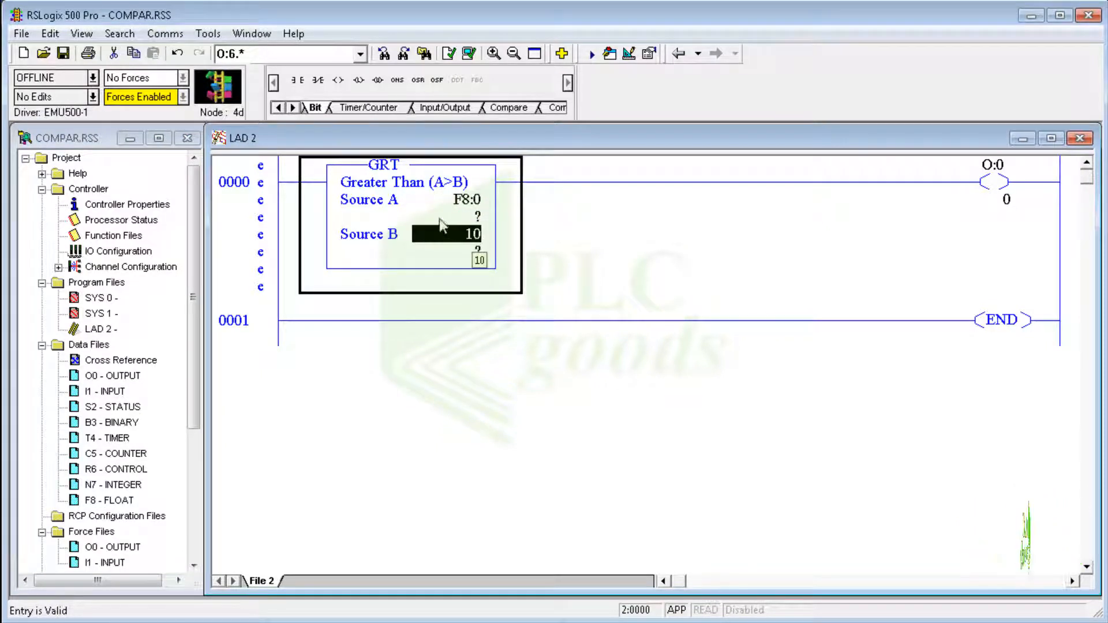
click(449, 54)
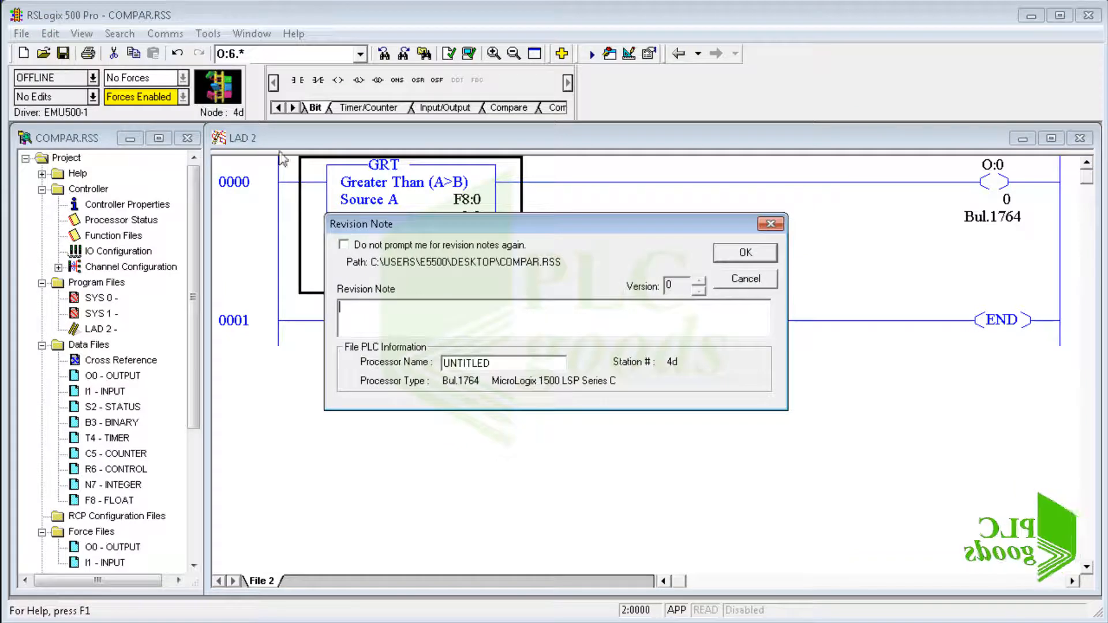
Step: Save COMPAR.RSS without a revision note and switch to the emulator
click(744, 253)
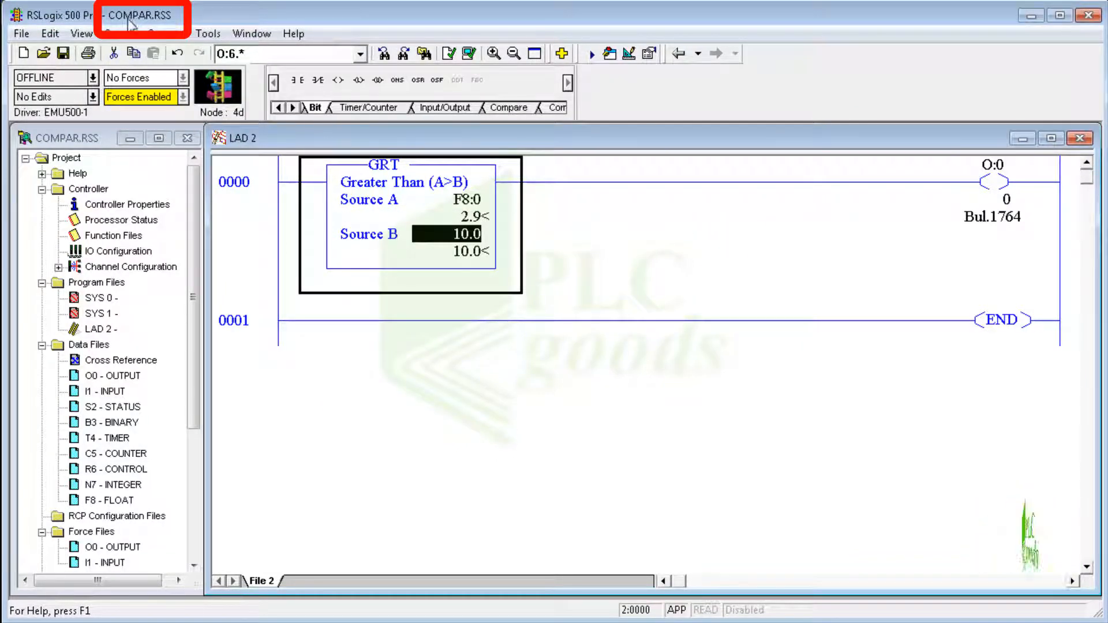
key(alt+tab)
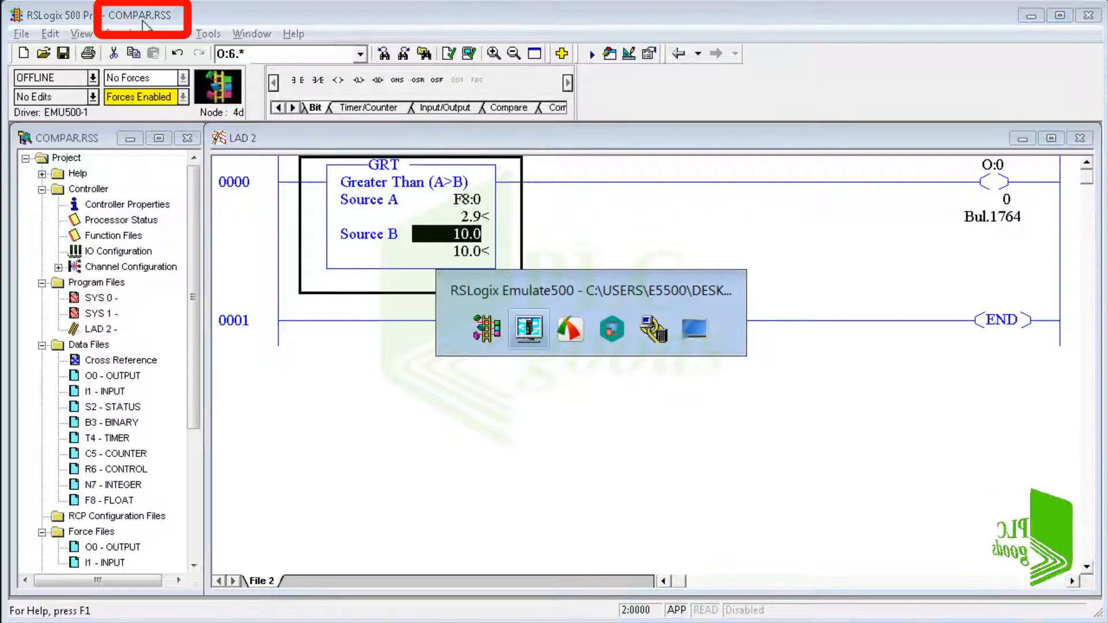
Step: Browse the EMU500-1 network to its MicroLogix 1500 nodes, then close the network browser
click(527, 328)
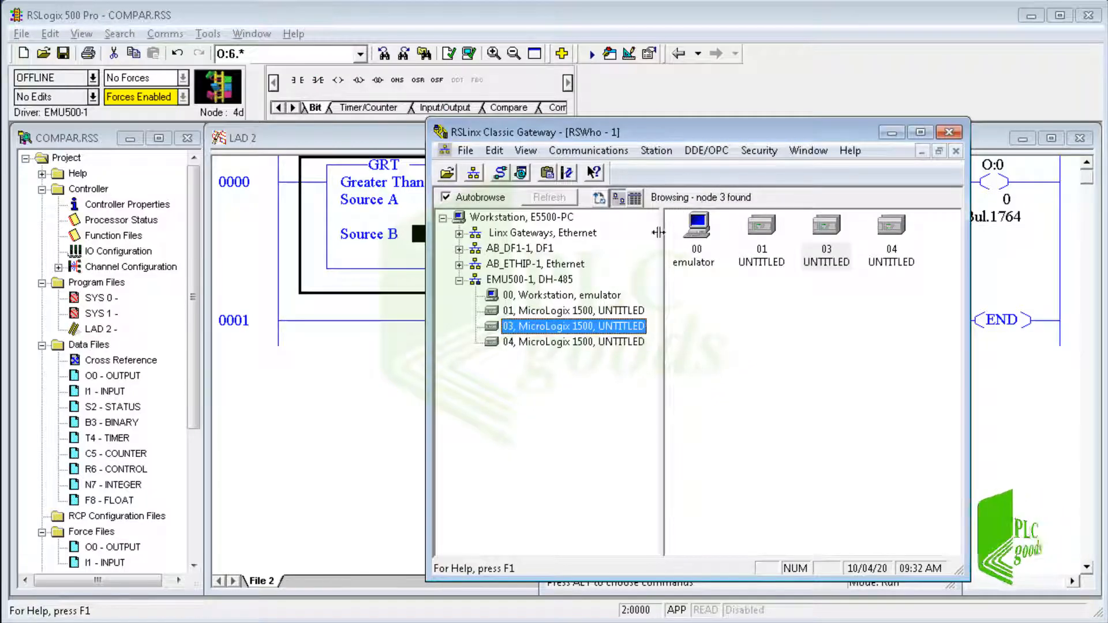
click(573, 342)
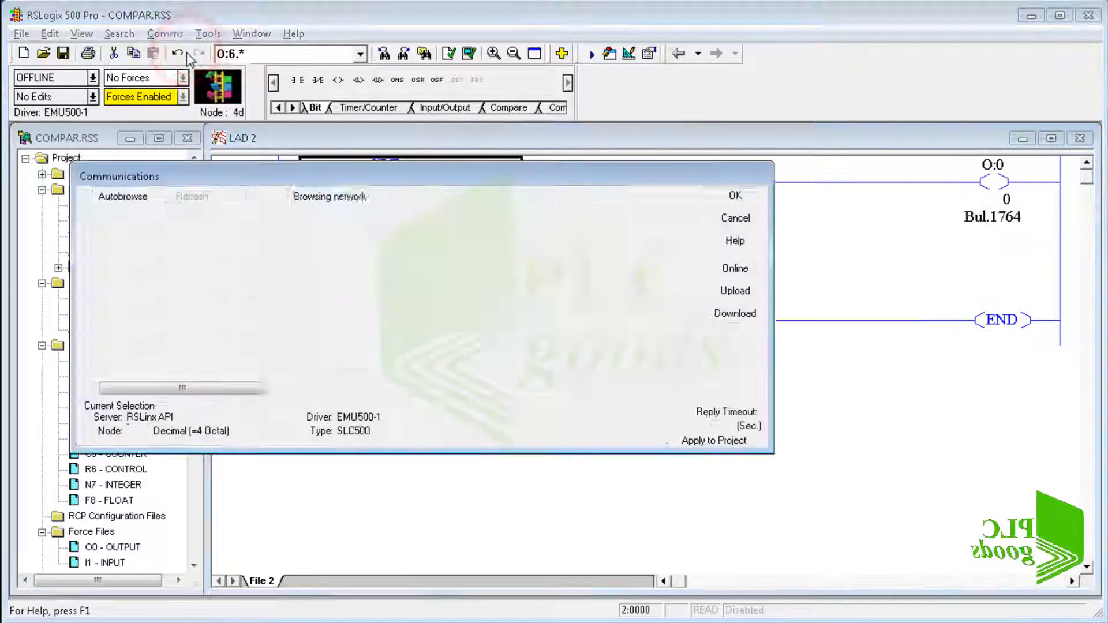
Step: Download the COMPAR program to the emulated MicroLogix 1500 and switch it to Remote Run
click(374, 278)
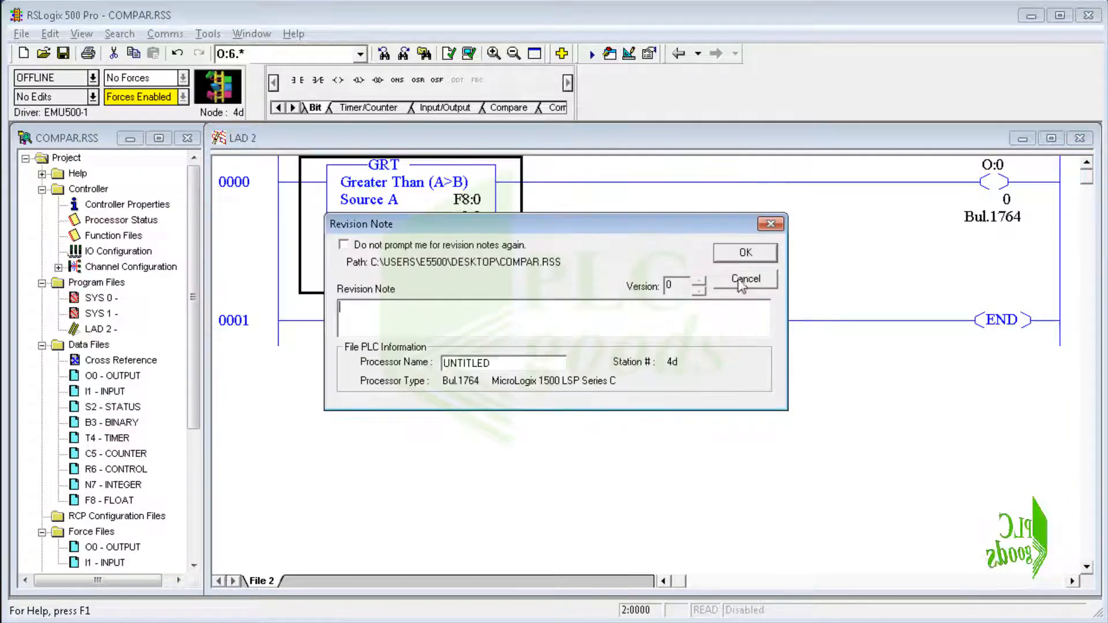
click(745, 253)
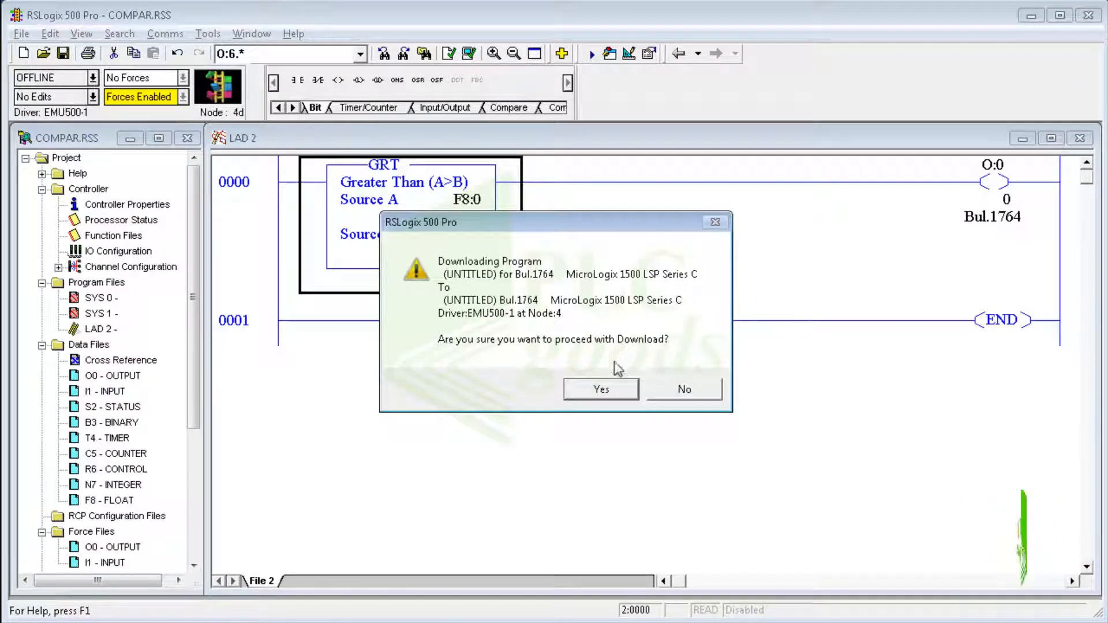
click(601, 389)
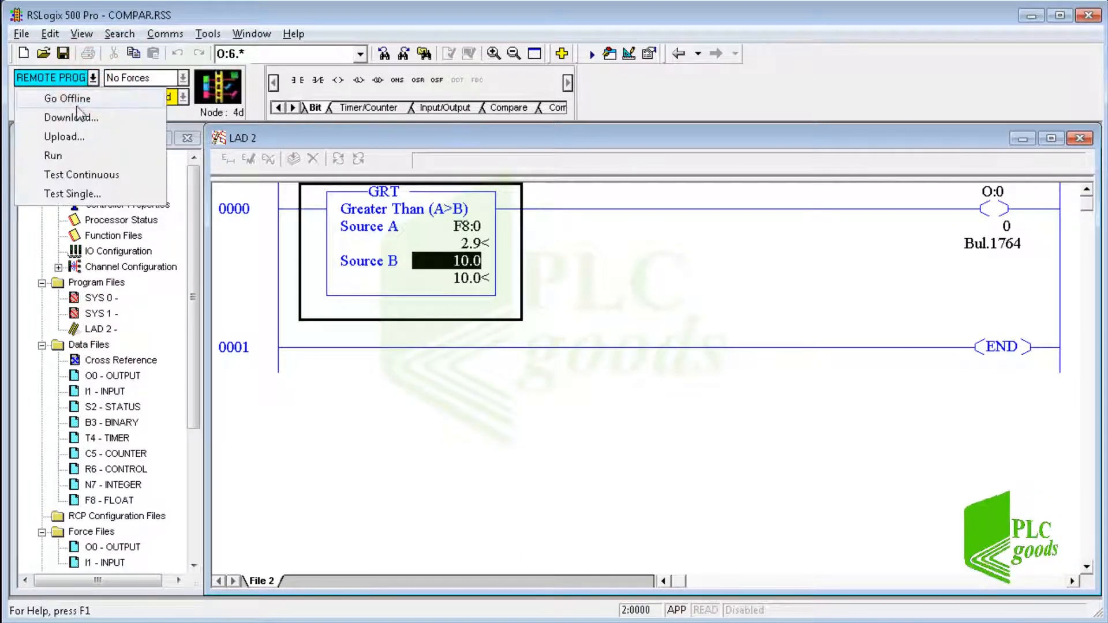
click(52, 155)
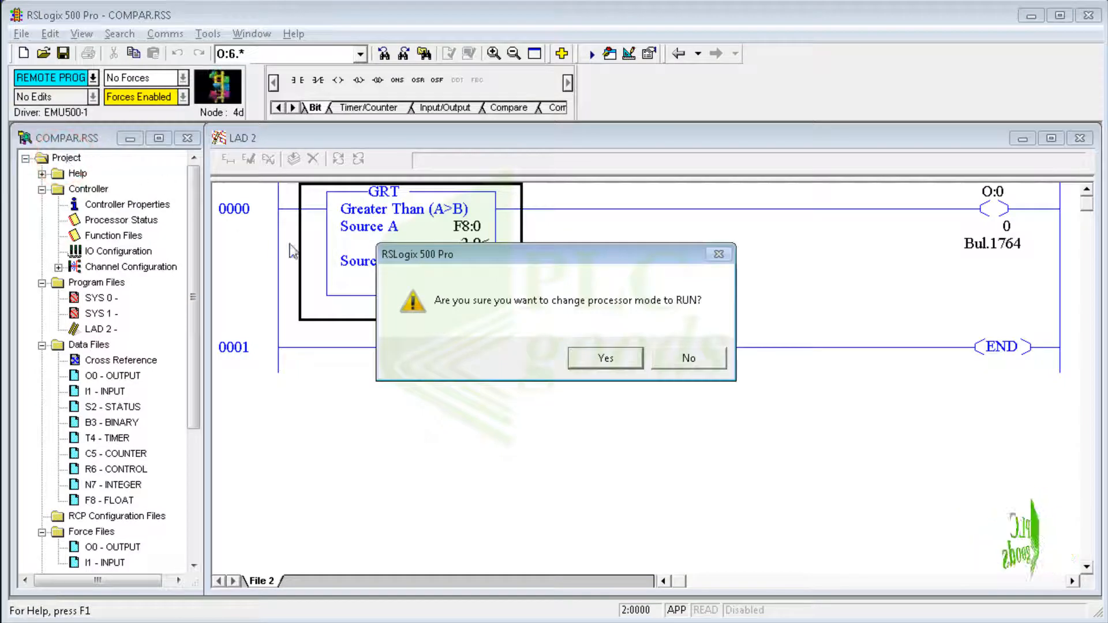
click(604, 358)
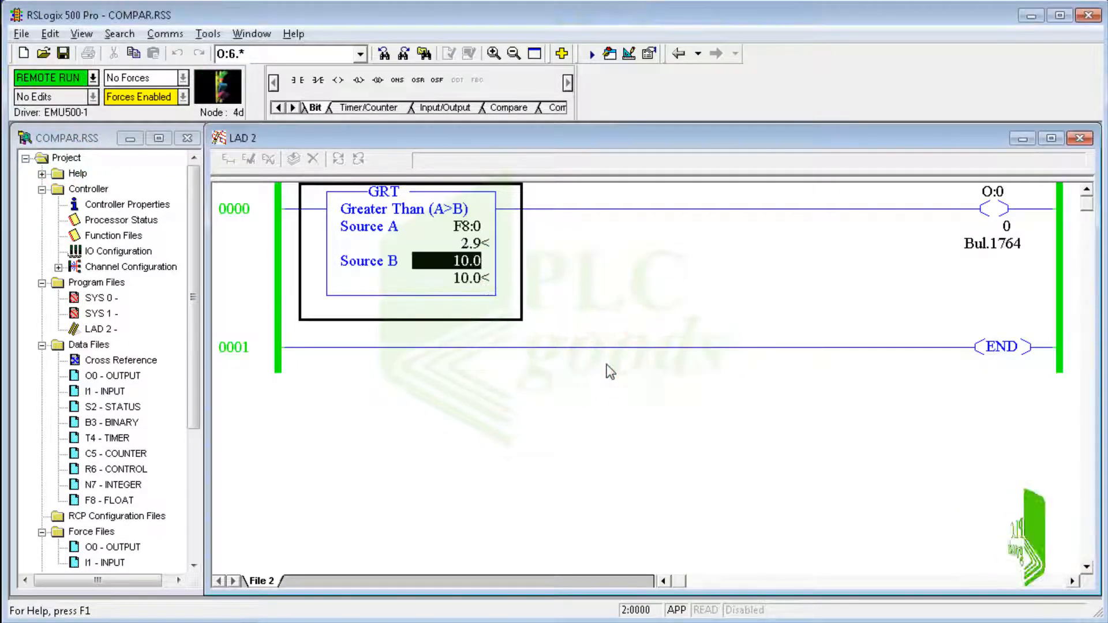
Step: In the F8 floating-point table, change F8:0 live from 2.9 to 9.9, then 10
click(466, 243)
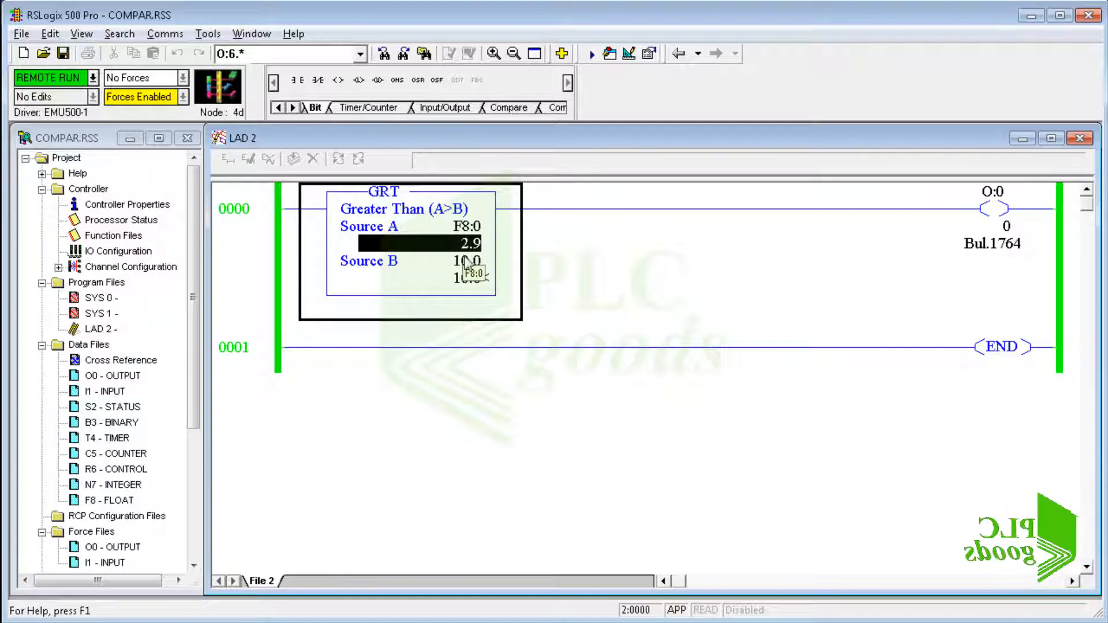
mouse_move(896, 227)
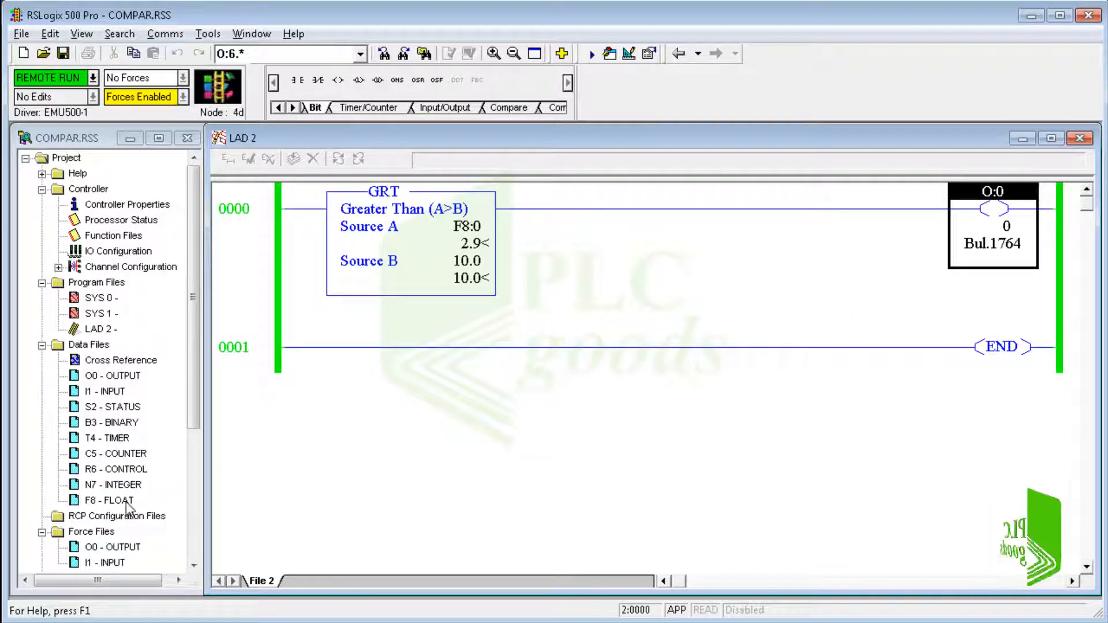
double_click(109, 500)
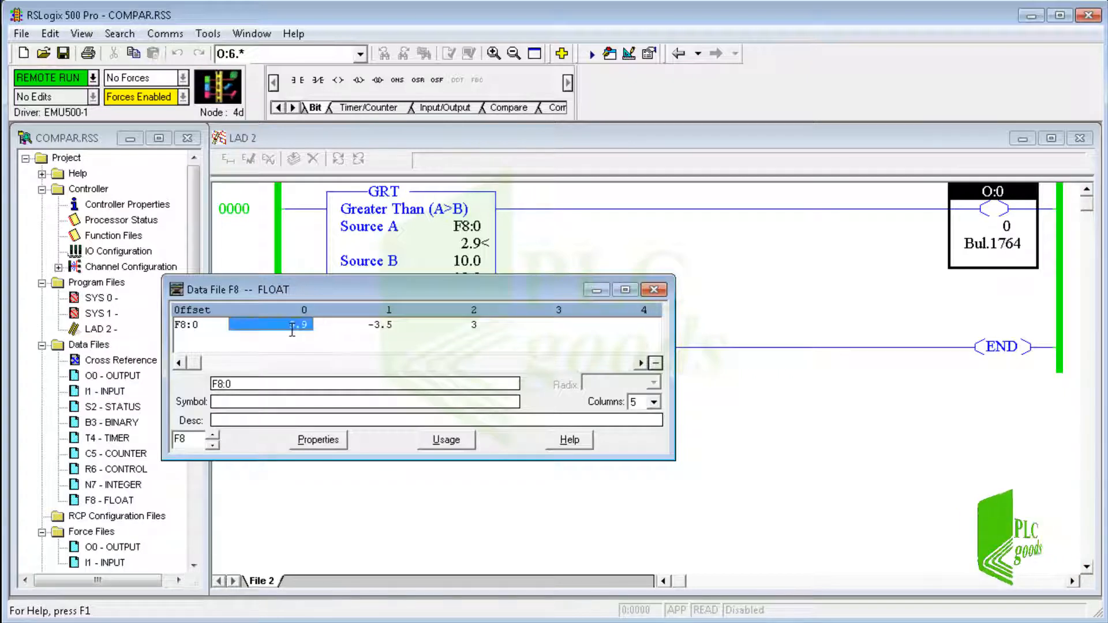
text(9.9)
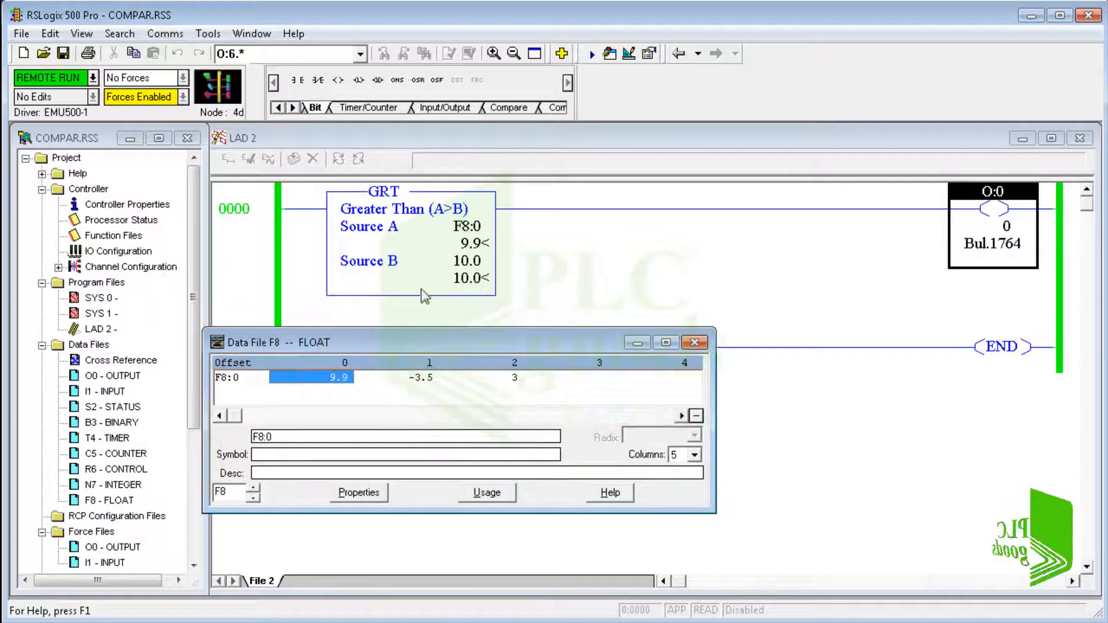
mouse_move(470, 291)
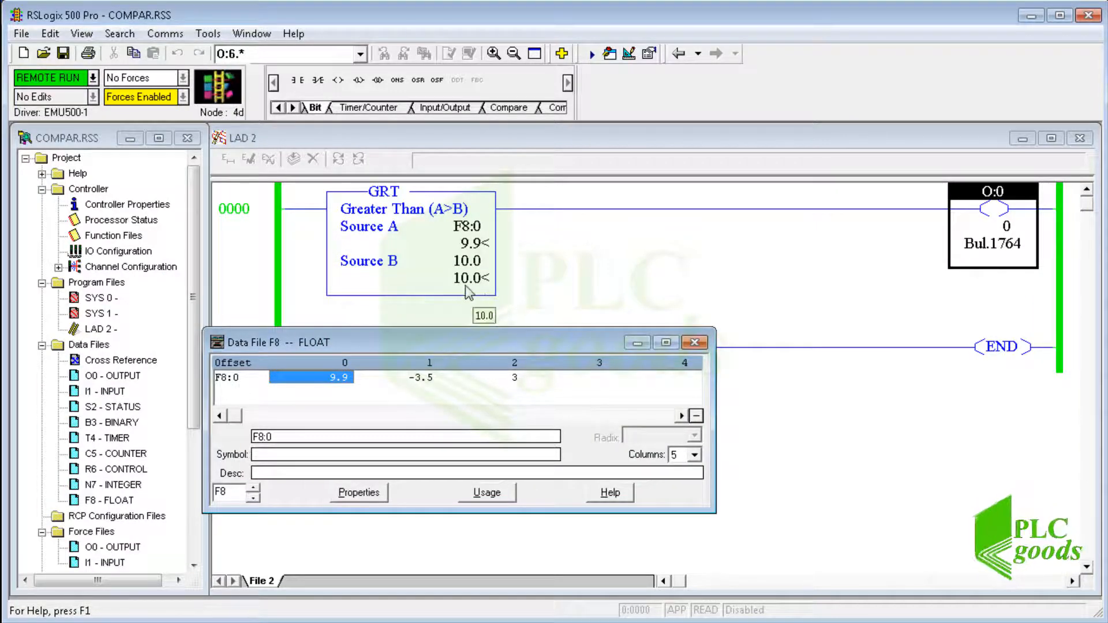
text(10)
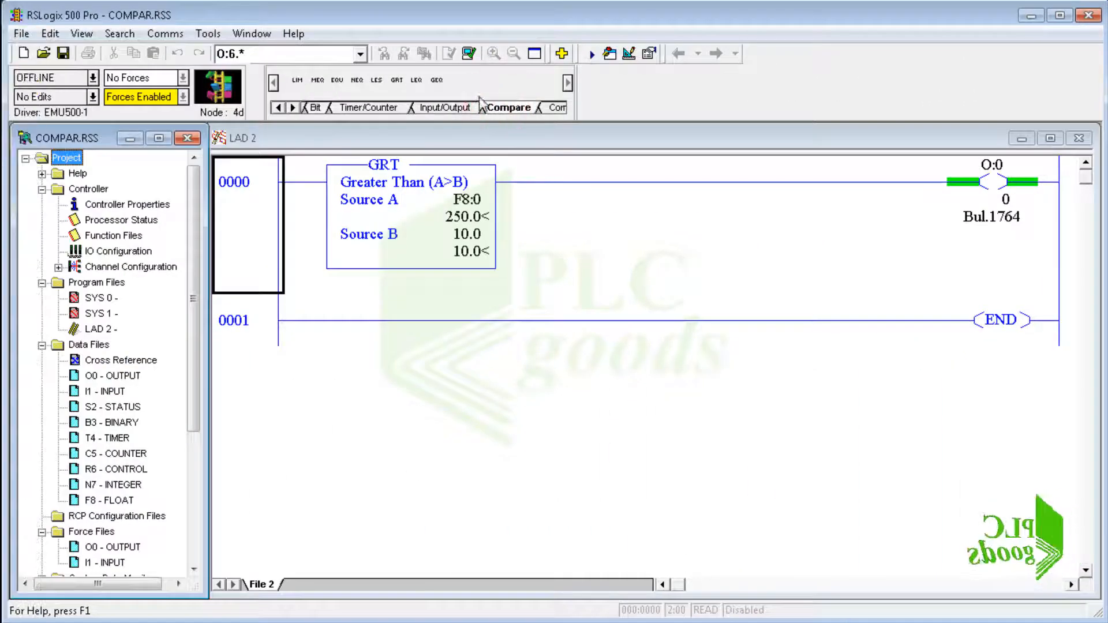
Step: Go offline and add a Less Than or Equal compare after the GRT on rung 0000
click(254, 181)
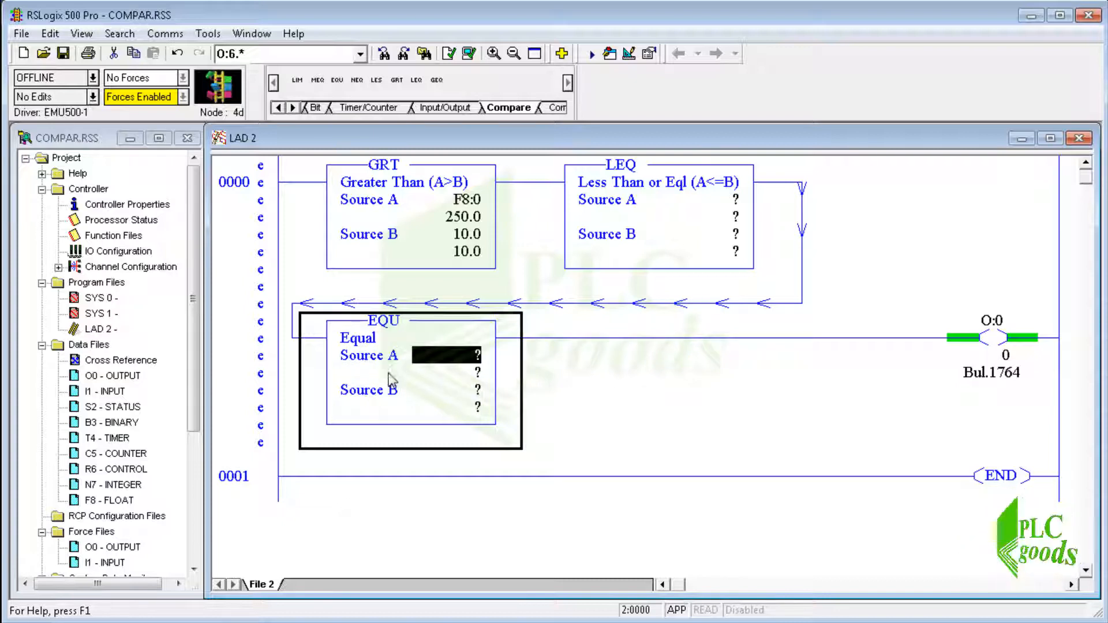
click(511, 55)
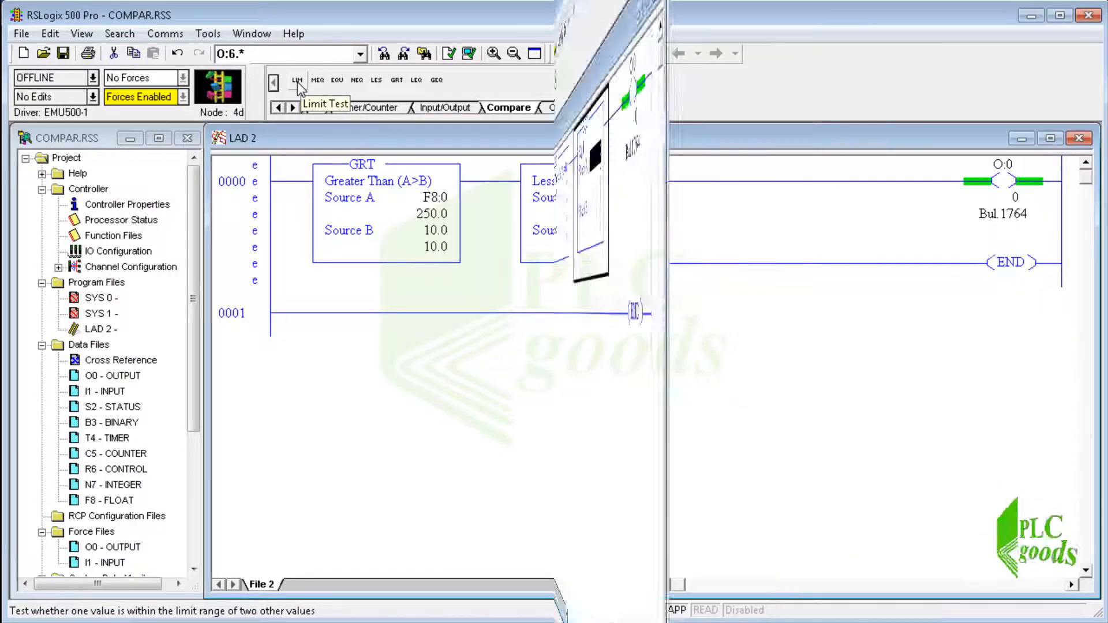
Step: Insert a Limit Test with Low Lim 0, High Lim 10 and Test address N7:2
click(297, 80)
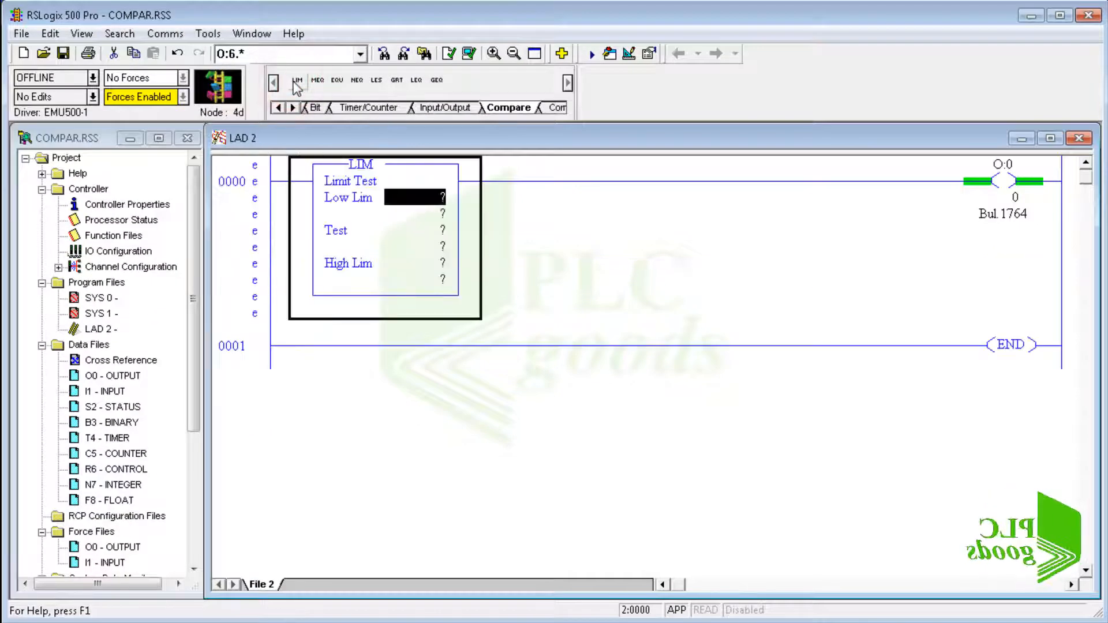
text(0)
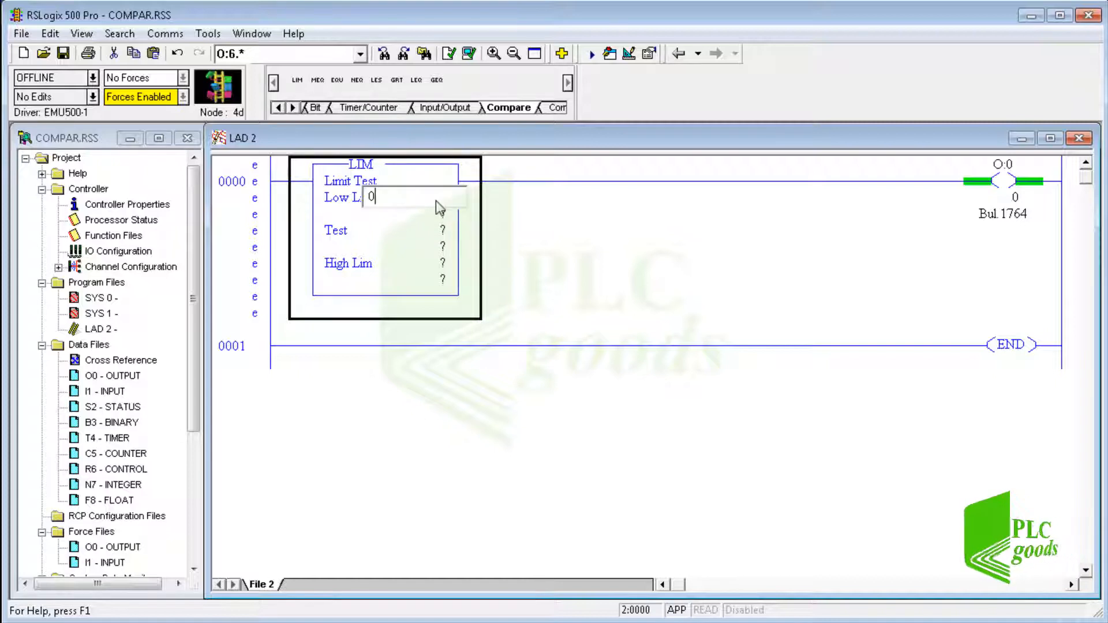
mouse_move(442, 239)
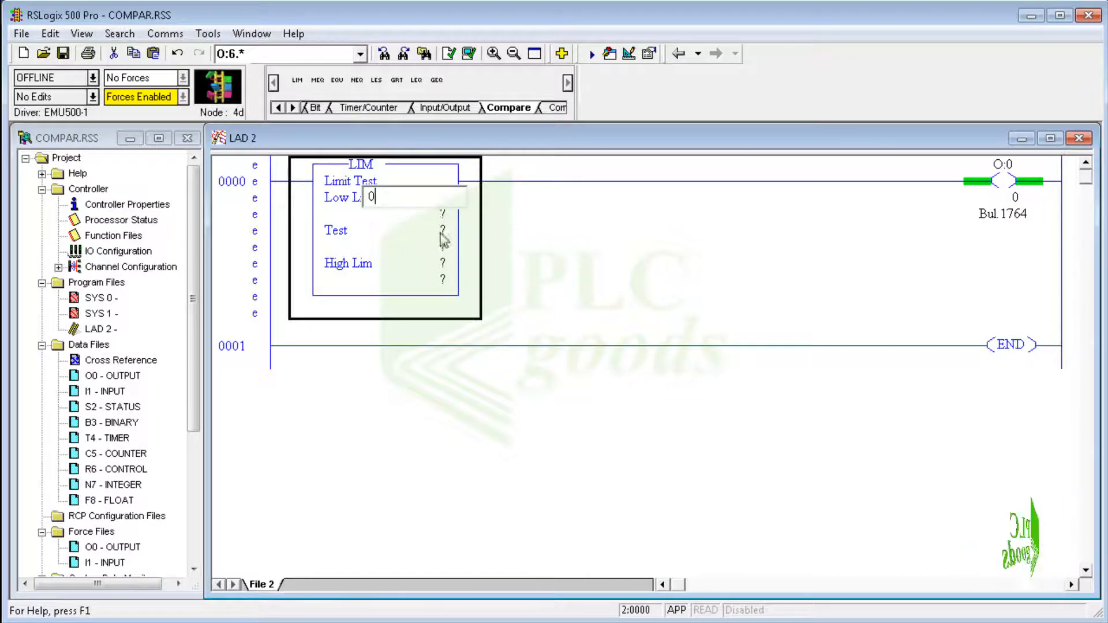
text(1)
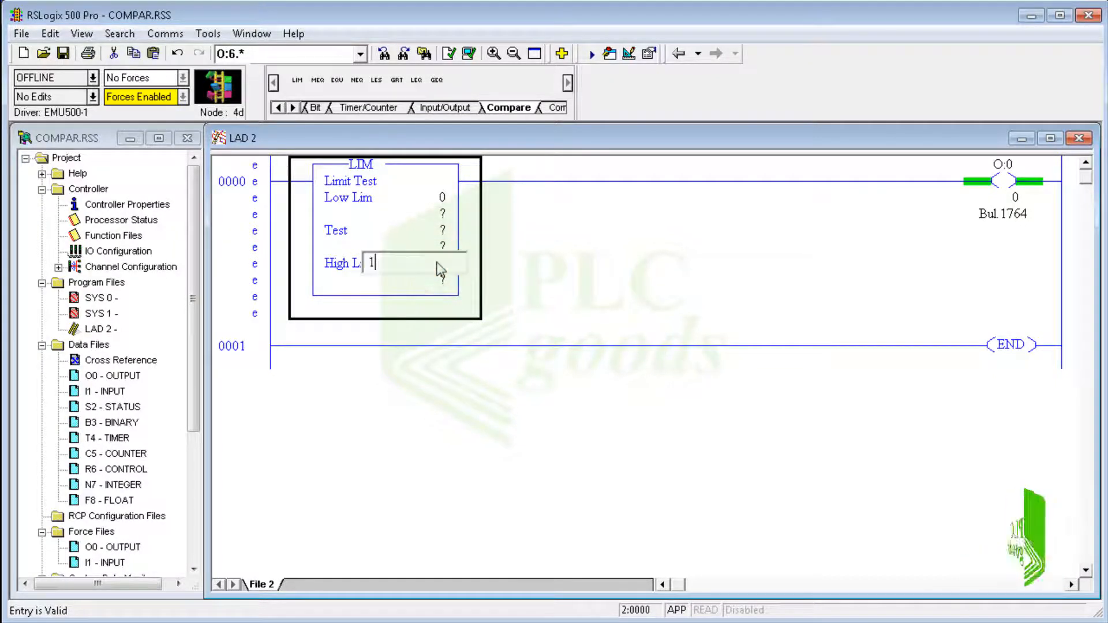
text(0)
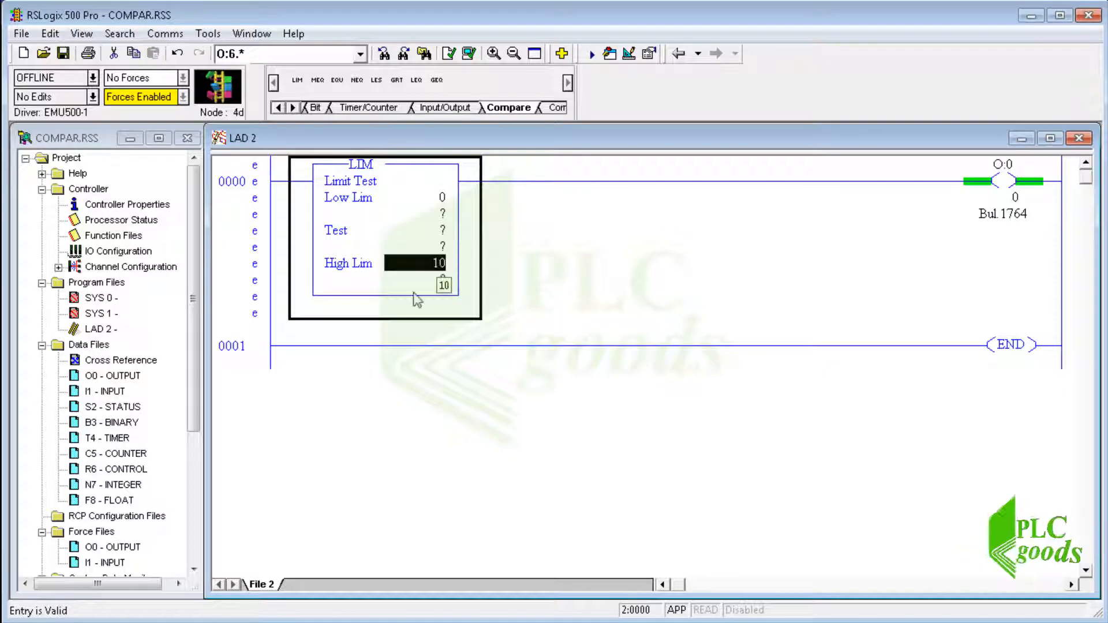
double_click(113, 483)
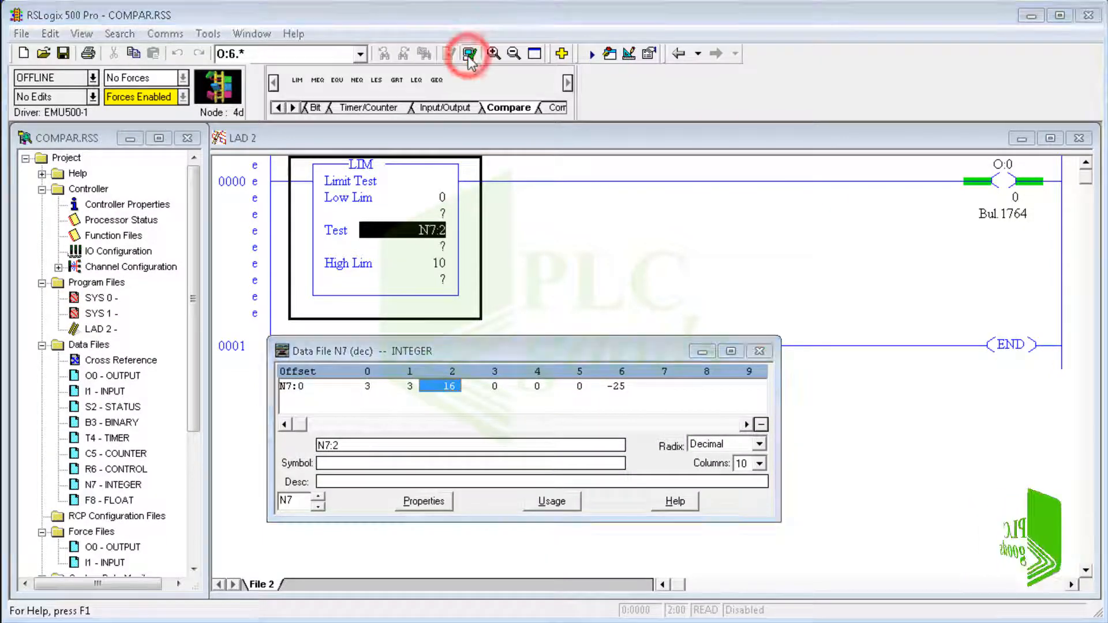
Step: Verify the Limit Test rung and download it to the emulated MicroLogix 1500
click(469, 53)
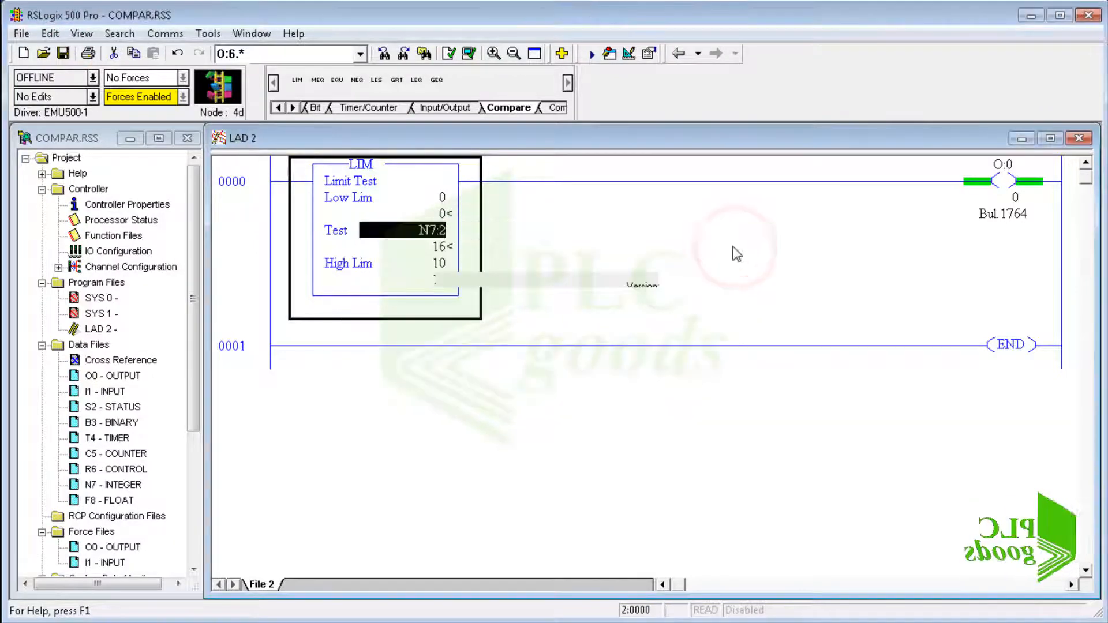
click(165, 33)
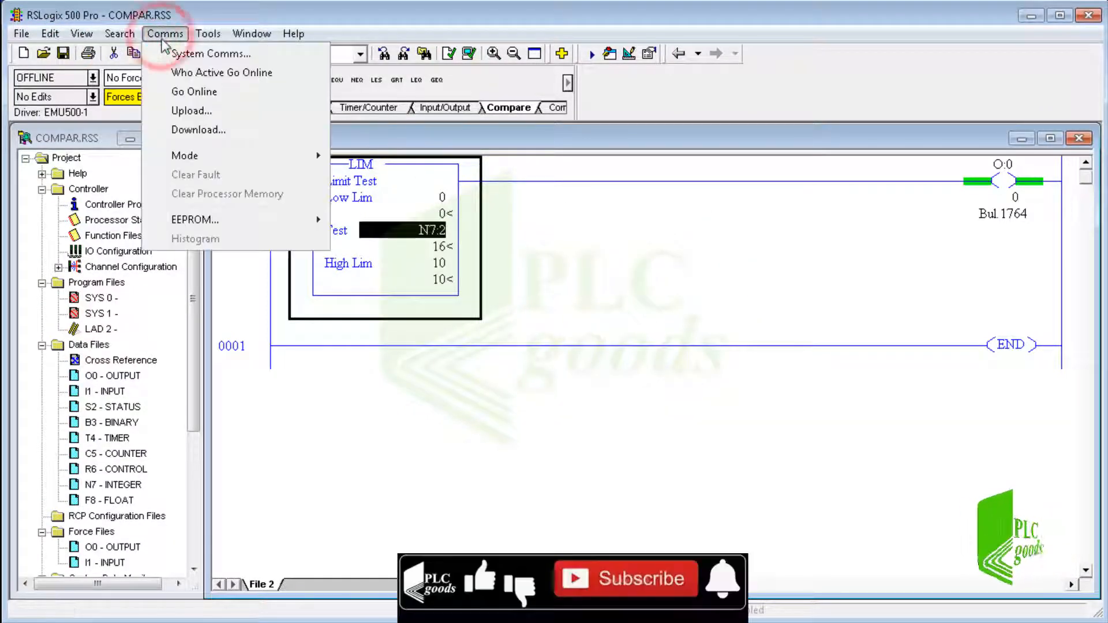
click(211, 53)
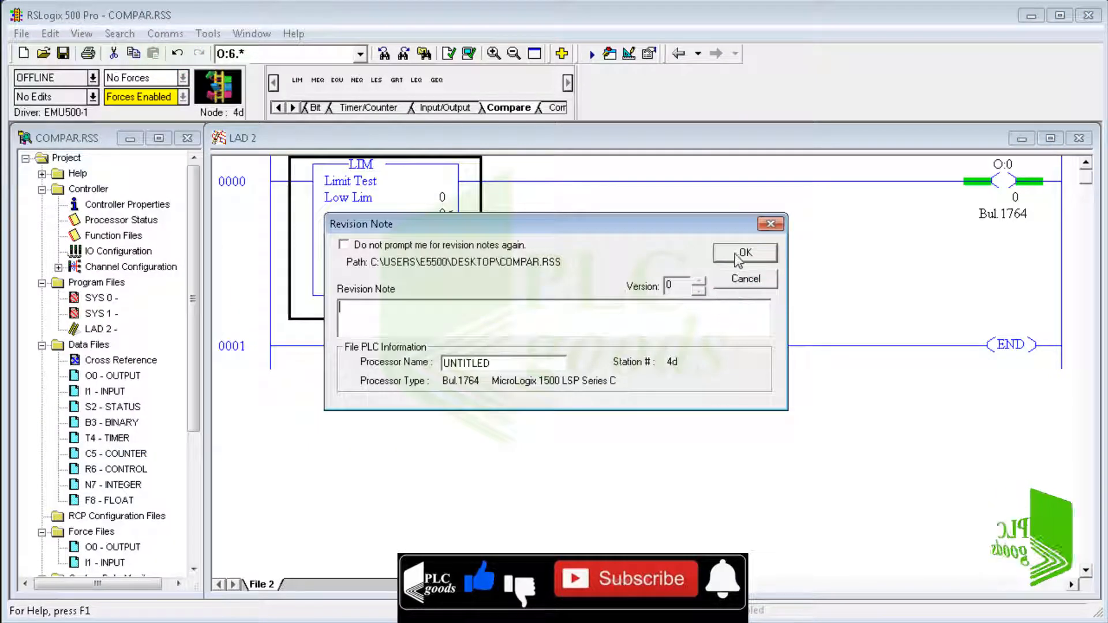
click(744, 253)
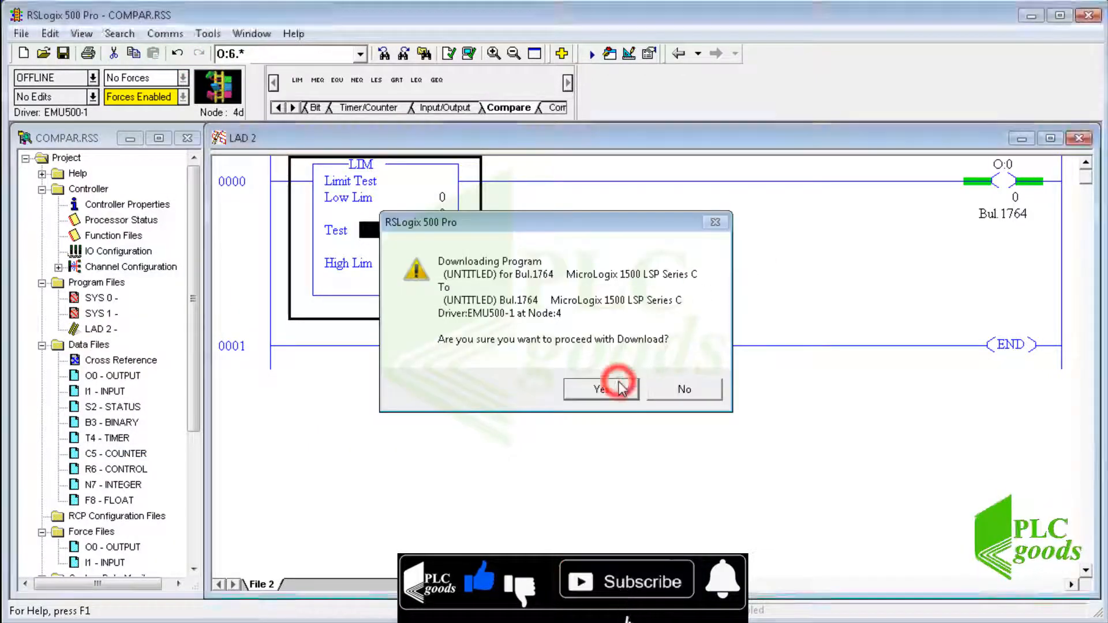
click(601, 389)
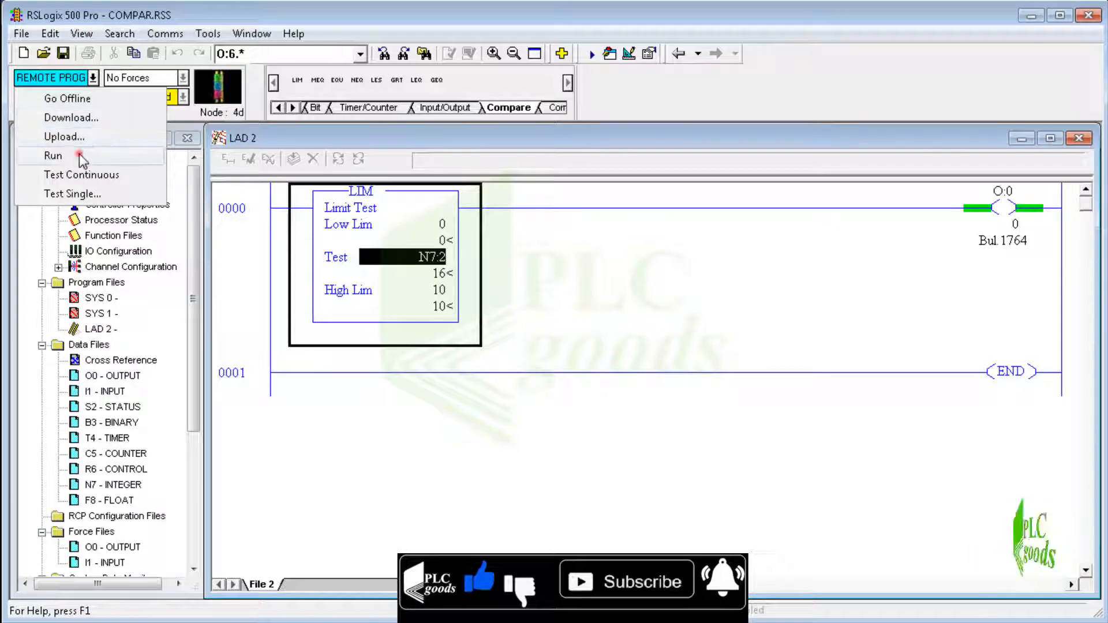
Step: Put the processor in run and change N7:2 to 8 in the integer data table
click(52, 155)
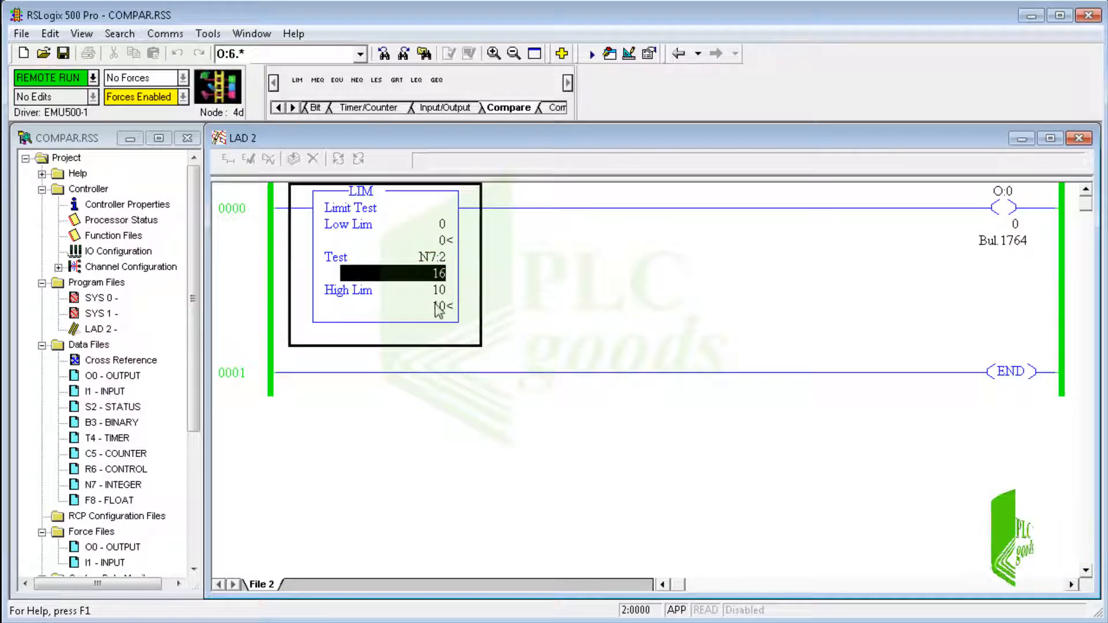
click(393, 240)
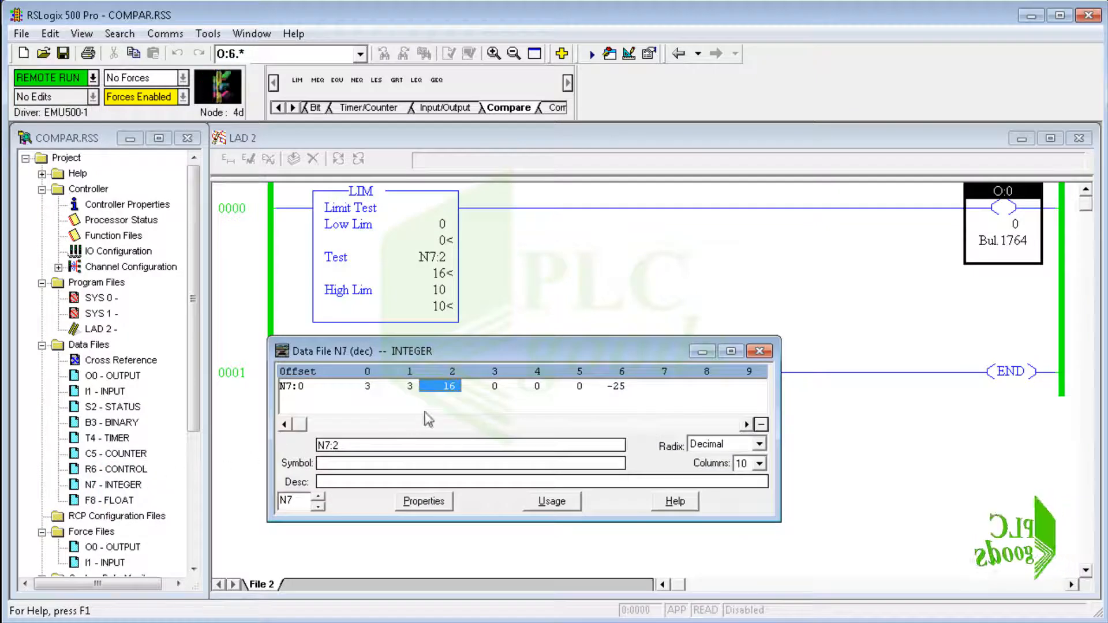
text(8)
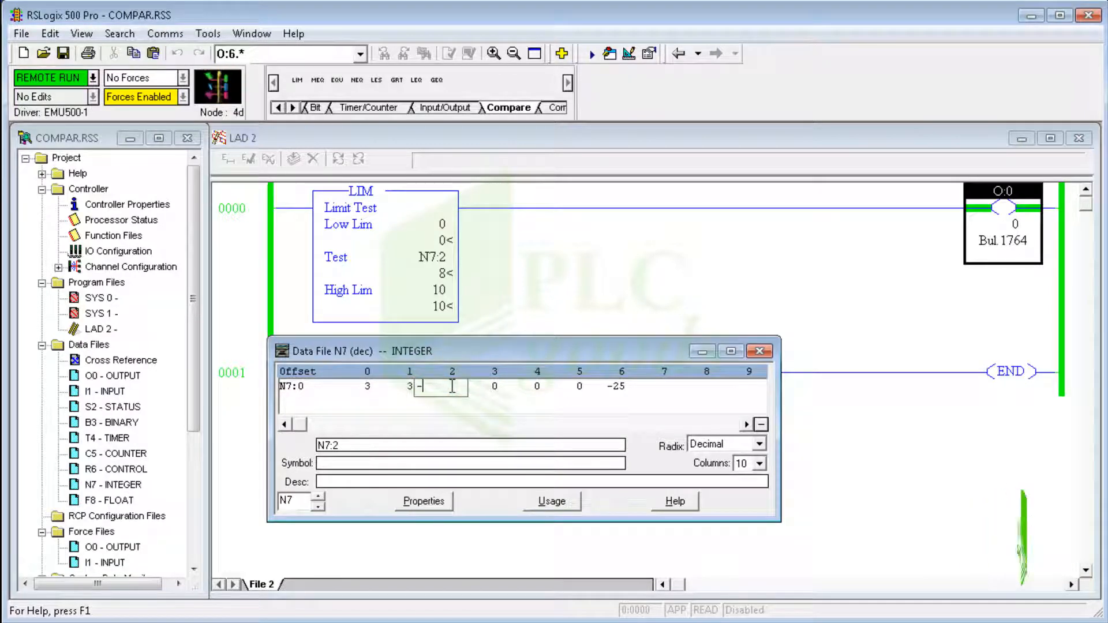
click(451, 387)
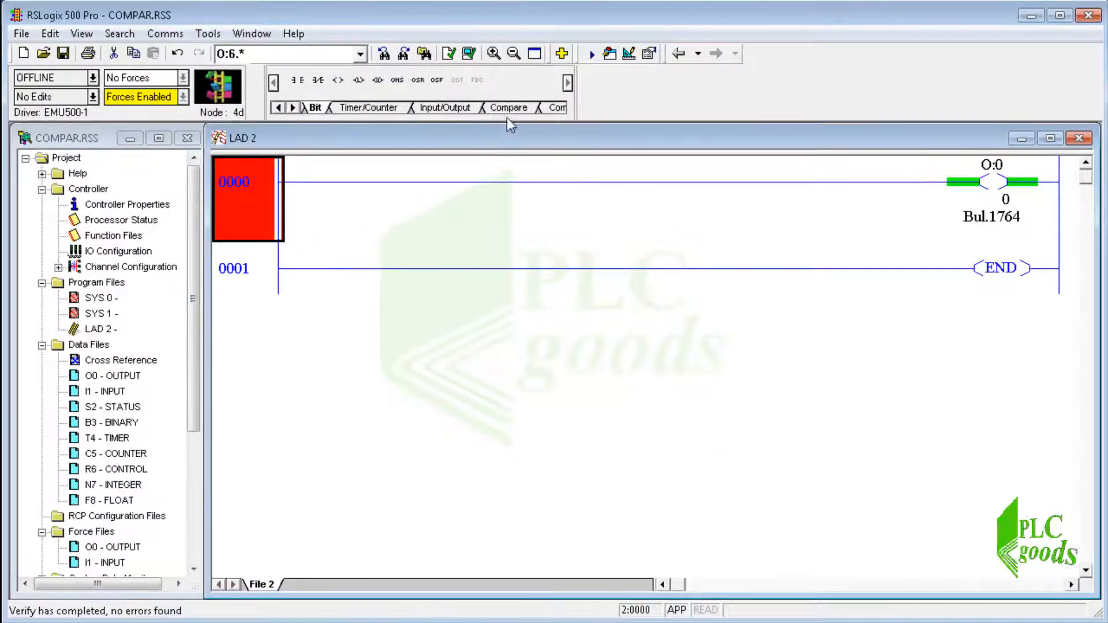
Step: Insert an MEQ on rung 0000 with source N7:0, mask N7:1, compare N7:2, and save
click(508, 106)
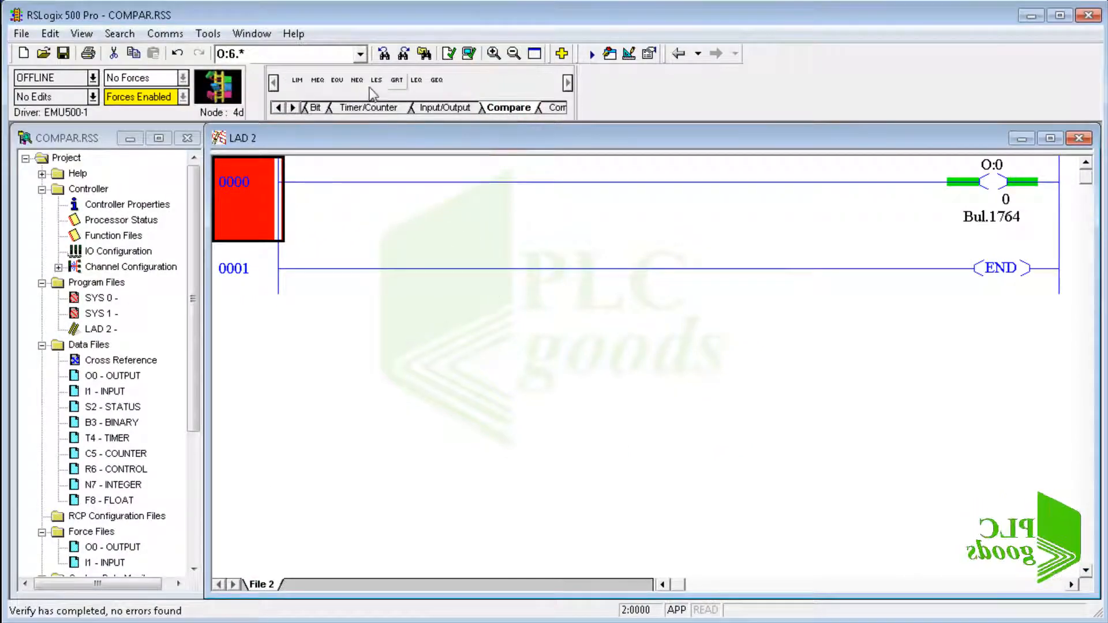
click(317, 80)
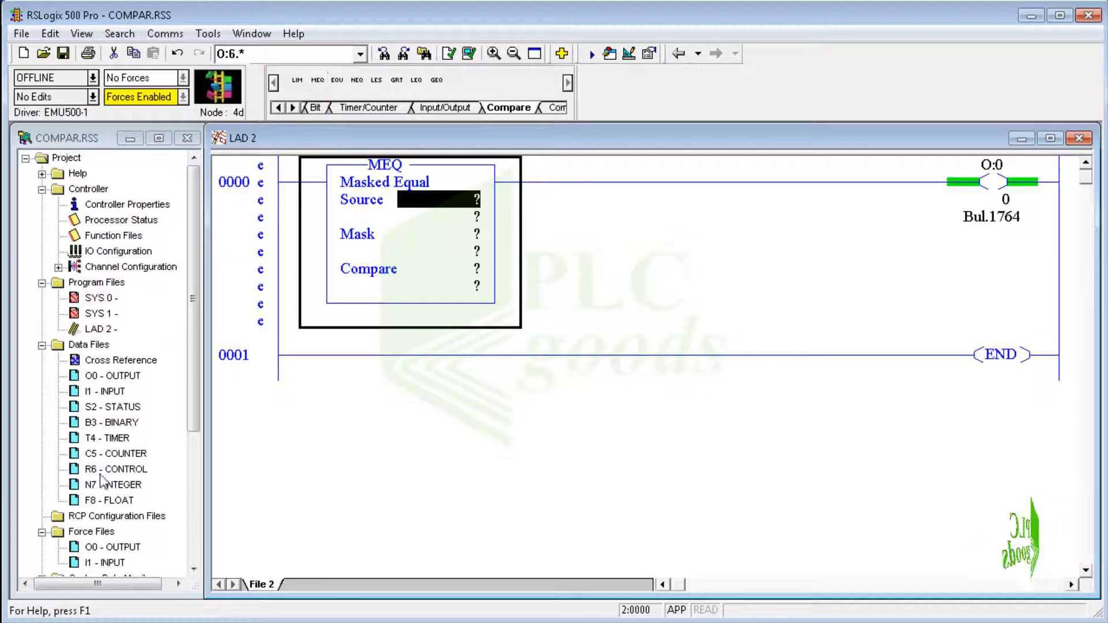
double_click(115, 483)
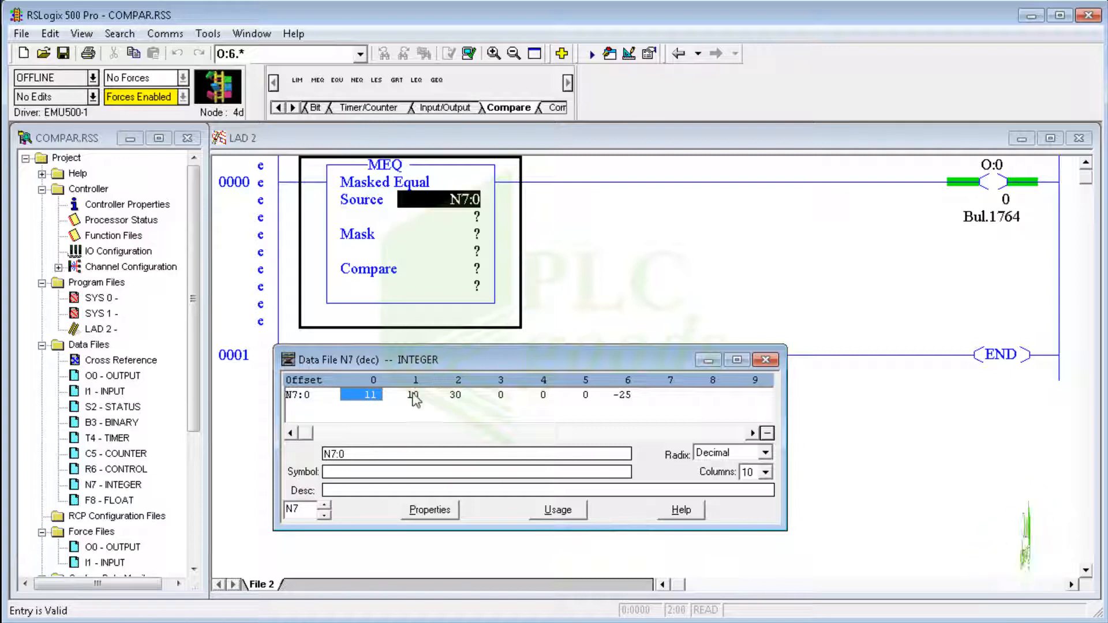
click(415, 395)
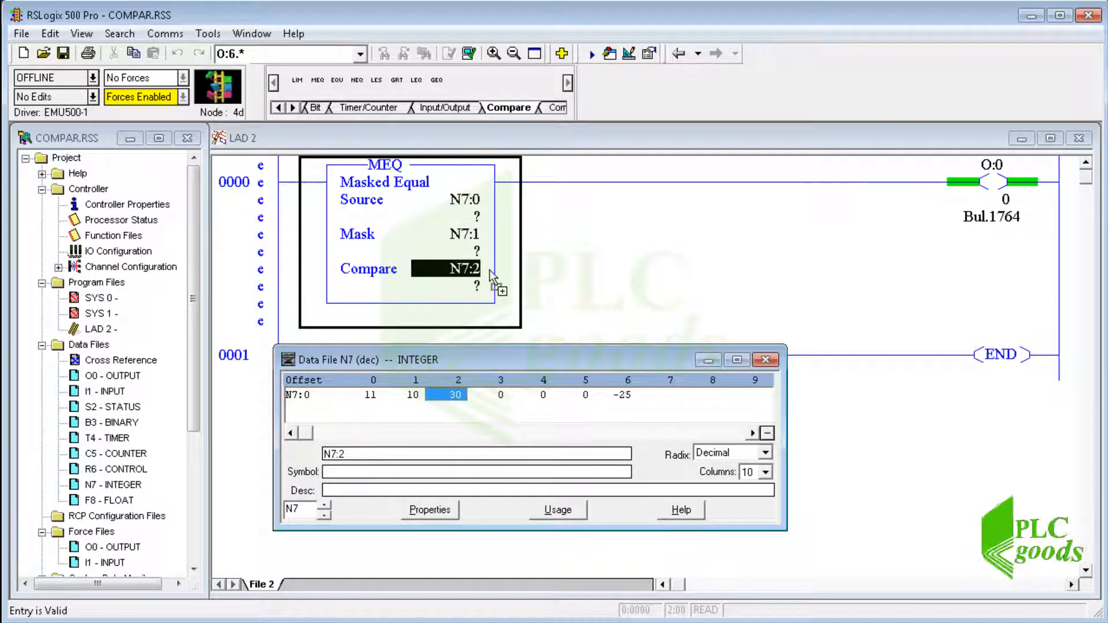
click(448, 54)
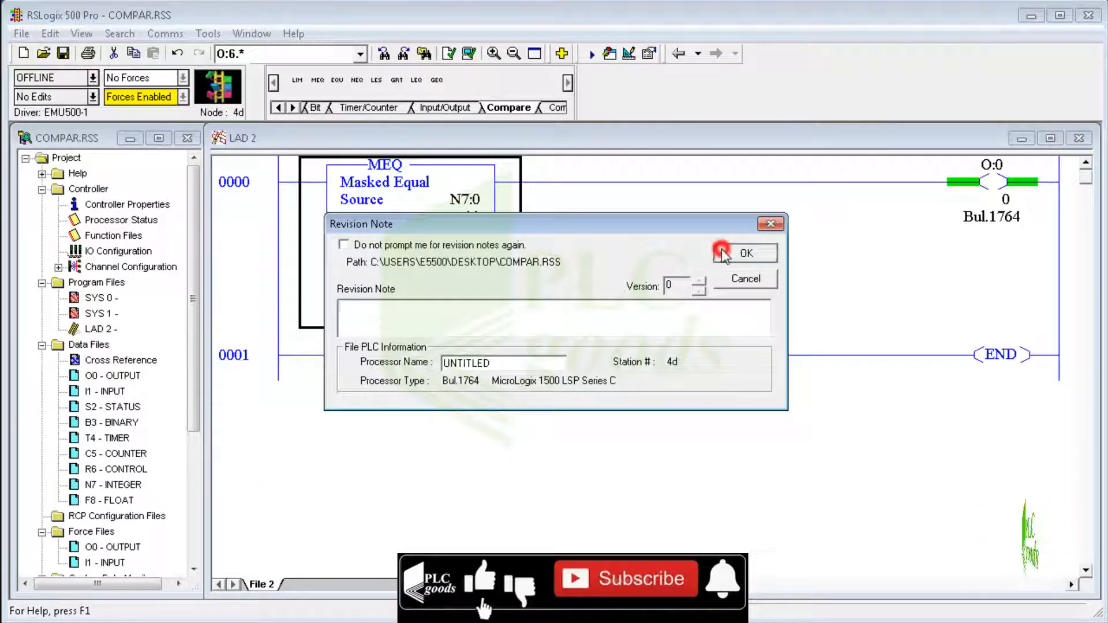
Step: Accept the revision note, download to the MicroLogix at node 04, go online and set Remote Run
click(744, 252)
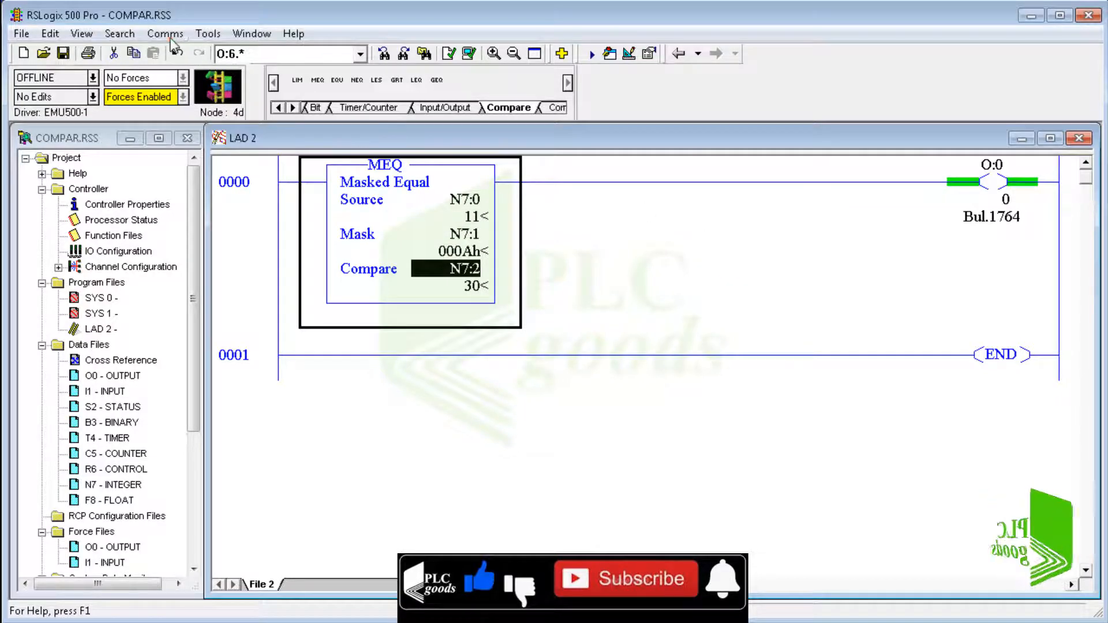
click(165, 34)
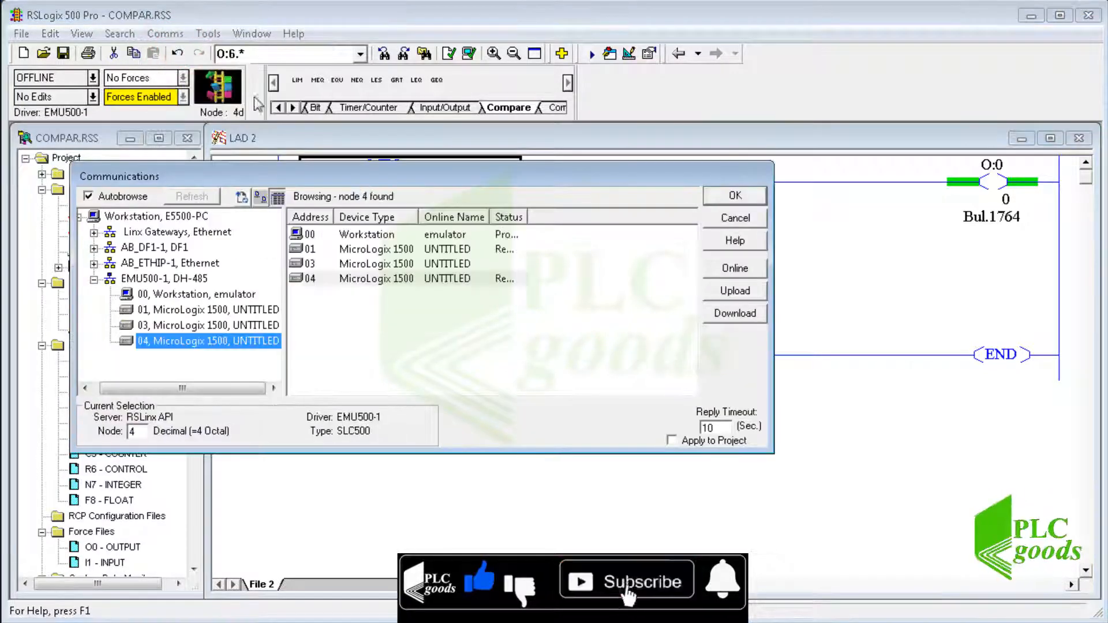
click(374, 278)
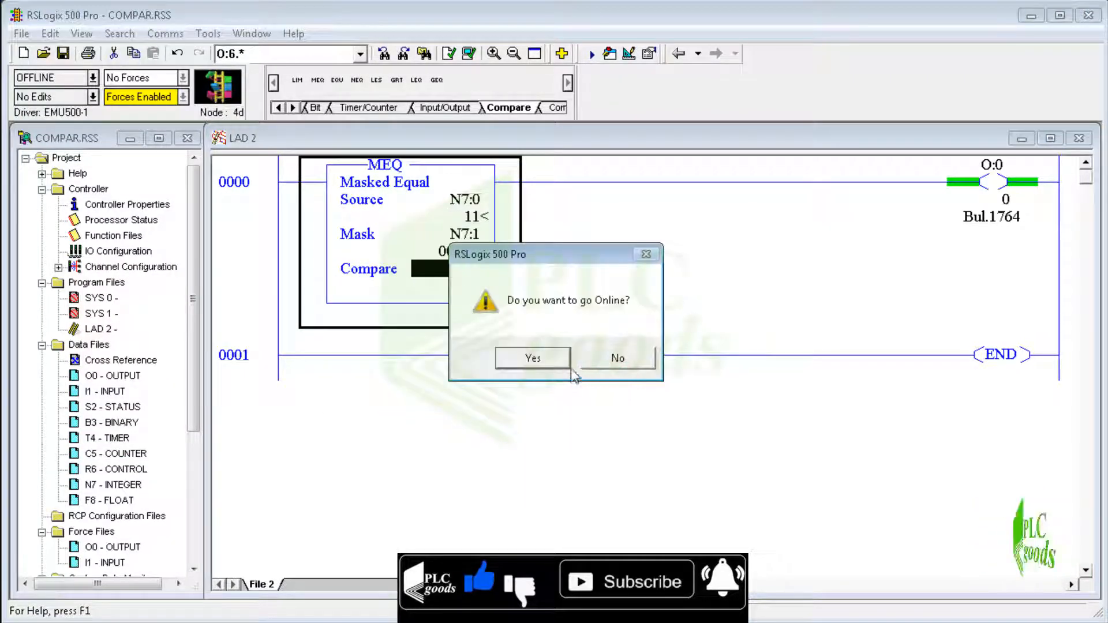
click(533, 358)
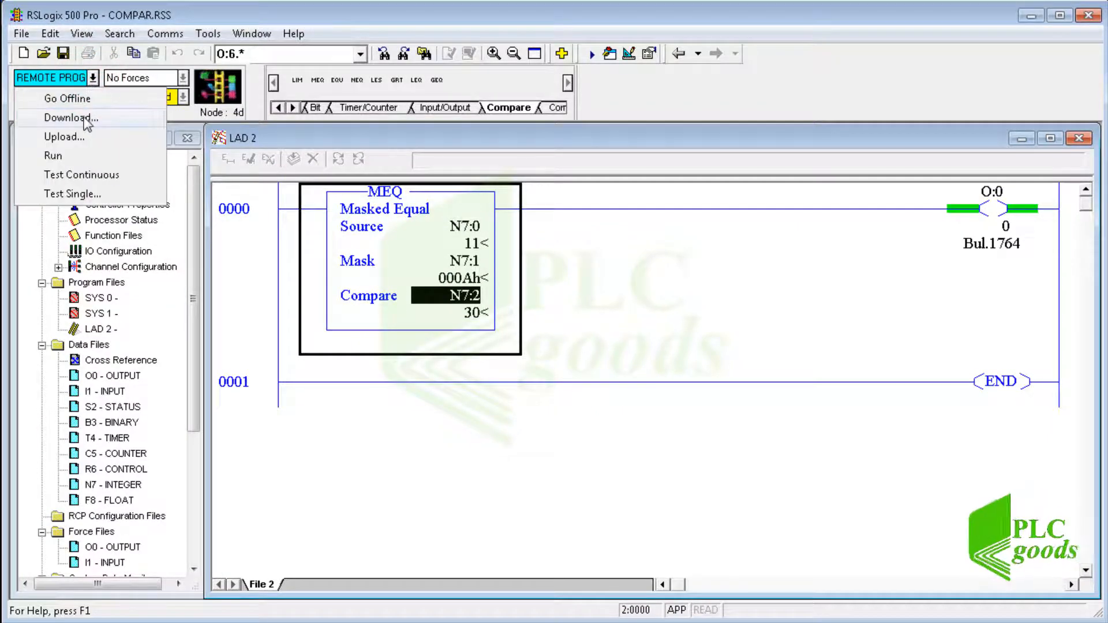
click(52, 156)
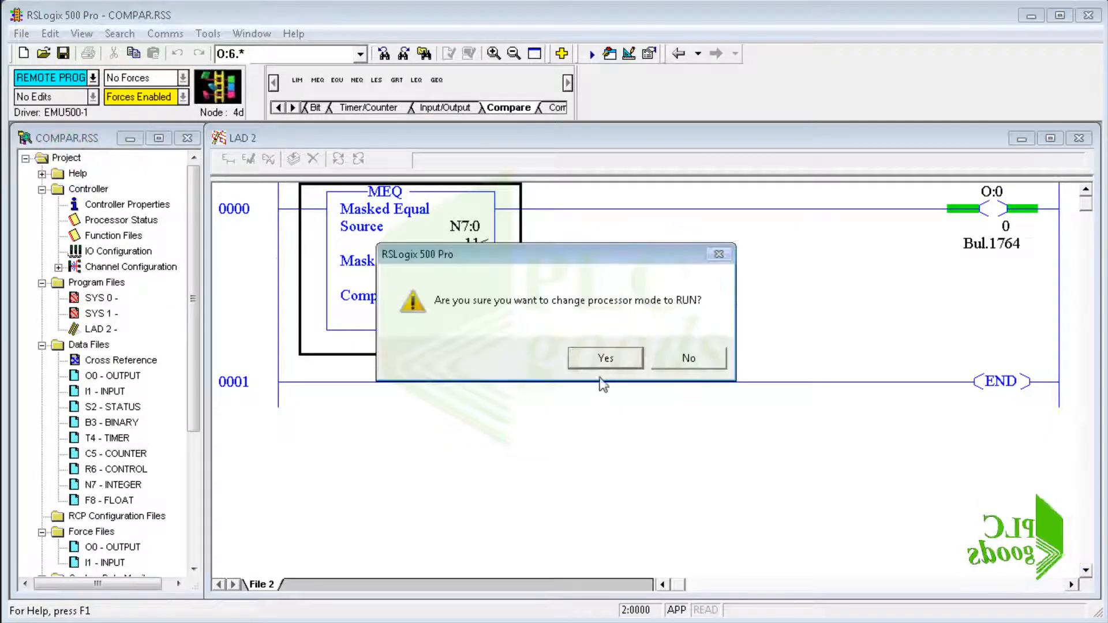
click(604, 357)
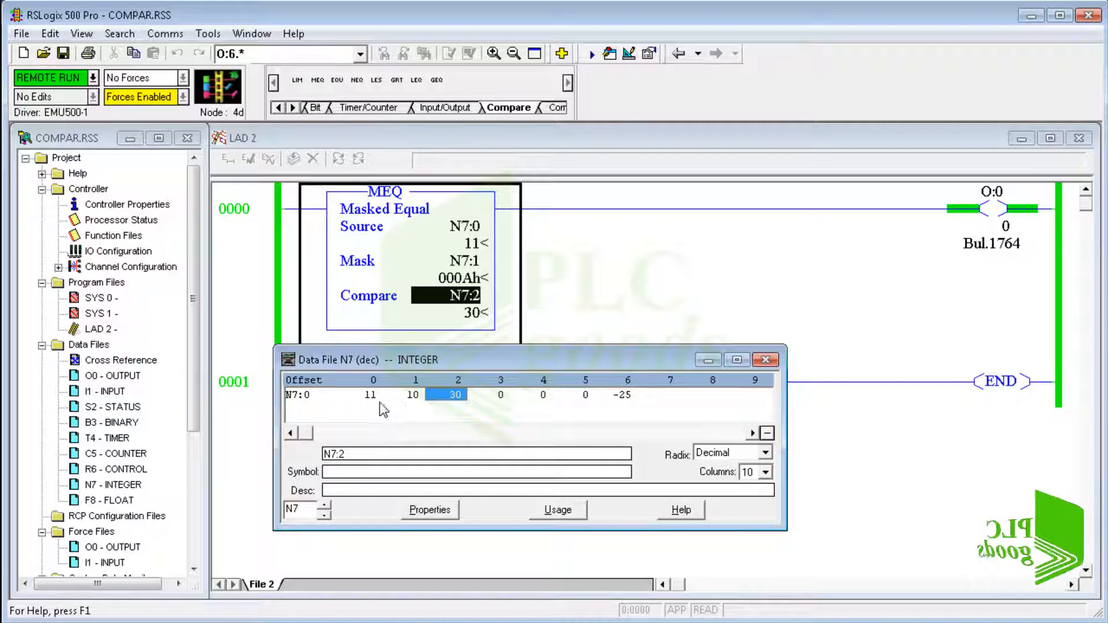
mouse_move(435, 407)
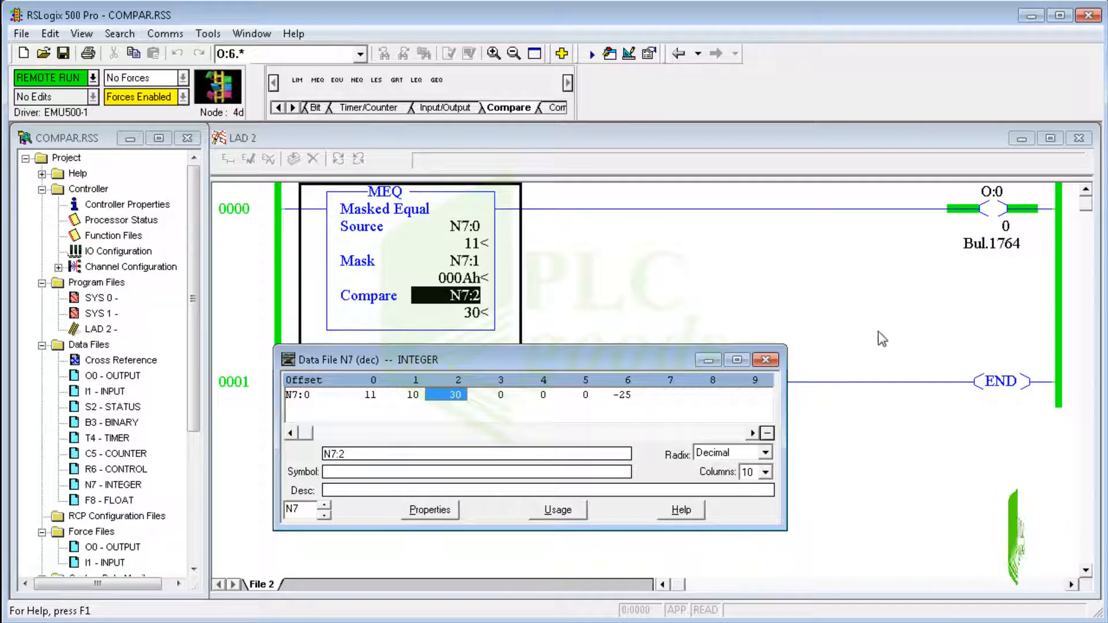
Step: Change the N7 data file radix from Decimal to Binary
click(764, 452)
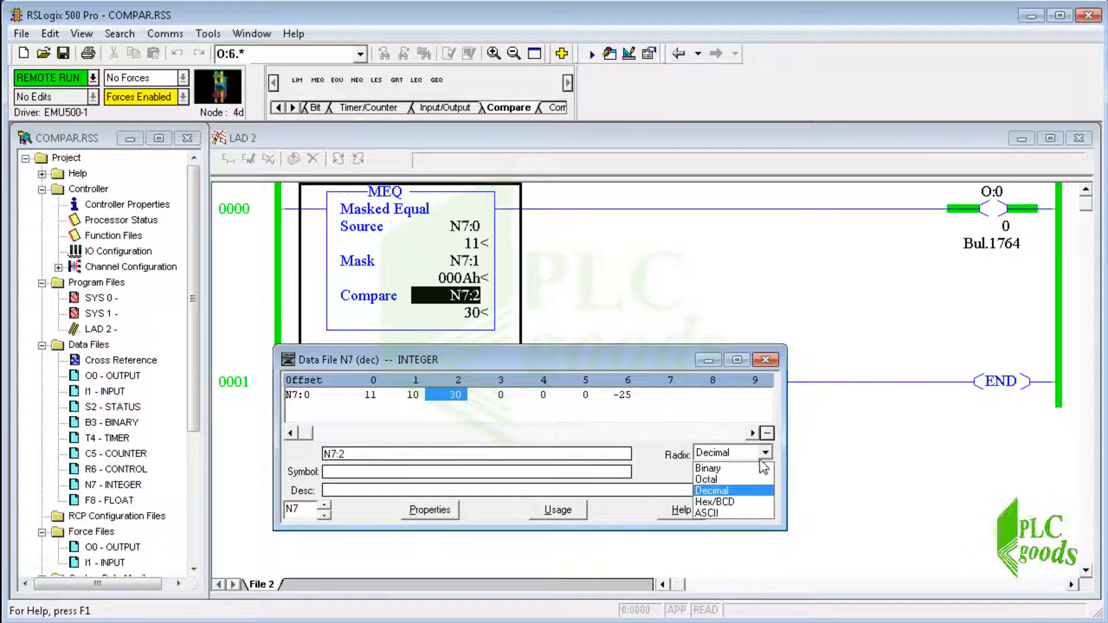
click(708, 468)
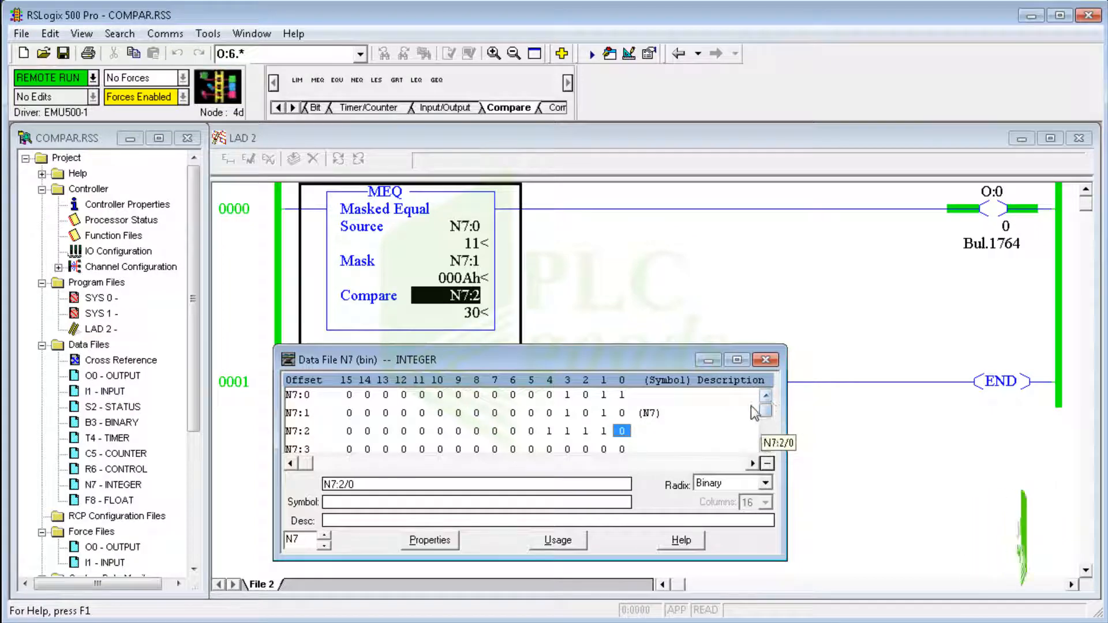
Step: Set bit 2 of mask N7:1 (000Eh) and clear bit 2 of N7:2 (26) so O:0 energizes
click(767, 360)
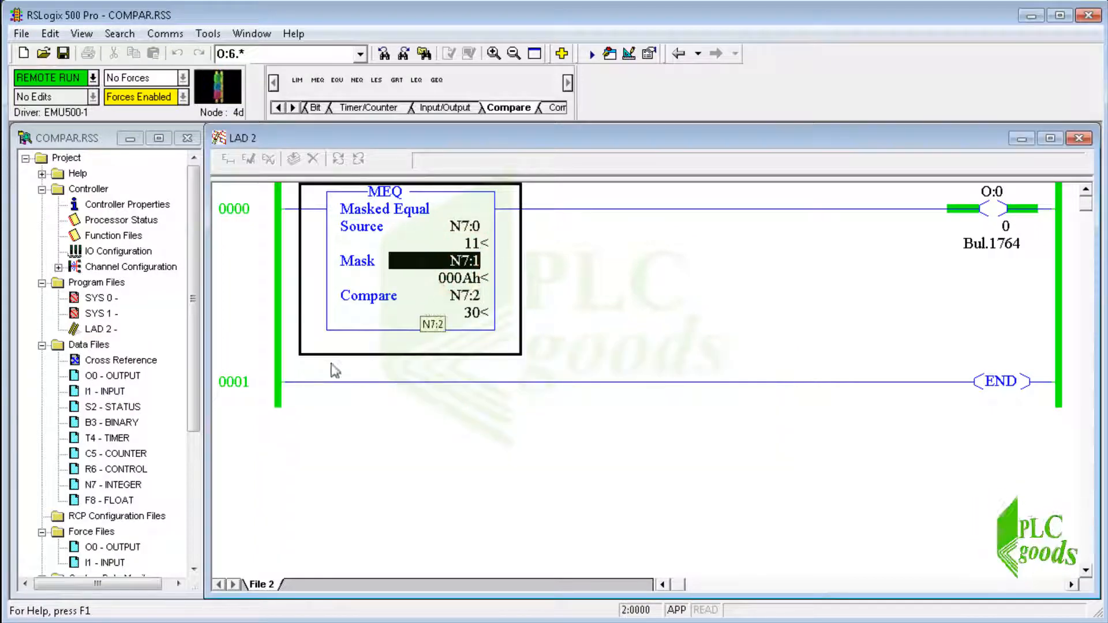
double_click(432, 323)
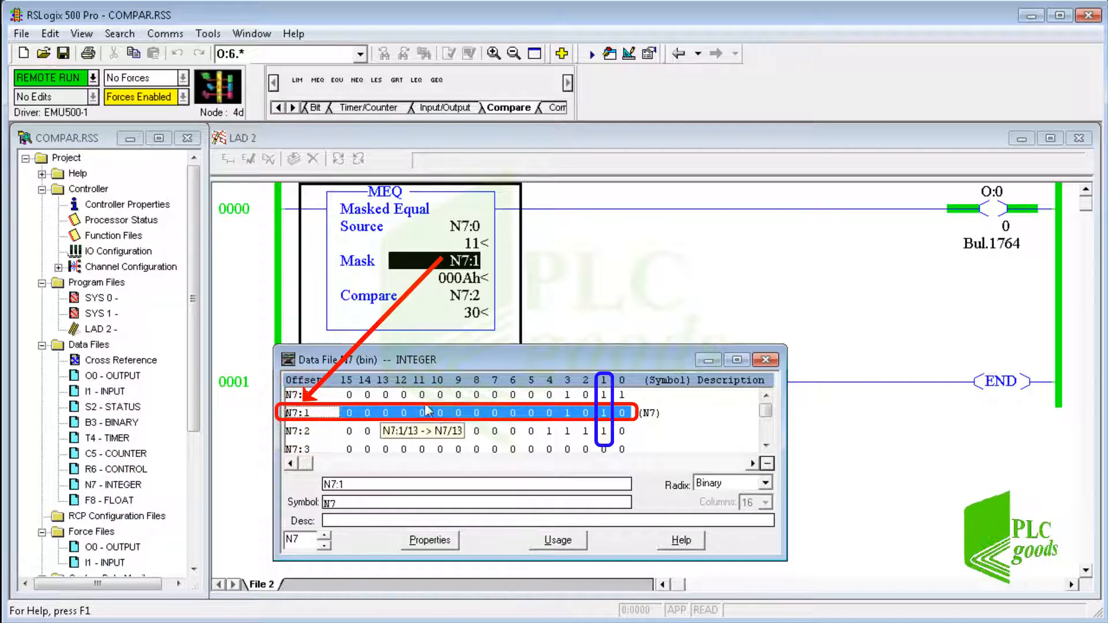
click(566, 413)
text(1)
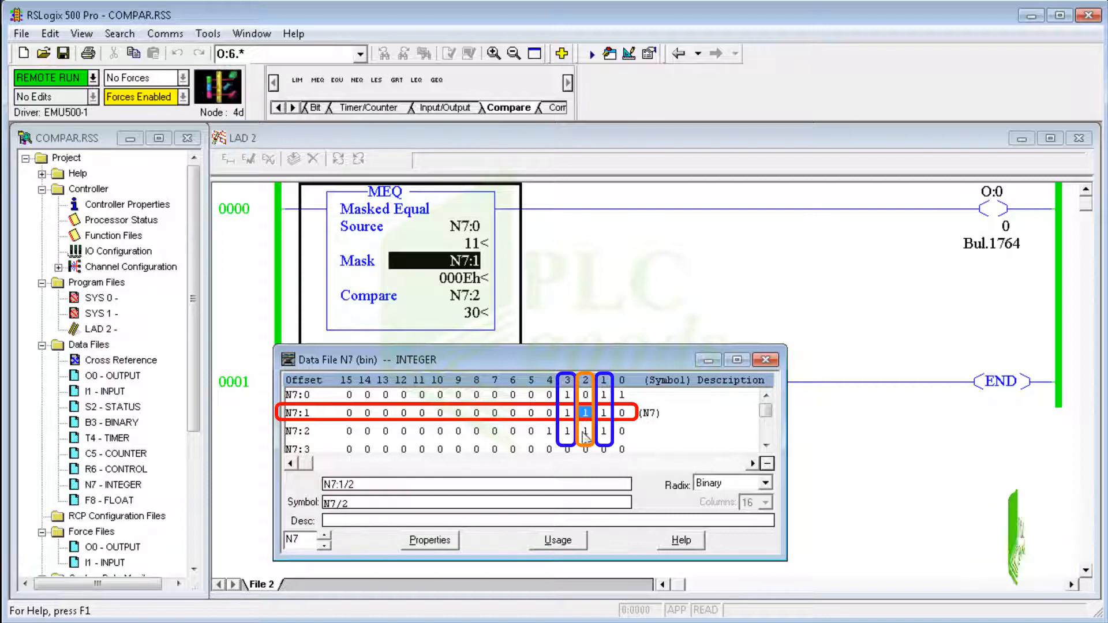
click(584, 430)
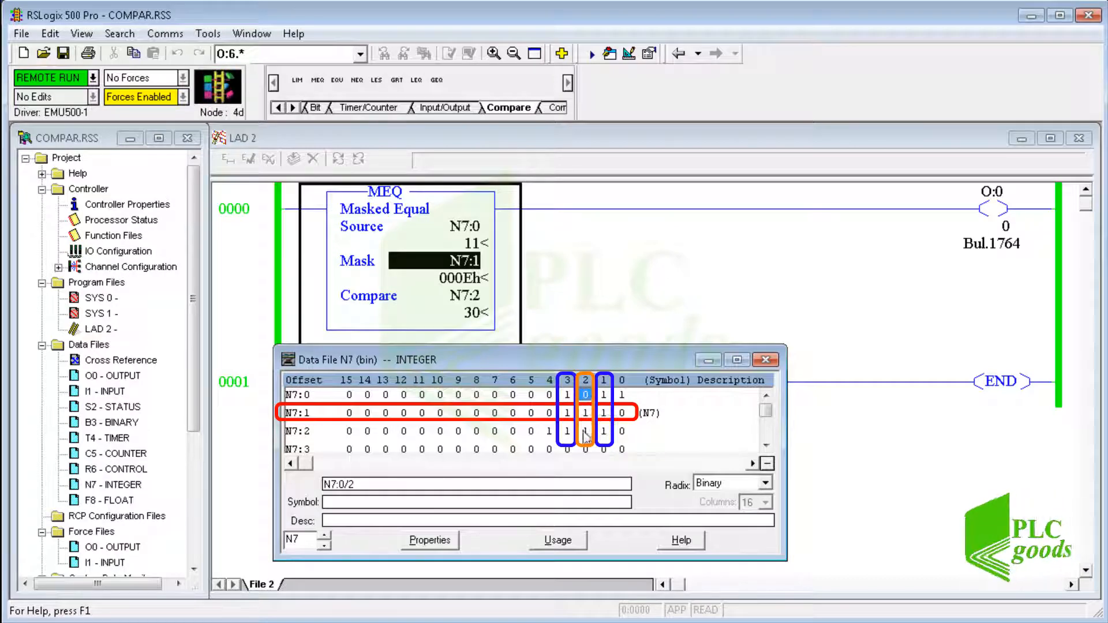
click(585, 430)
text(0)
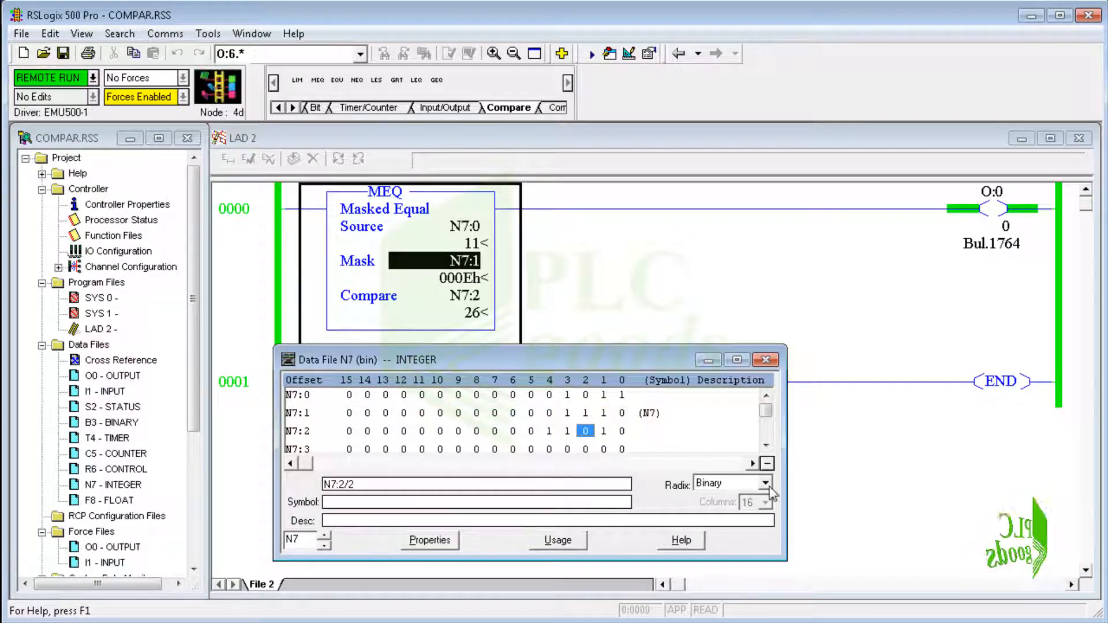
Step: Switch the N7 data file radix back to Decimal, showing 11, 14 and 26
click(765, 483)
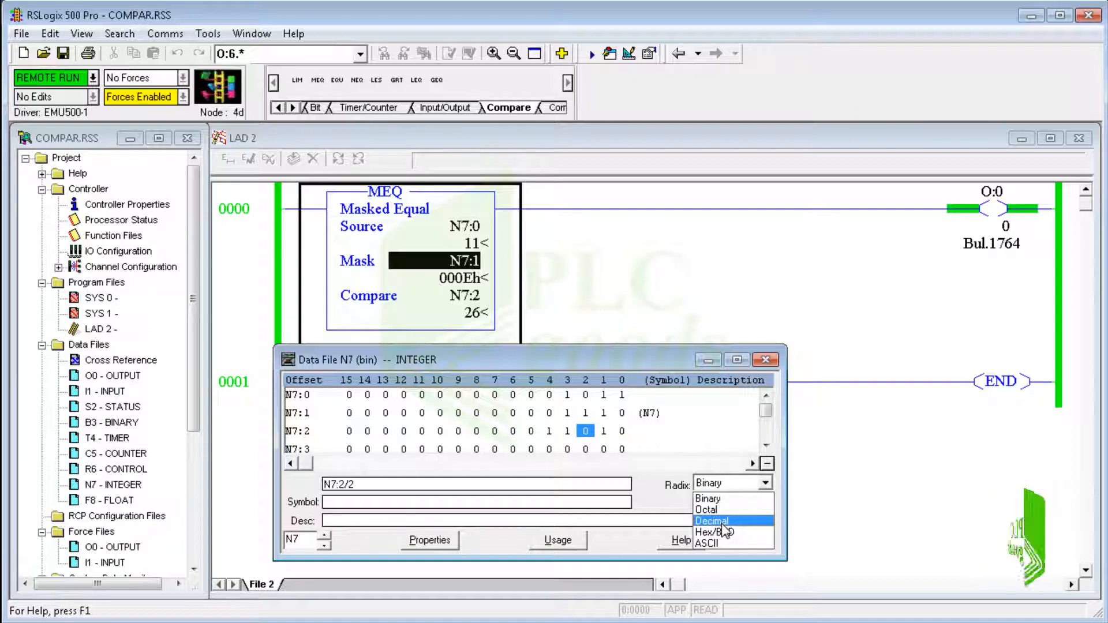
click(713, 520)
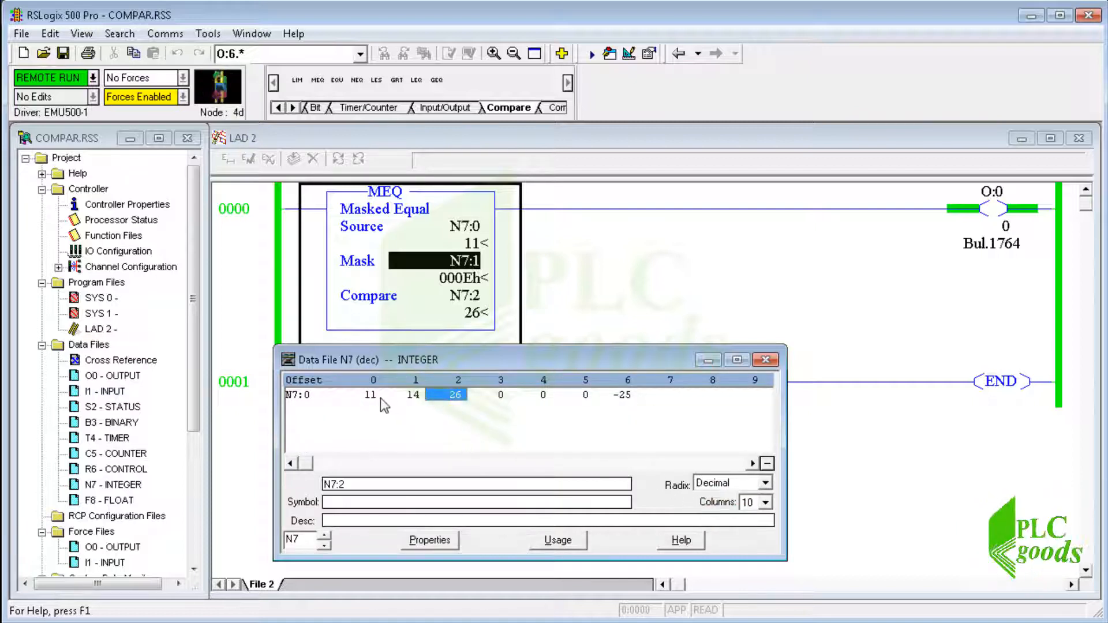
click(417, 395)
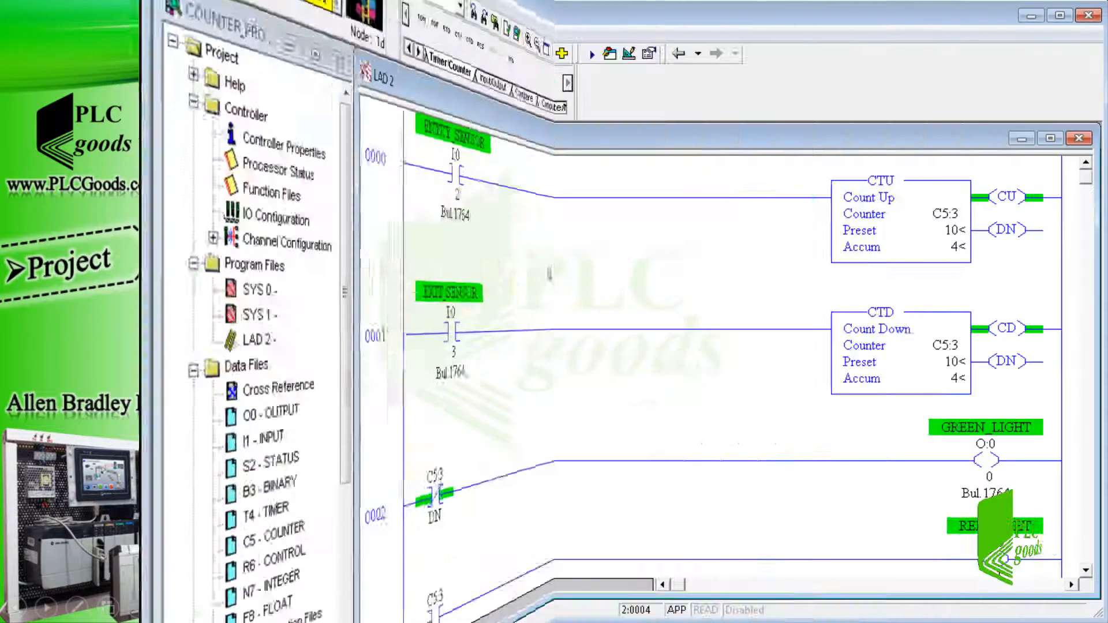
Step: Insert a new rung 0005 after the C5:3 reset rung with an unaddressed XIC contact
click(347, 329)
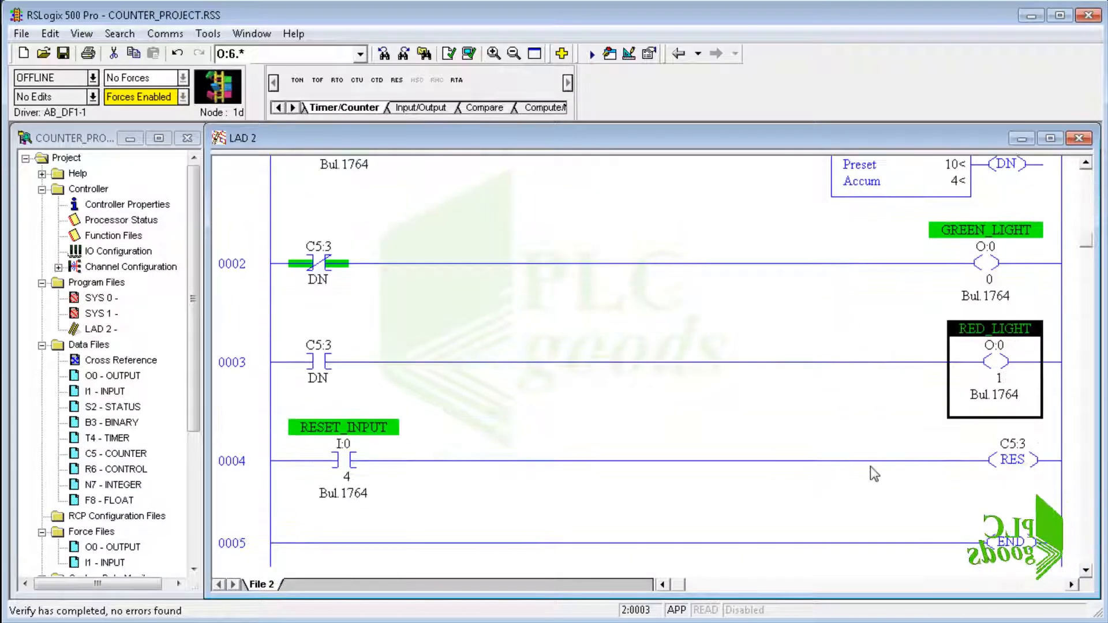
click(240, 542)
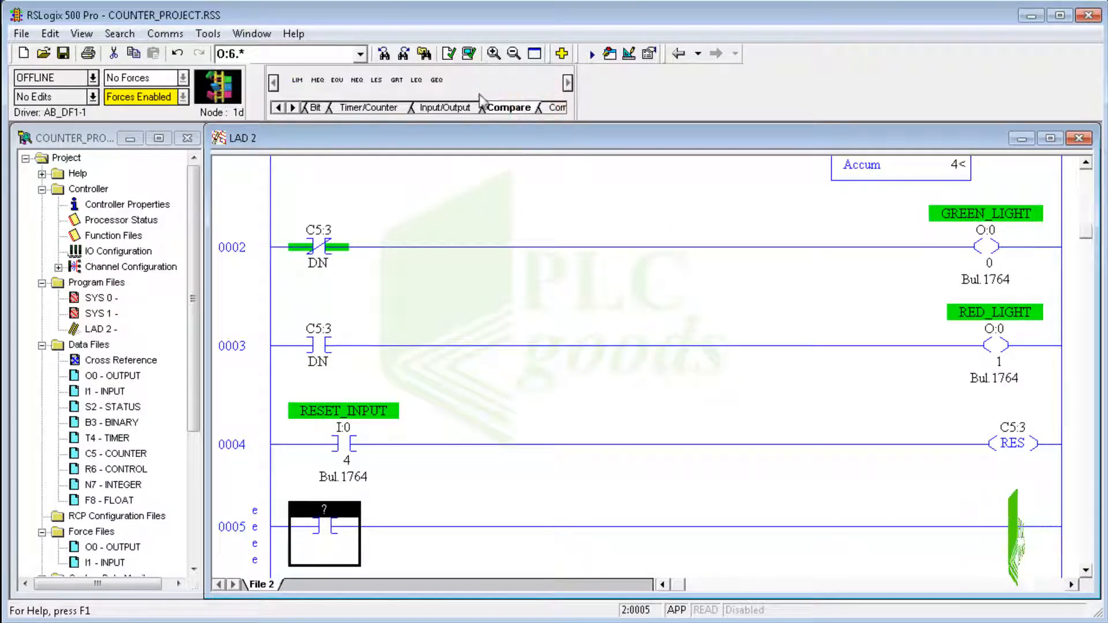
Step: Address the contact ENTRY_SENSOR, add a LIM testing C5:3.ACC between 0 and 10, then an OTE at O:0.0/
click(297, 79)
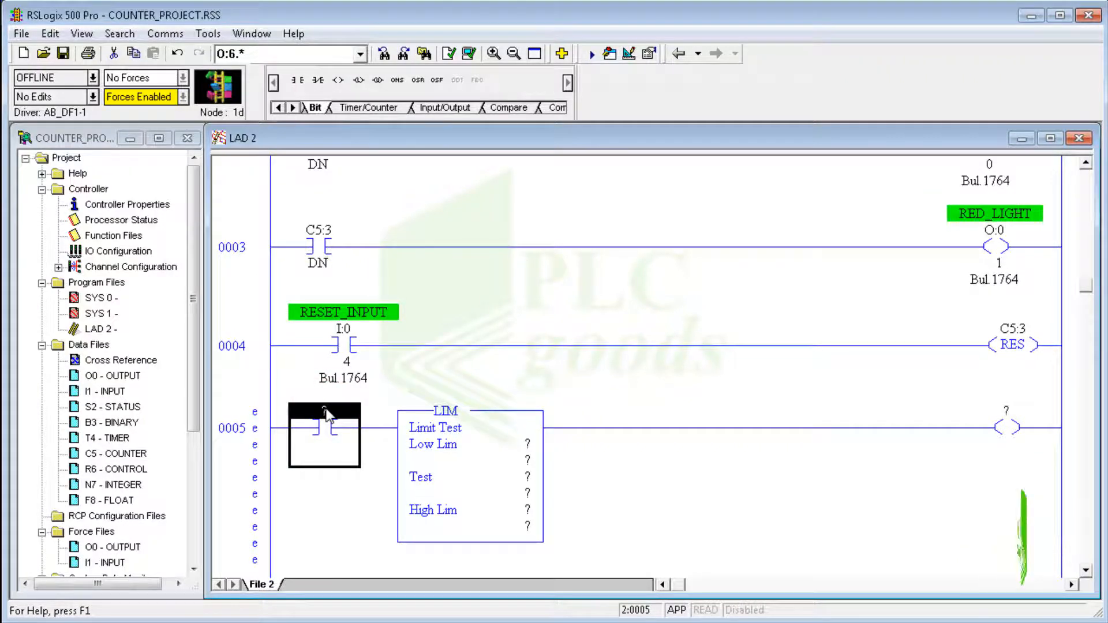
text(EN)
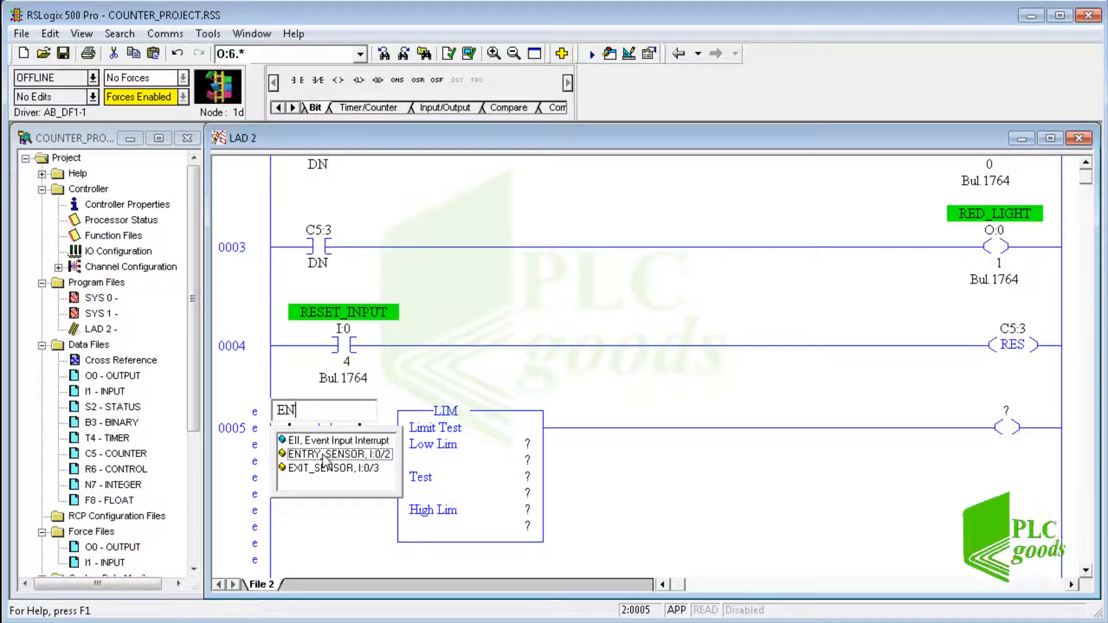
click(338, 454)
text(10)
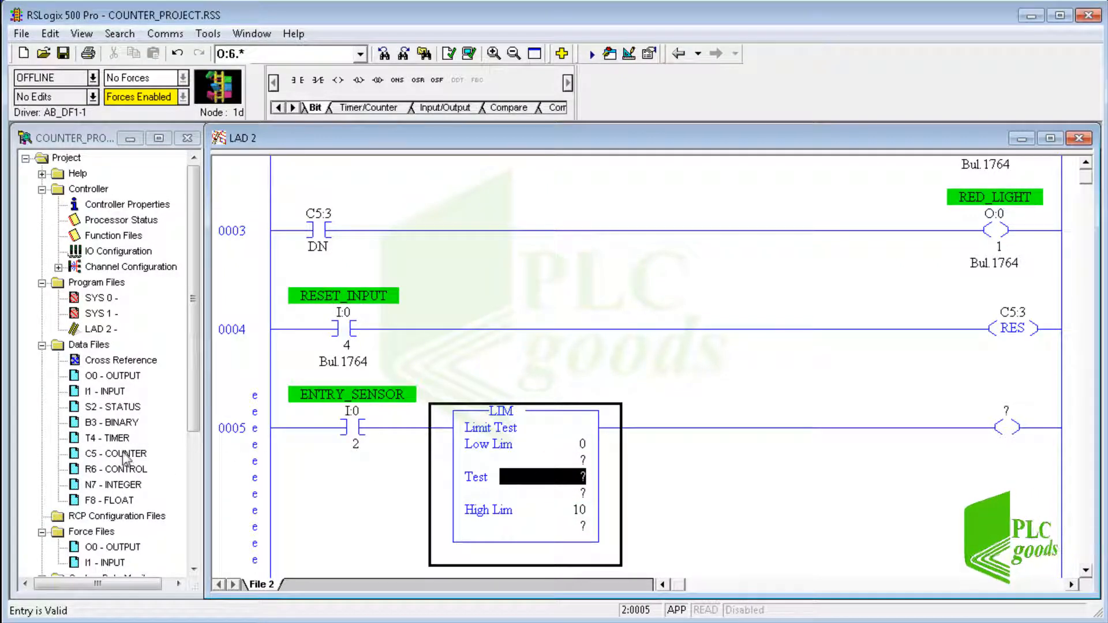
double_click(116, 452)
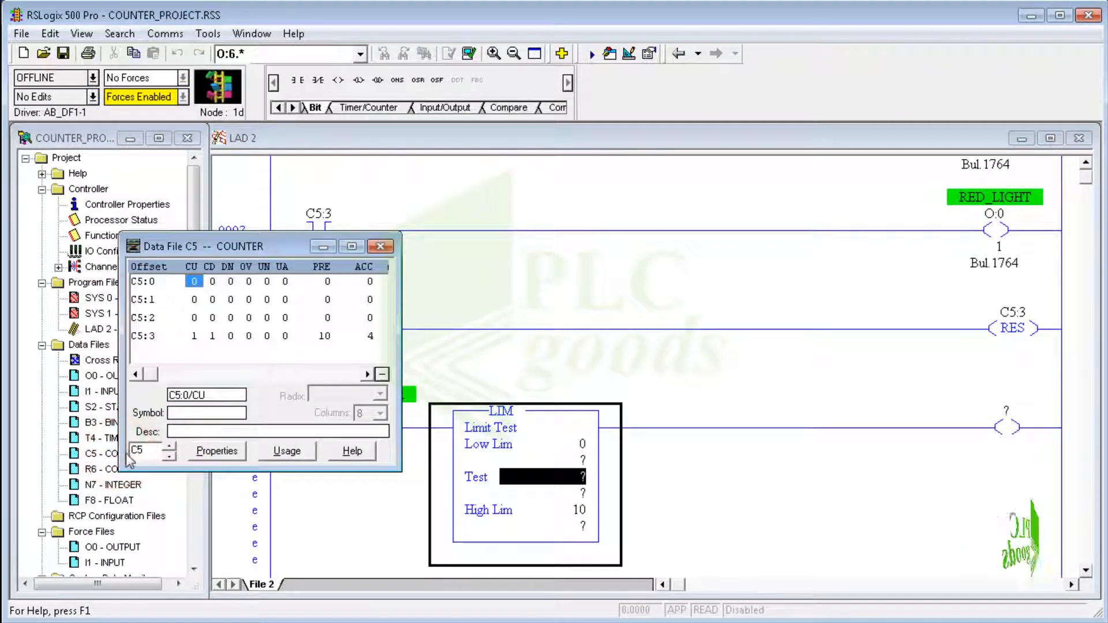
click(370, 336)
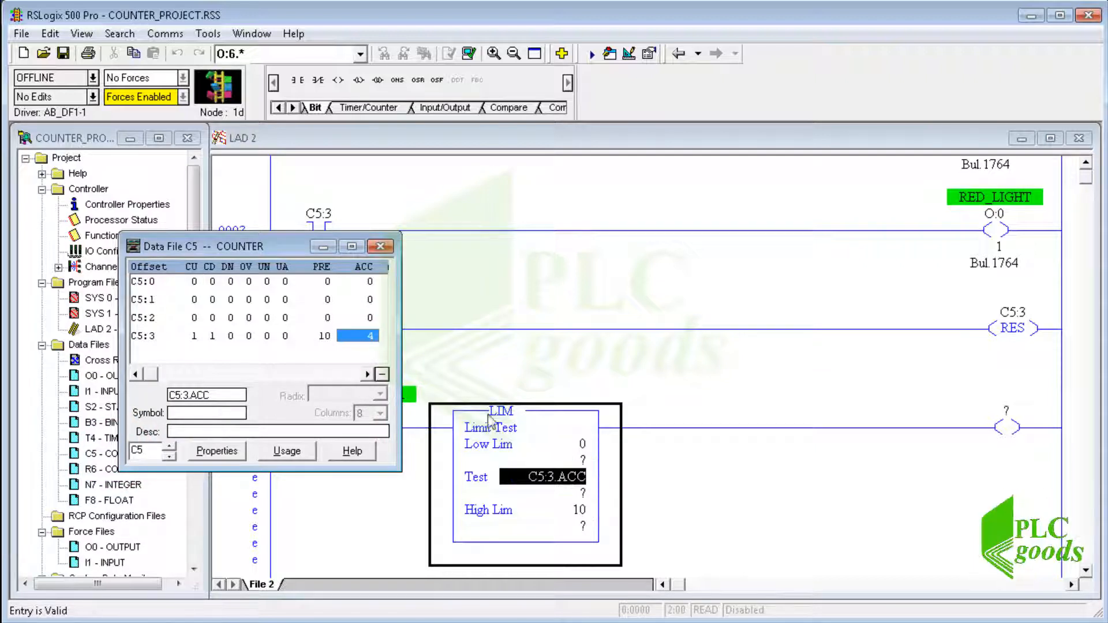
click(380, 246)
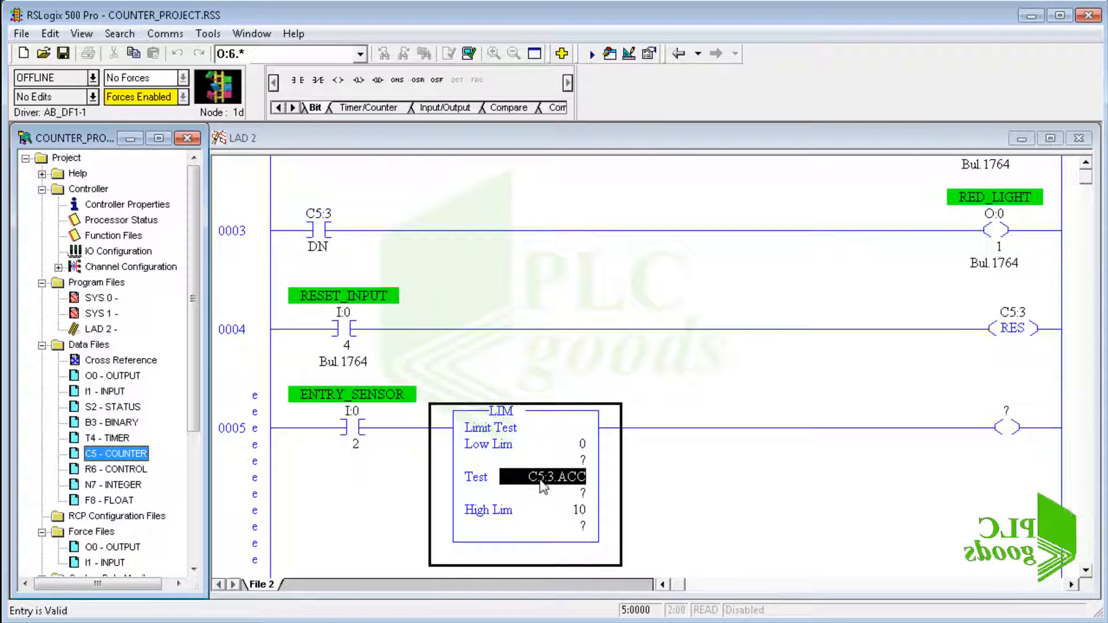
click(579, 509)
text(O:0.0/)
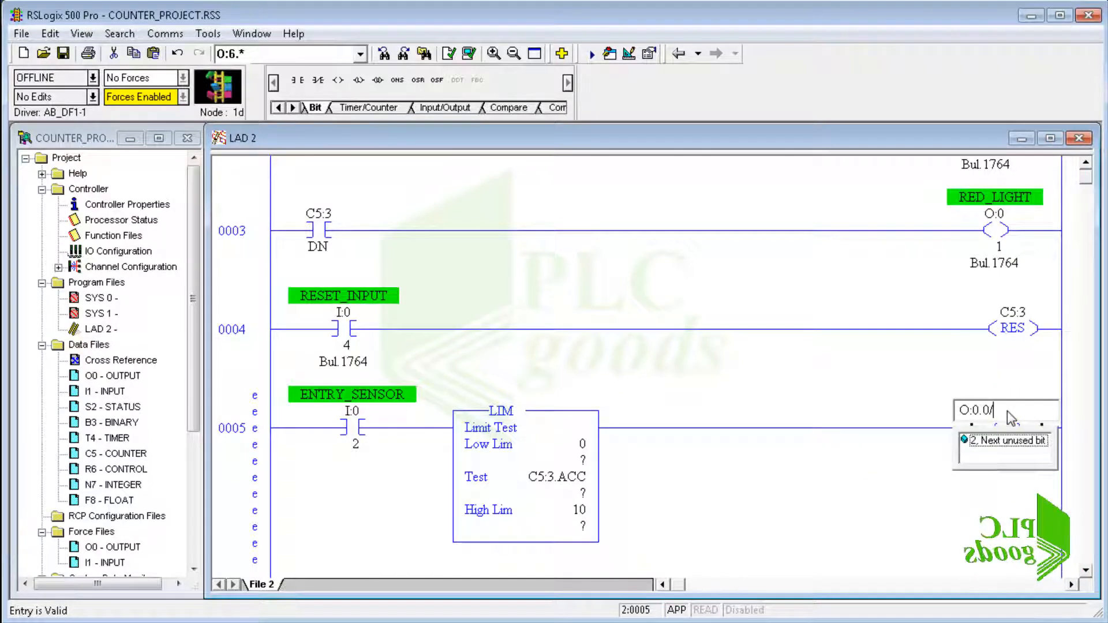
Step: Address the output coil O:0/2, next unused bit, and give it the symbol ENTRY_GATE
click(1009, 440)
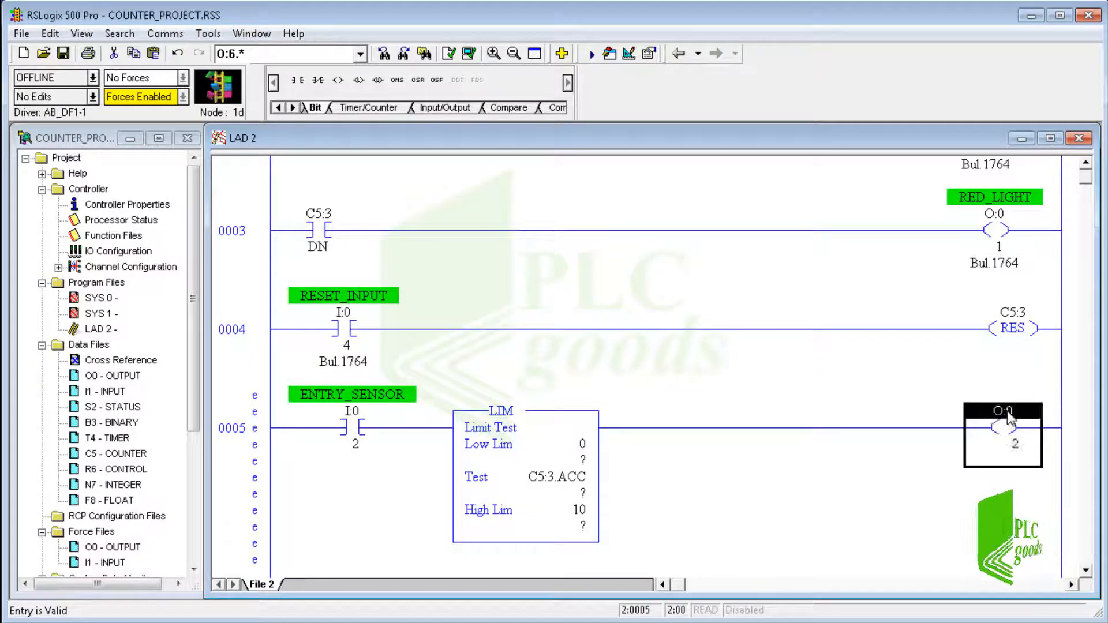
double_click(1003, 427)
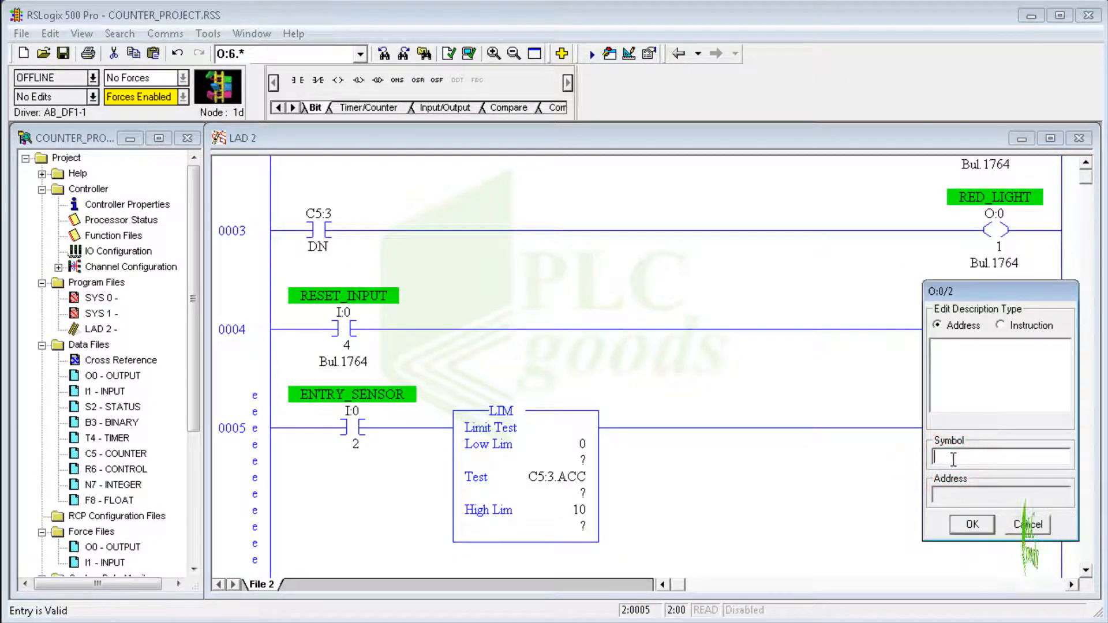
text(Entry_Gate)
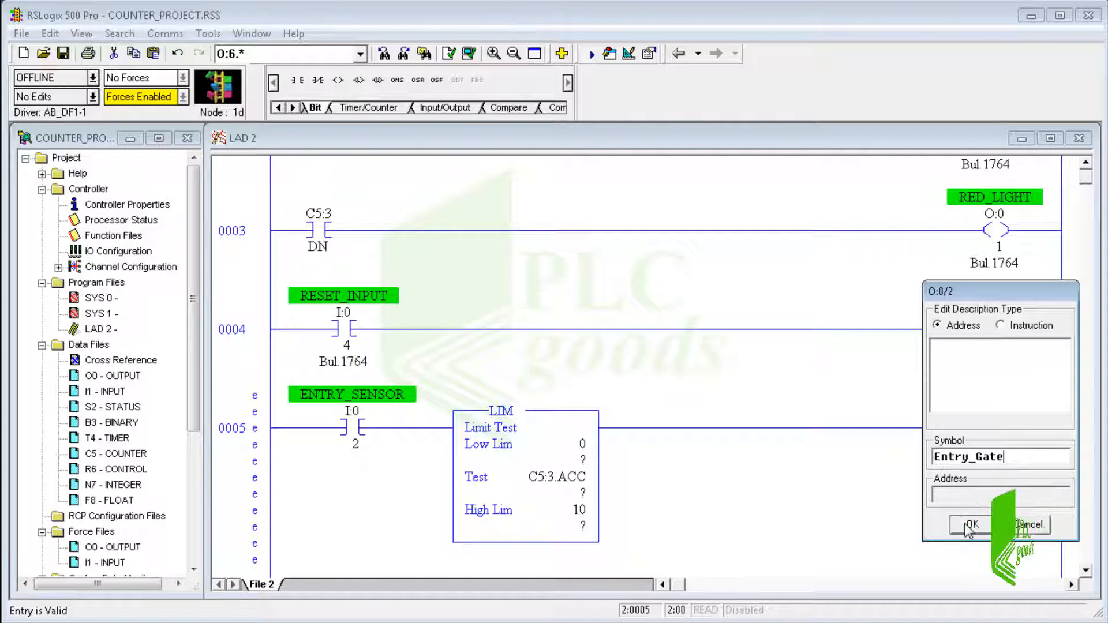
click(970, 526)
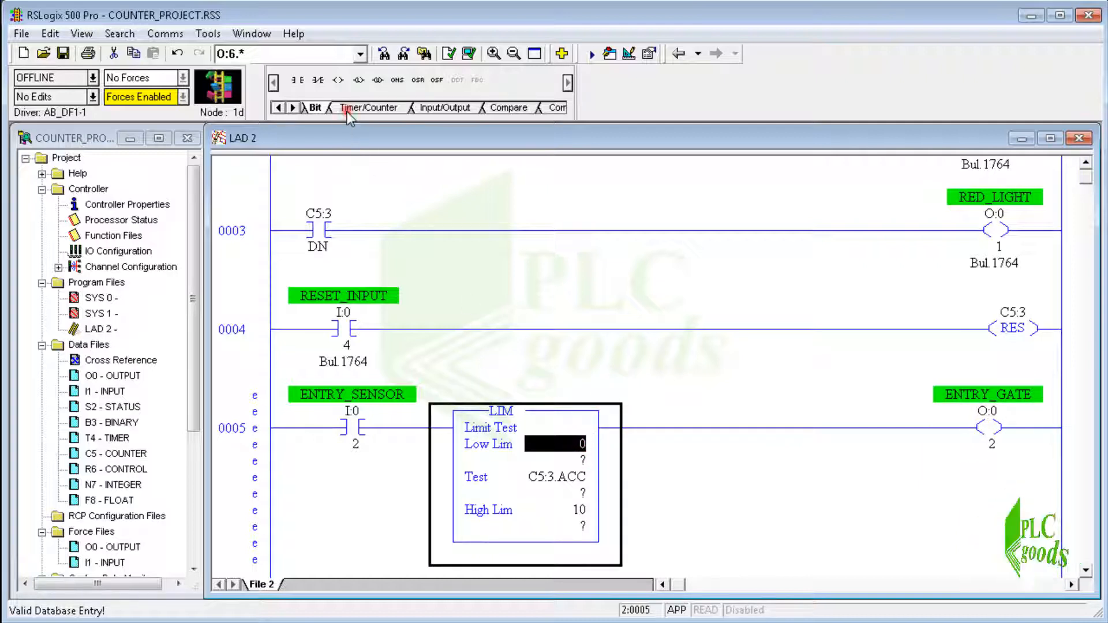
Step: Insert a TOF timer T4:0 with preset 5 before ENTRY_GATE and verify the file, revealing an invalid output position
click(368, 106)
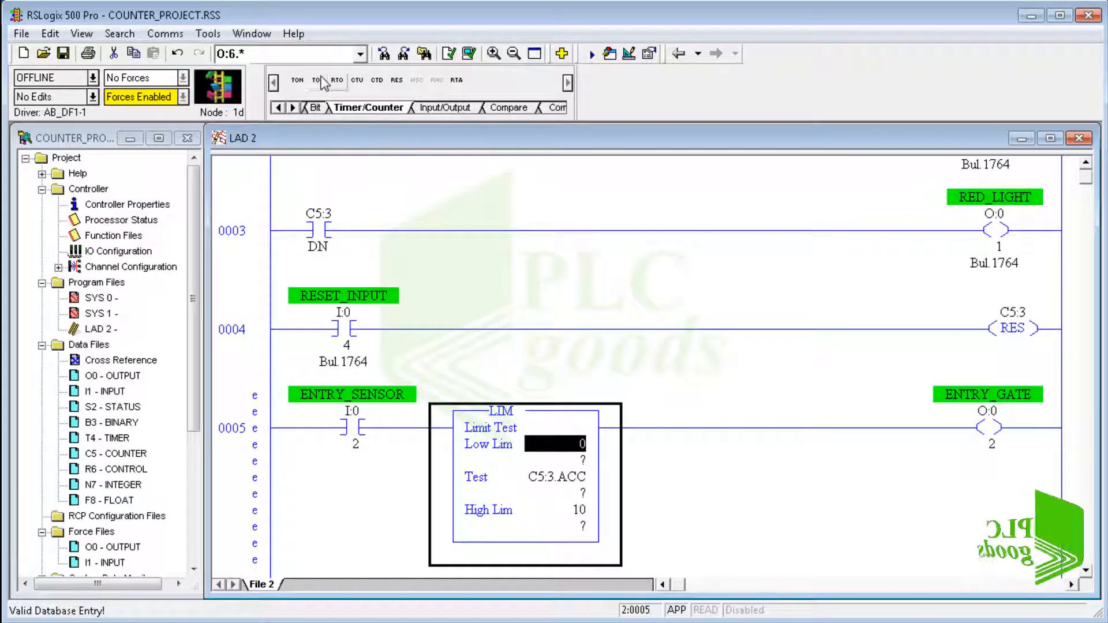
click(318, 80)
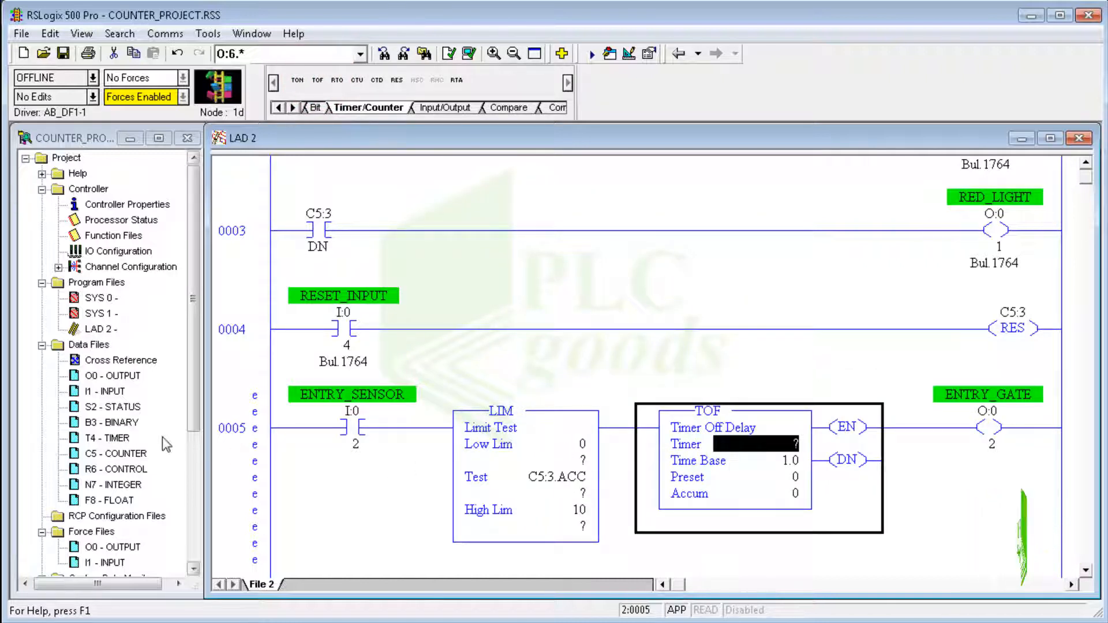
double_click(103, 437)
text(T4:0)
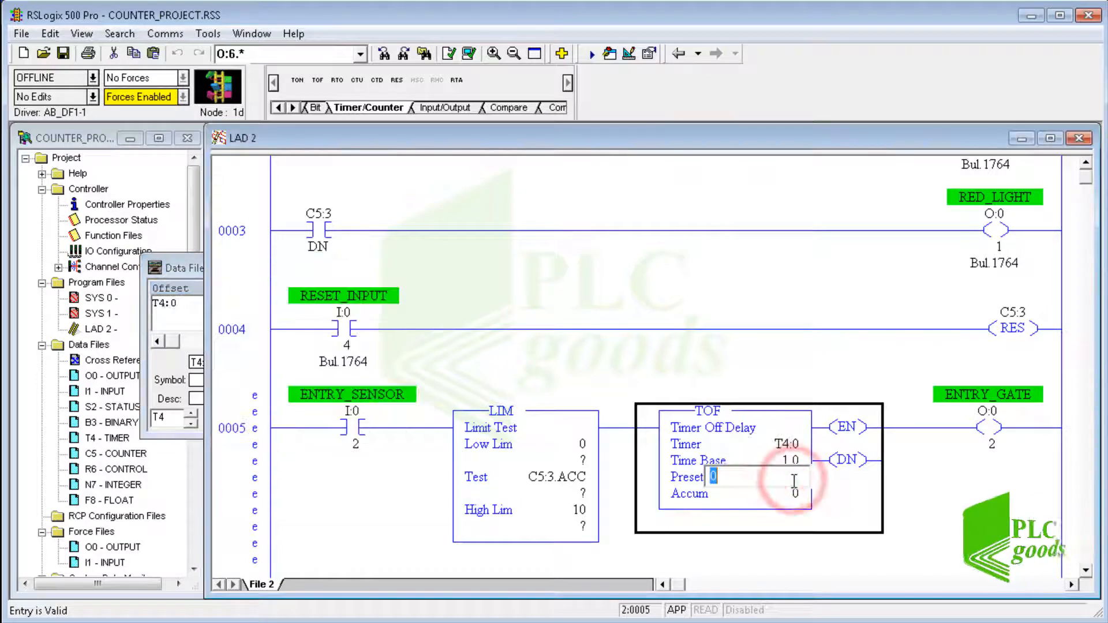
text(5)
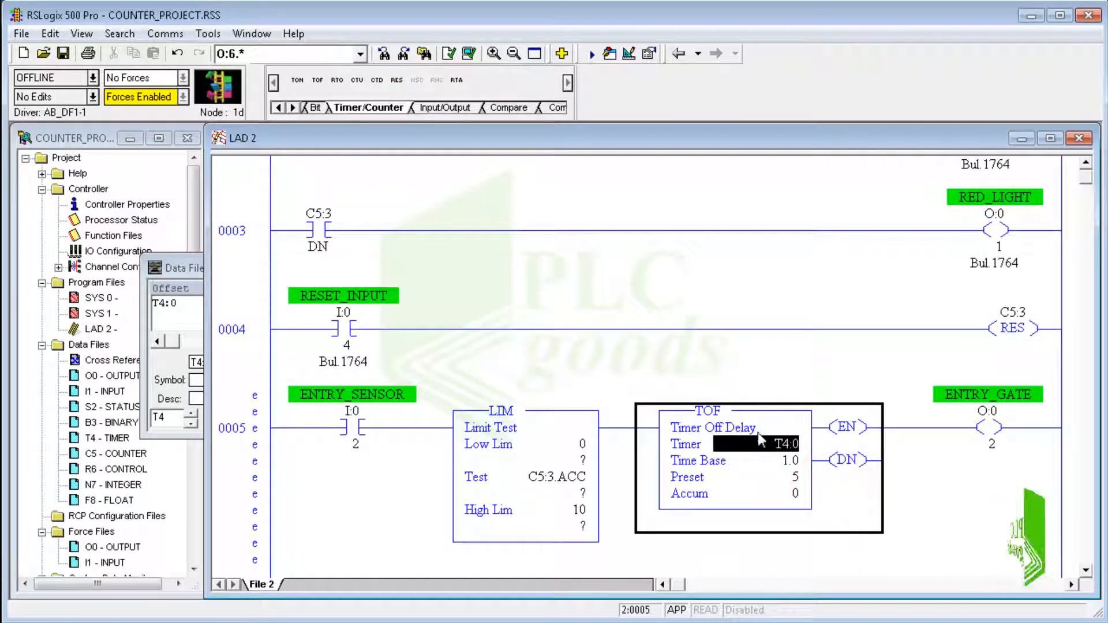
click(448, 53)
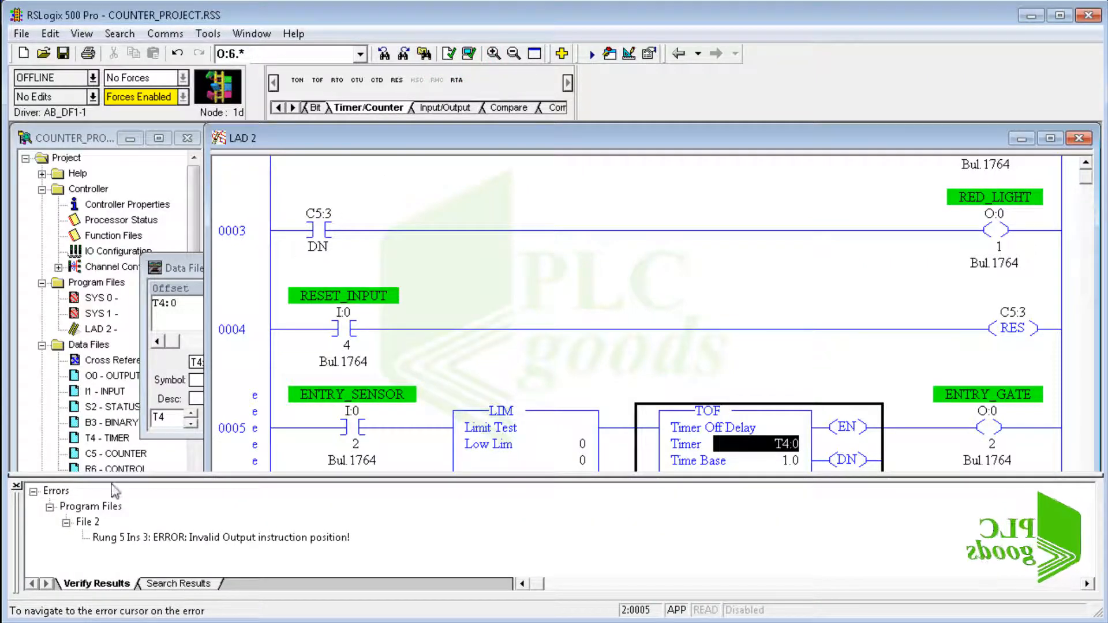
Step: Select the invalid output position error, dismiss the Verify Results pane and scroll down the ladder
click(219, 537)
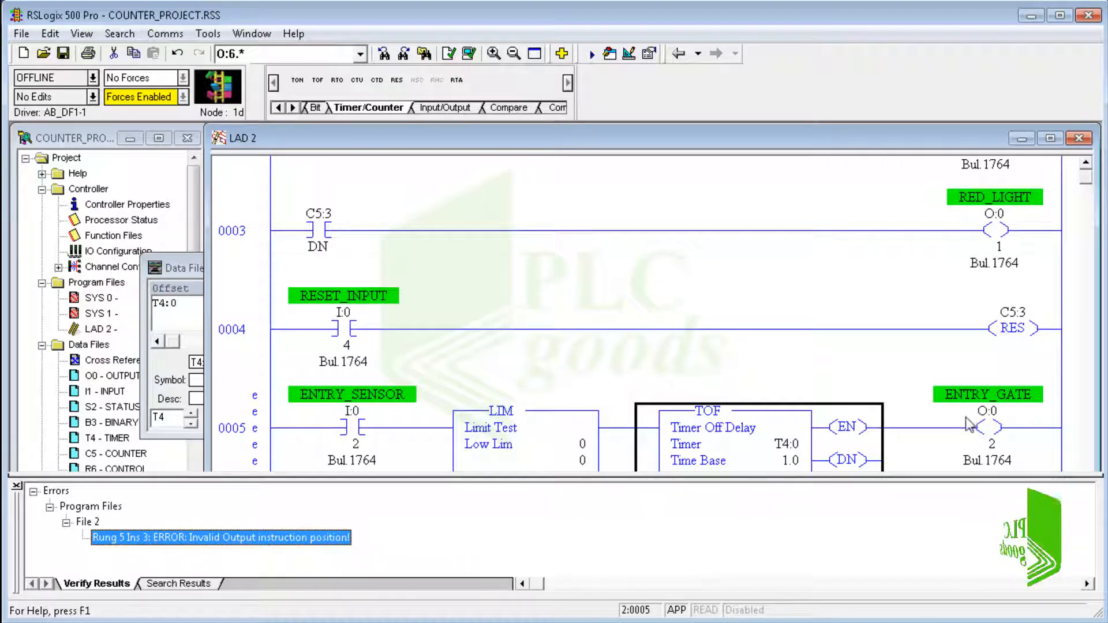
click(742, 443)
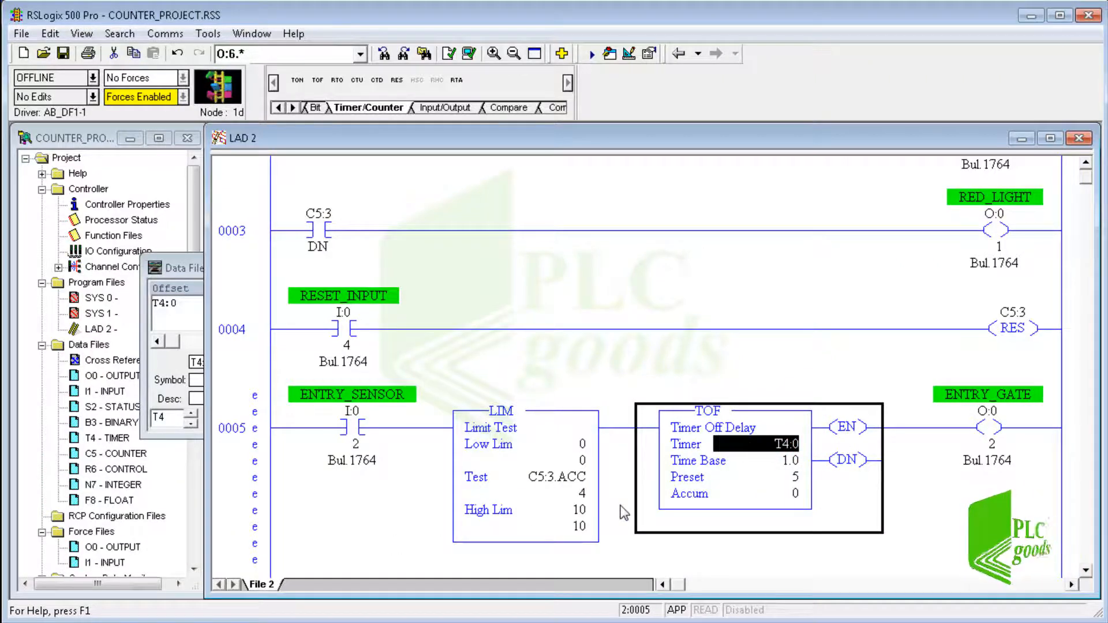
scroll(down, 3)
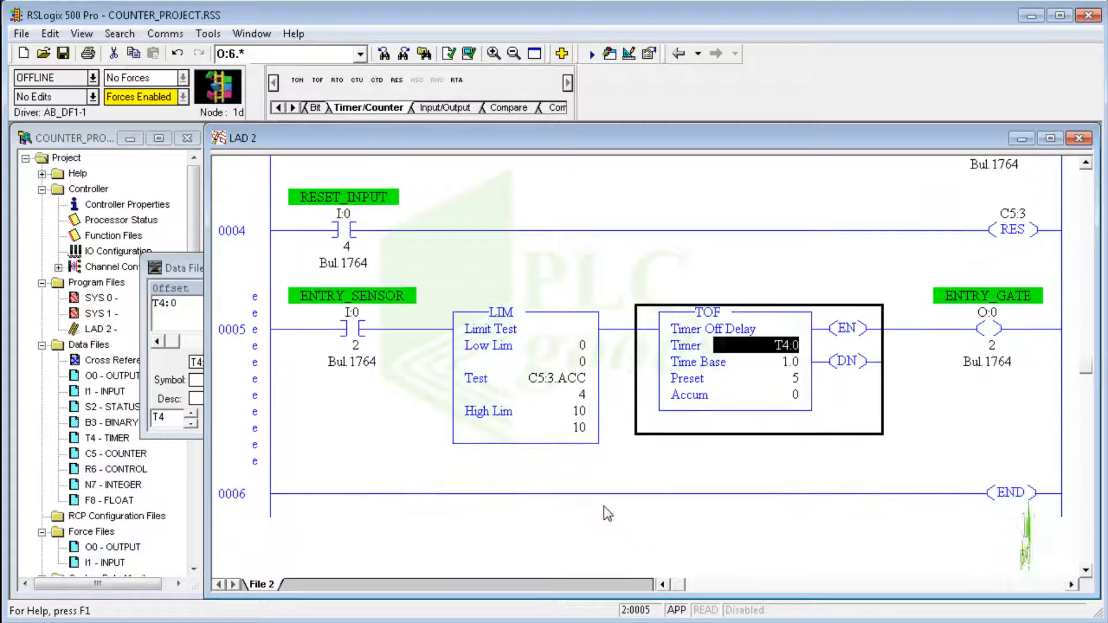
Step: Insert rung 0006 before END with an XIC on T4:0/DN and move the ENTRY_GATE OTE onto it
click(231, 493)
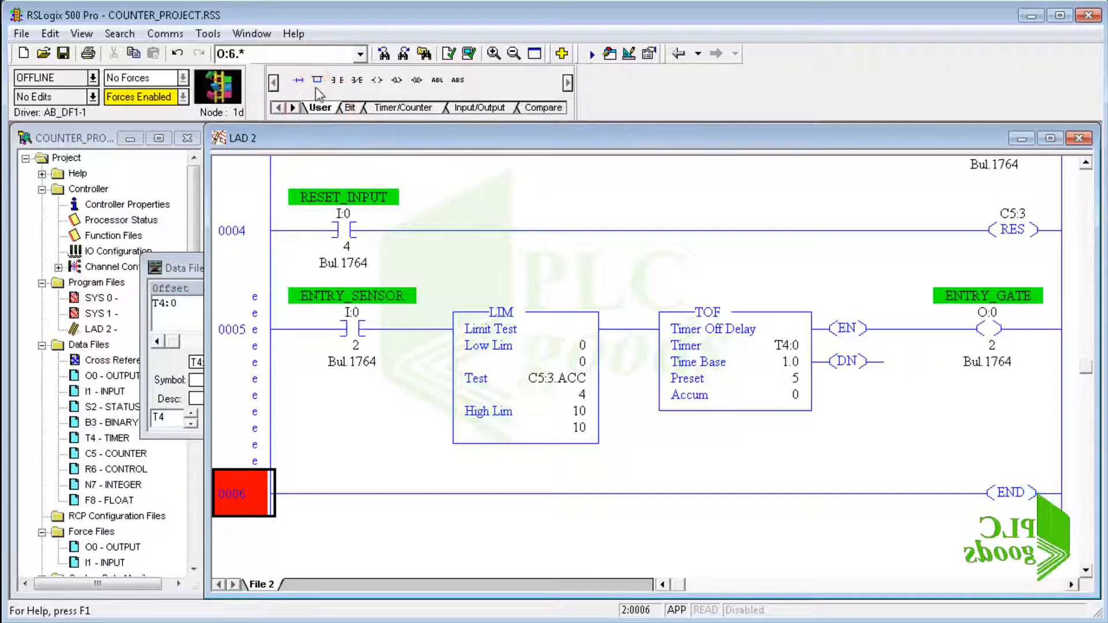
click(297, 80)
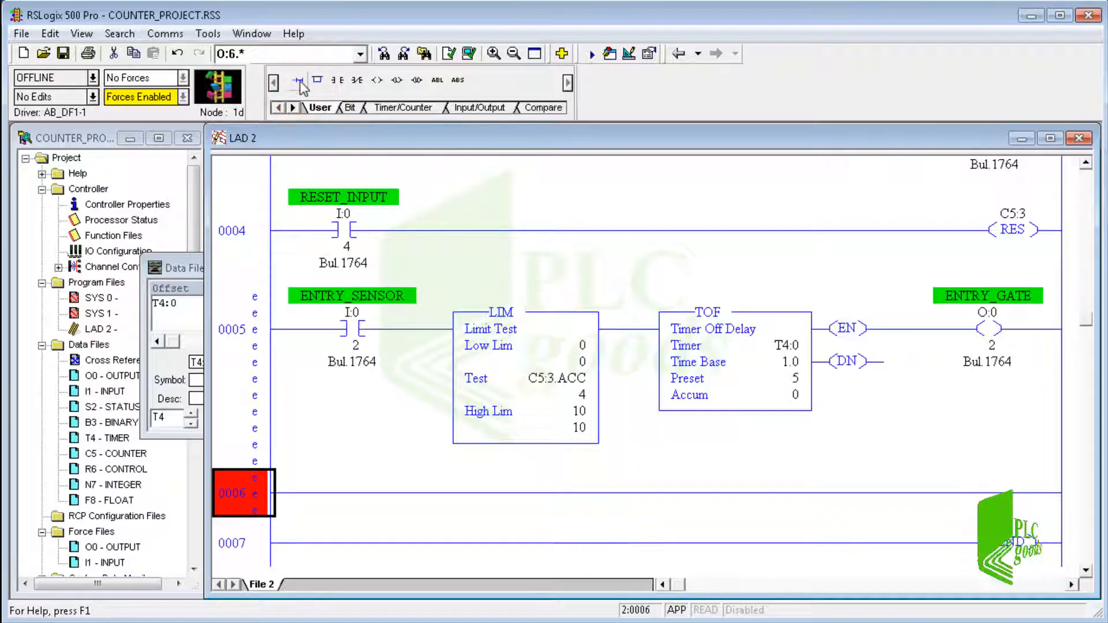
click(339, 80)
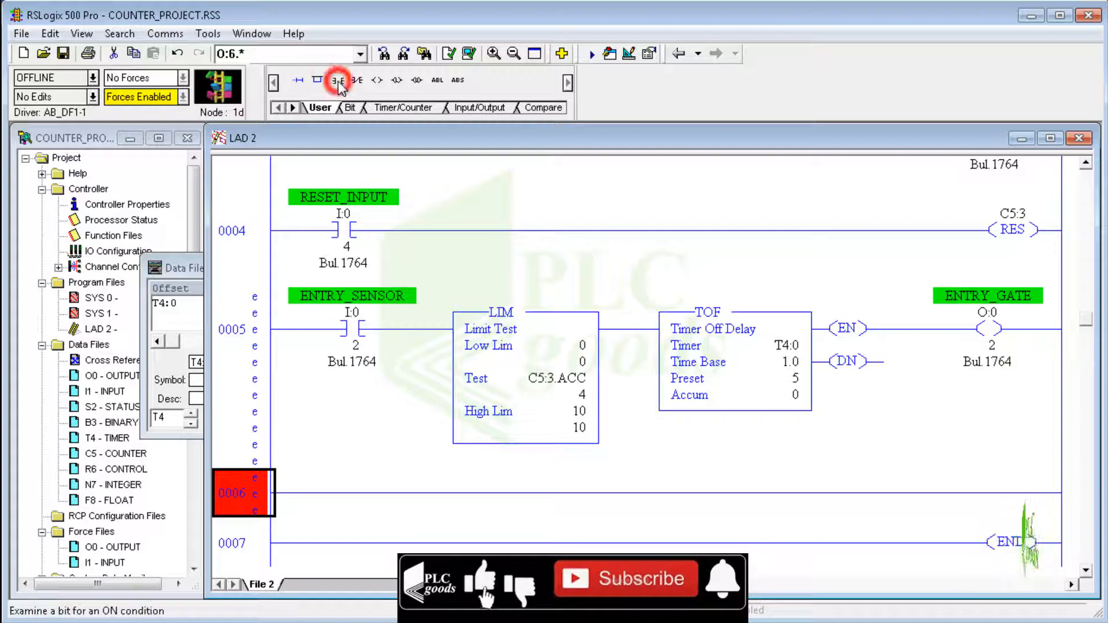
click(336, 80)
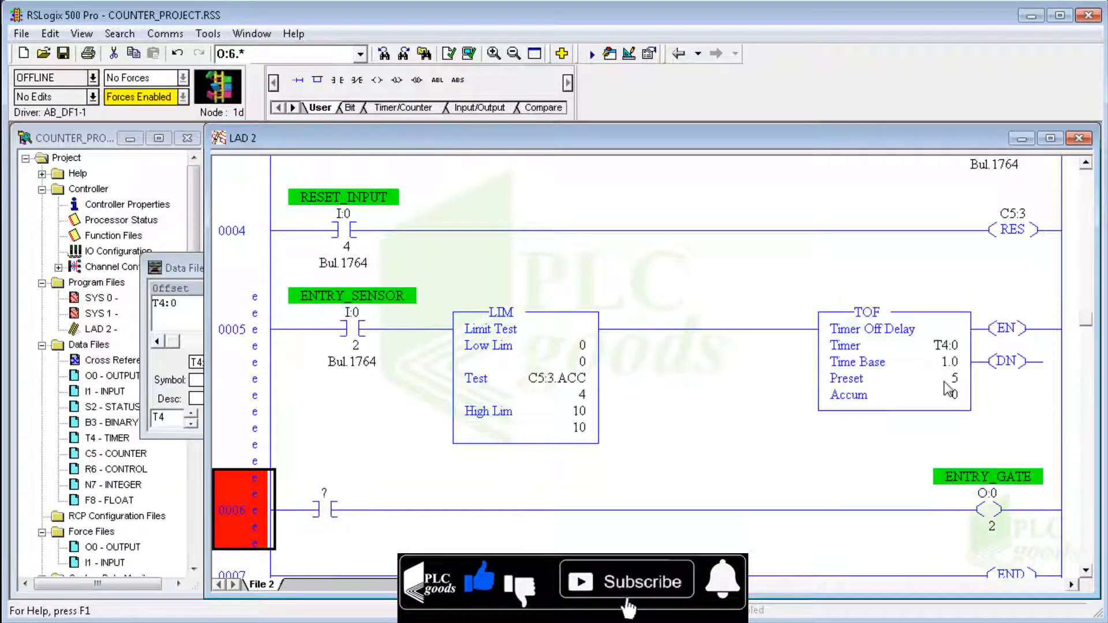
click(1011, 361)
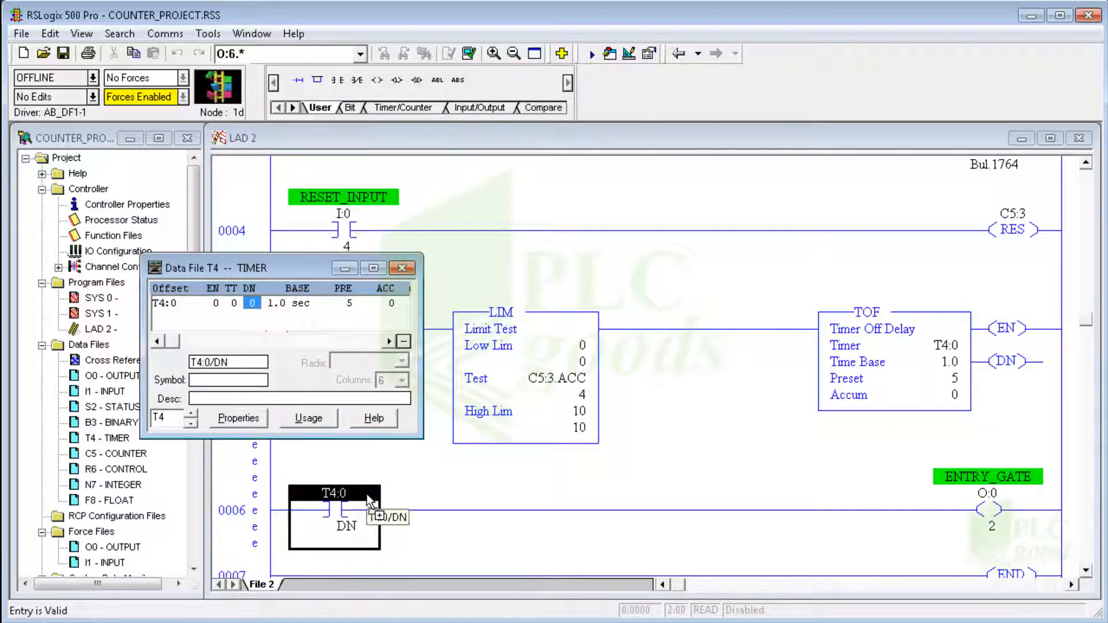
click(403, 266)
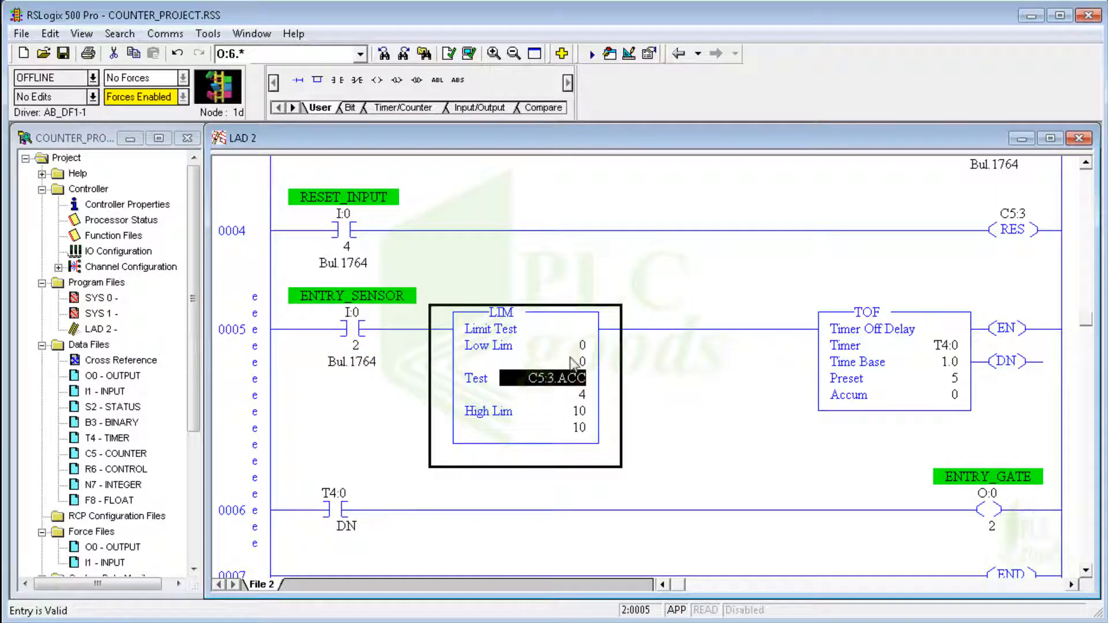
click(574, 411)
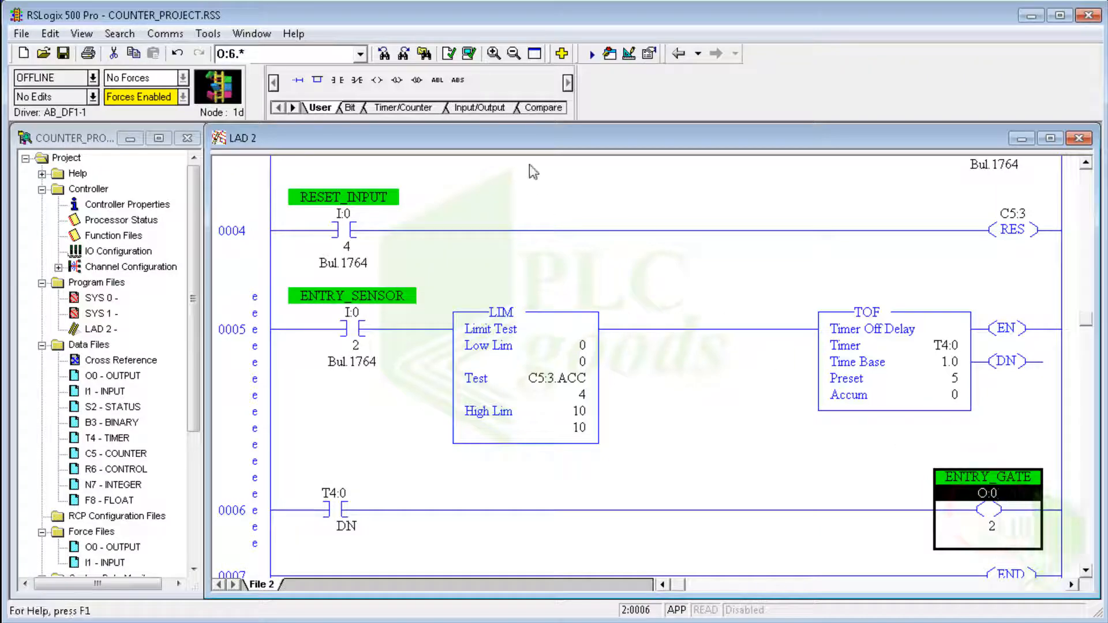
Step: Verify the project with no errors, then via Comms > System Comms select node 01 MicroLogix 1500 and start the download
click(447, 53)
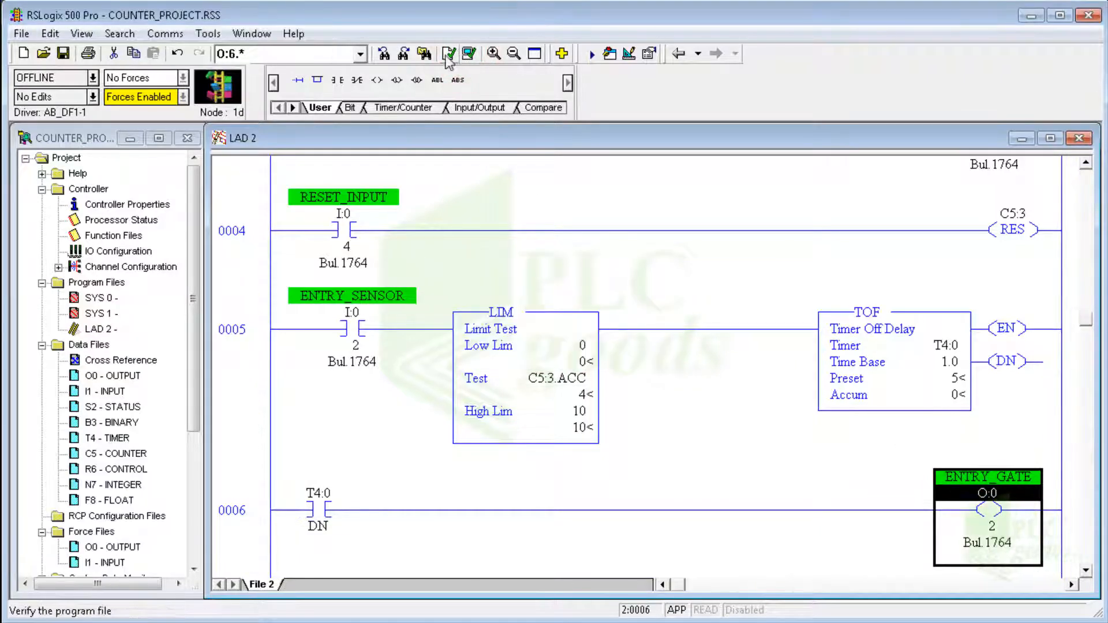
click(448, 53)
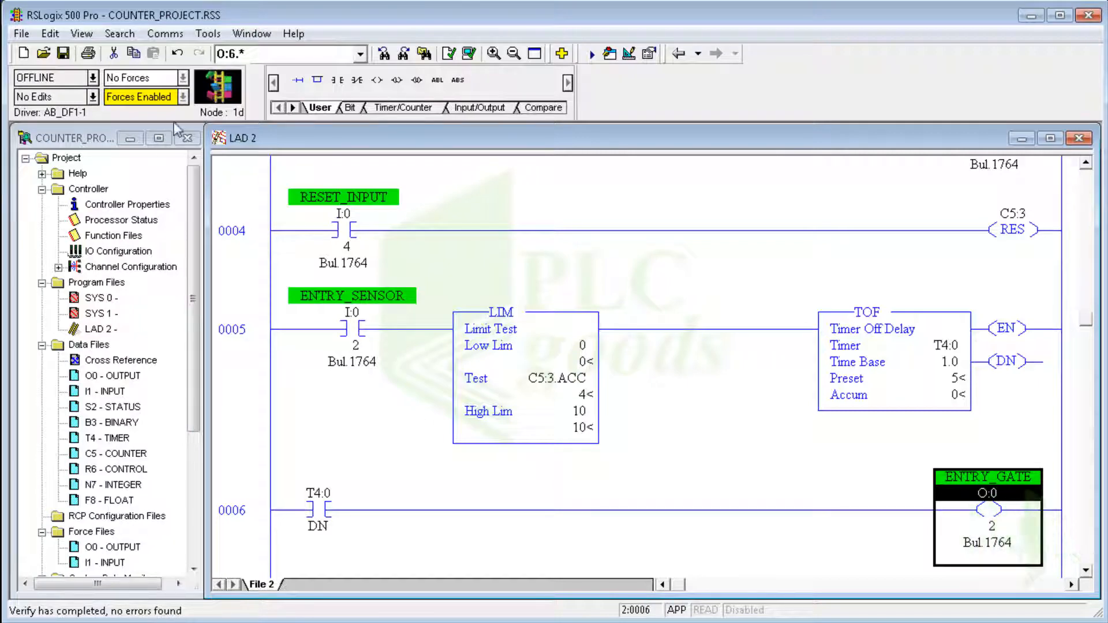
click(165, 33)
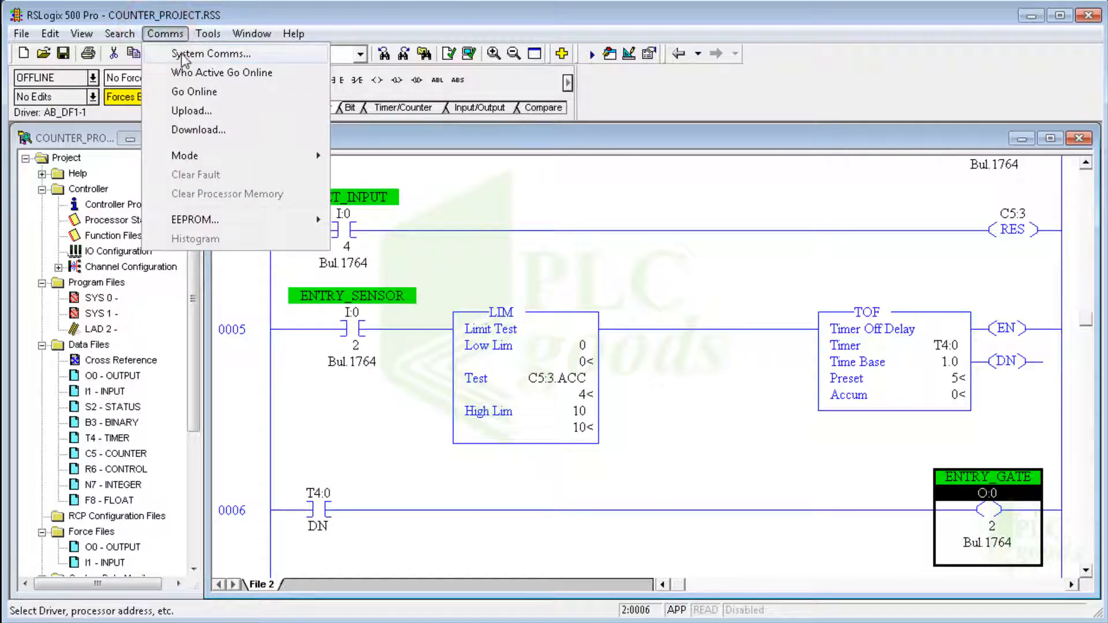
click(211, 55)
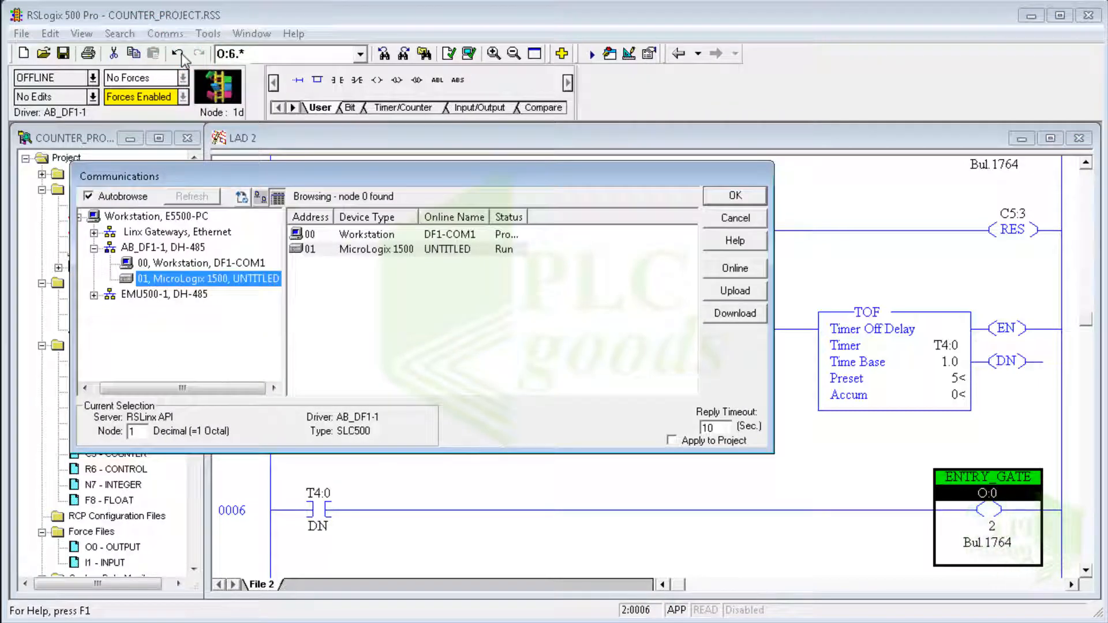
mouse_move(347, 264)
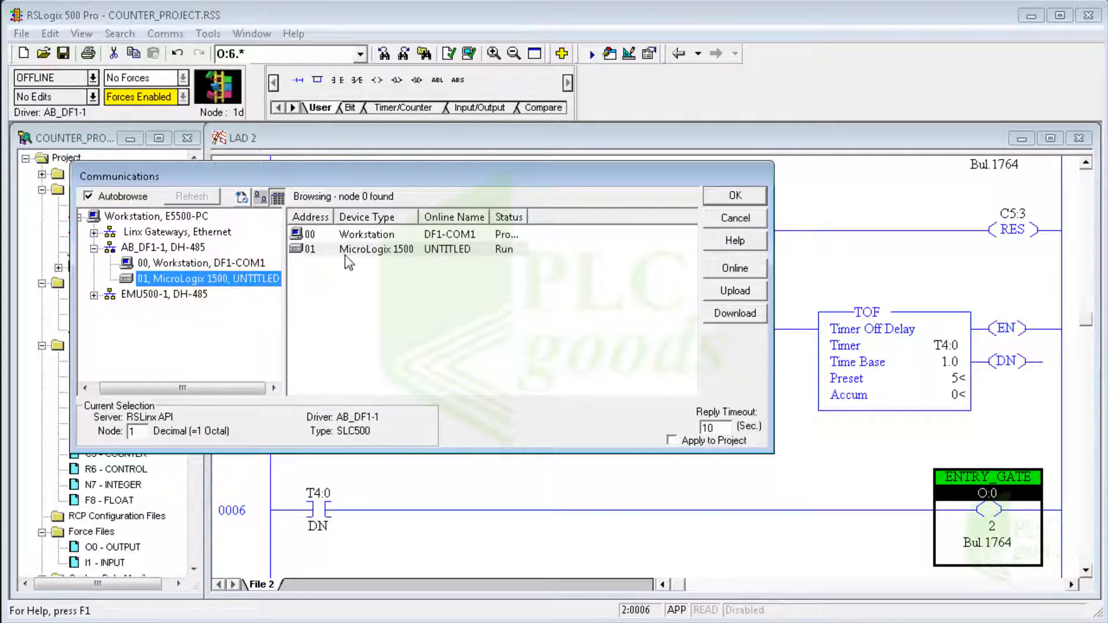
click(734, 313)
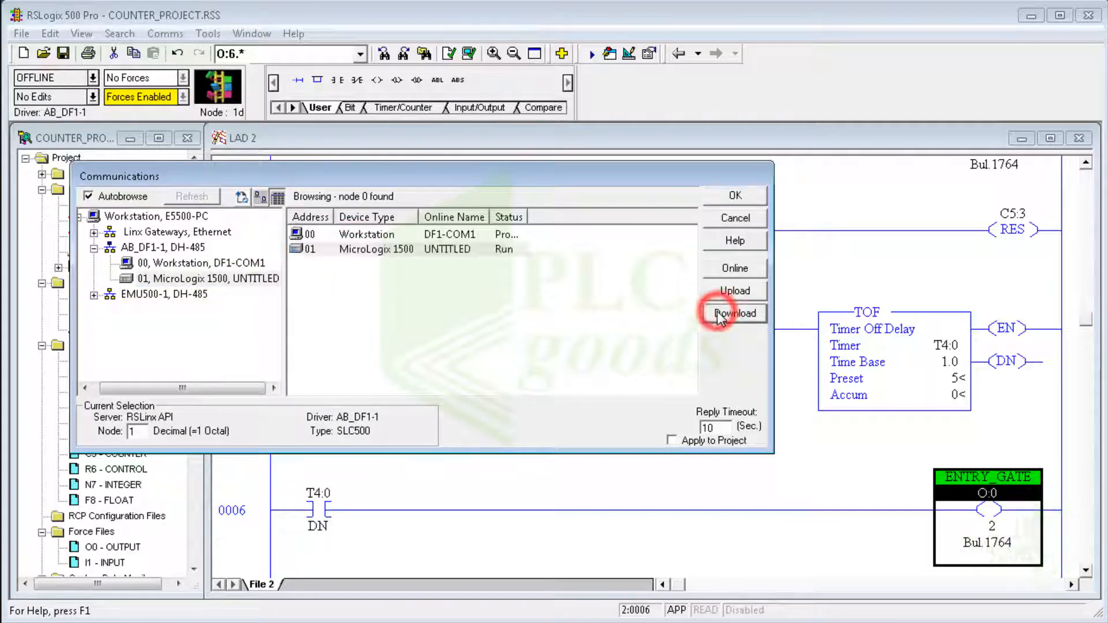
click(734, 312)
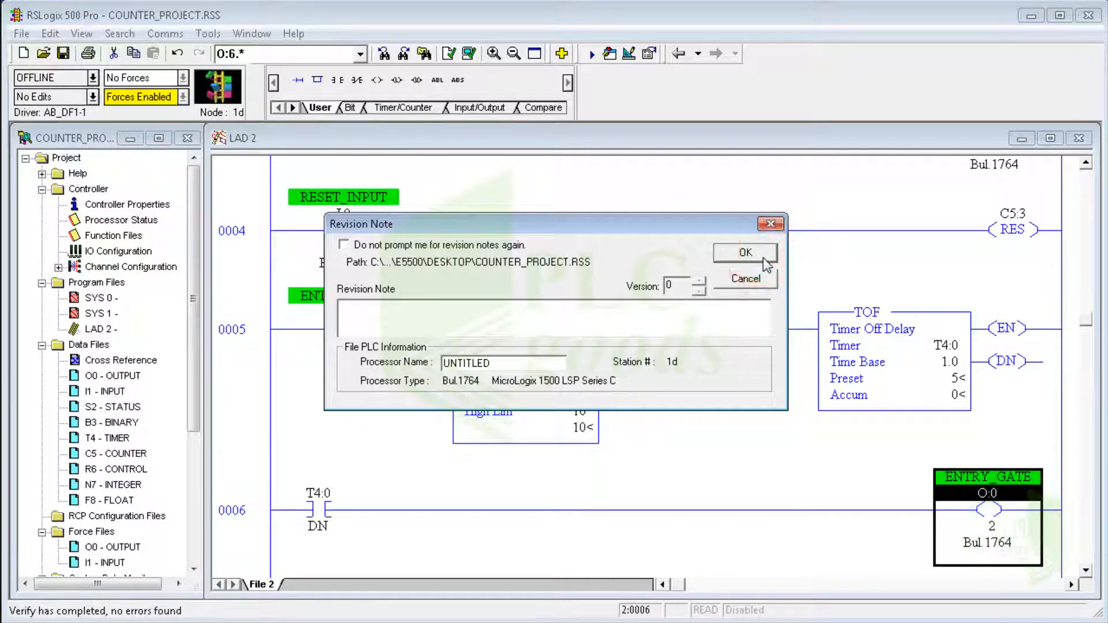
Step: Accept the revision note and the RUN MODE warning so the download completes in Remote Program mode
click(743, 253)
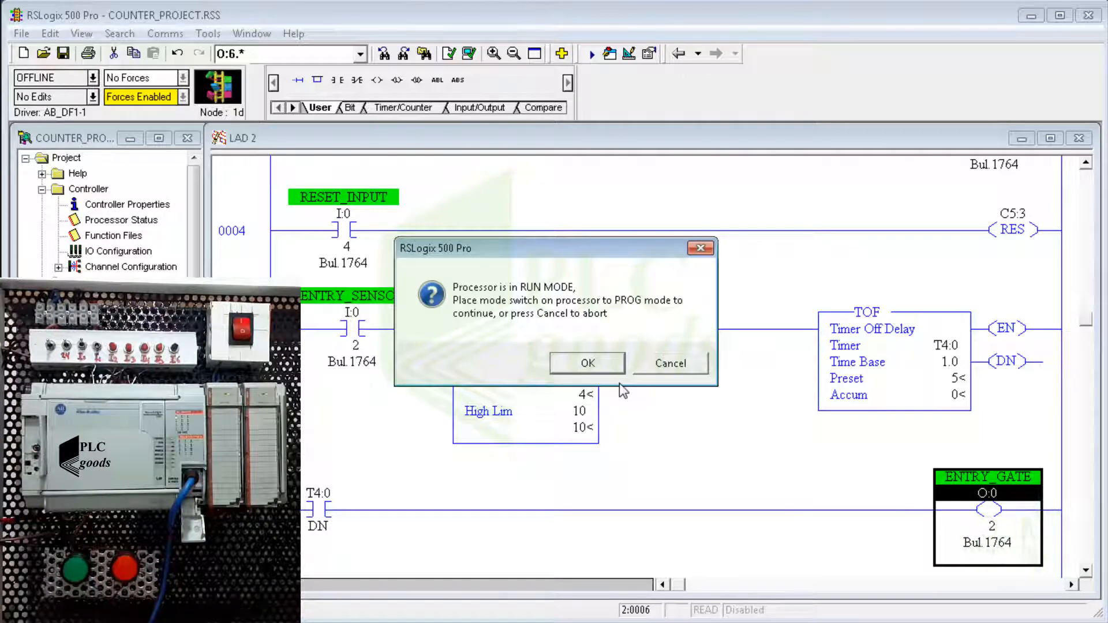
click(586, 362)
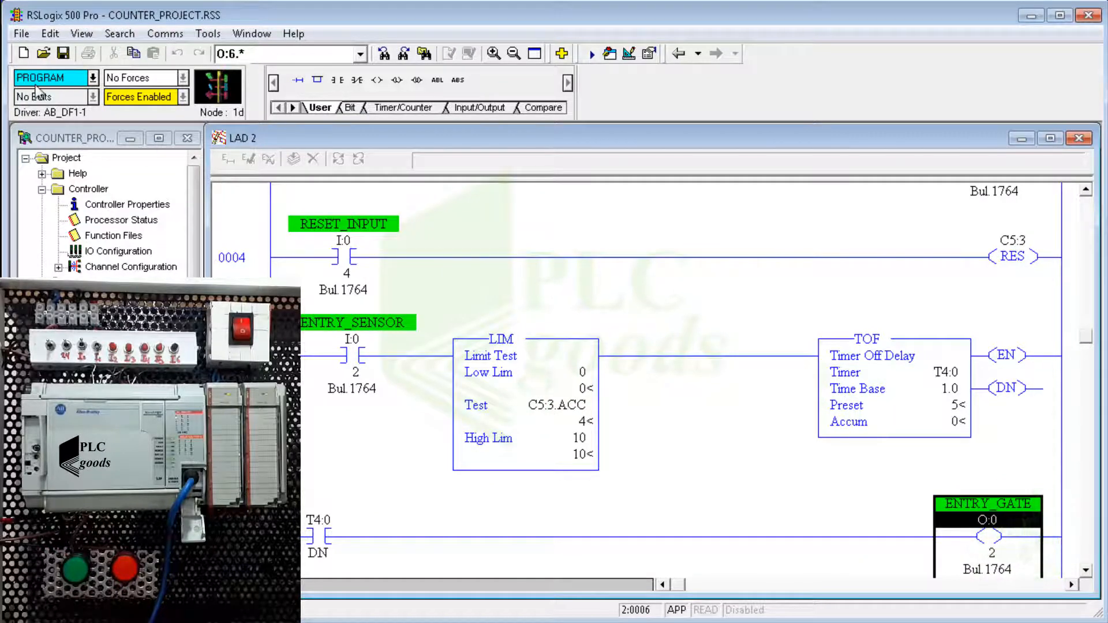
click(49, 96)
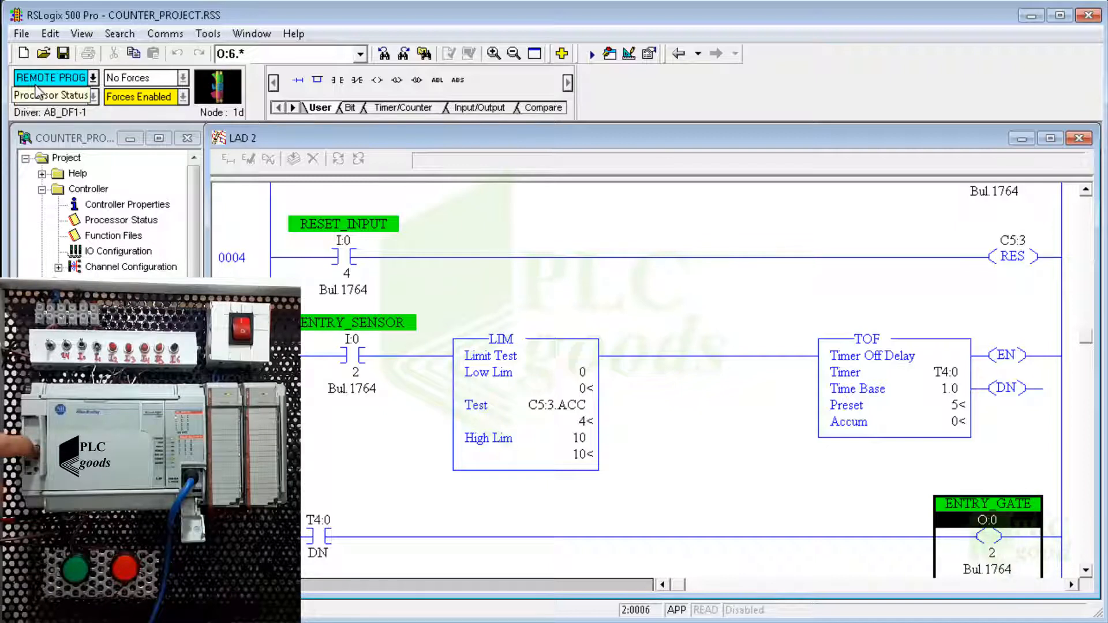
Step: Set the processor to Run mode and select the ENTRY_SENSOR contact on rung 0005 to watch it execute
click(90, 77)
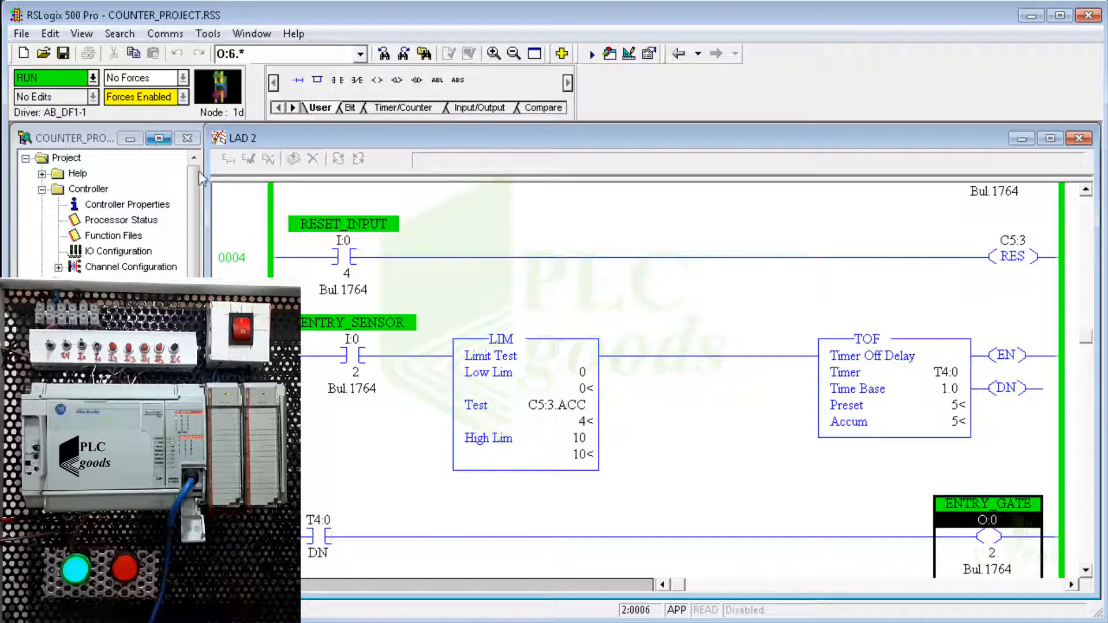
click(351, 350)
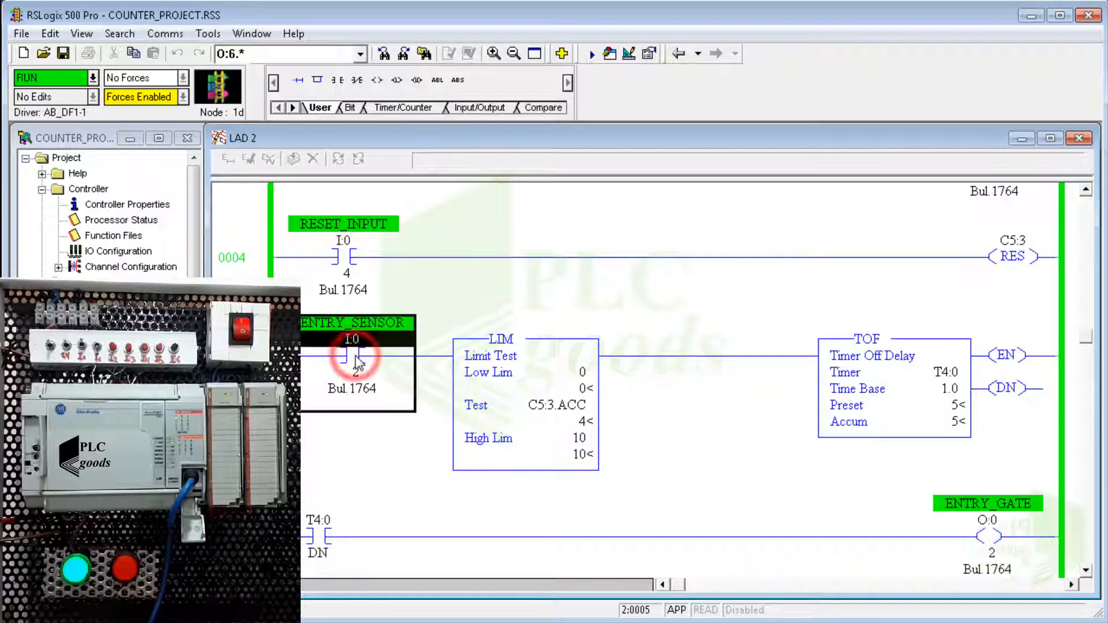